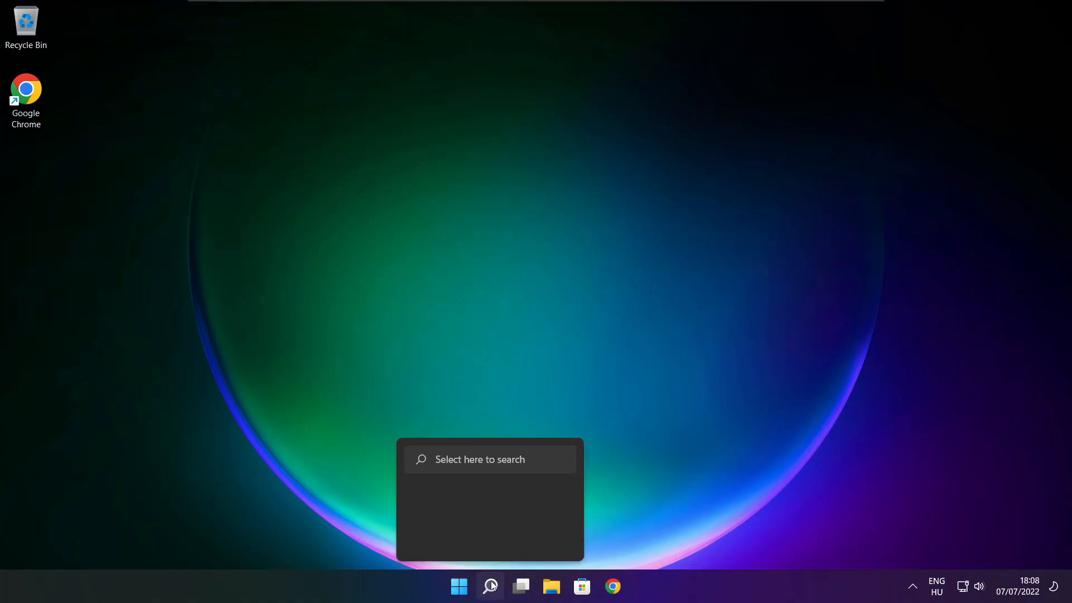
- Search Windows for 'device manager' so Device Manager appears as the best match
left_click(489, 585)
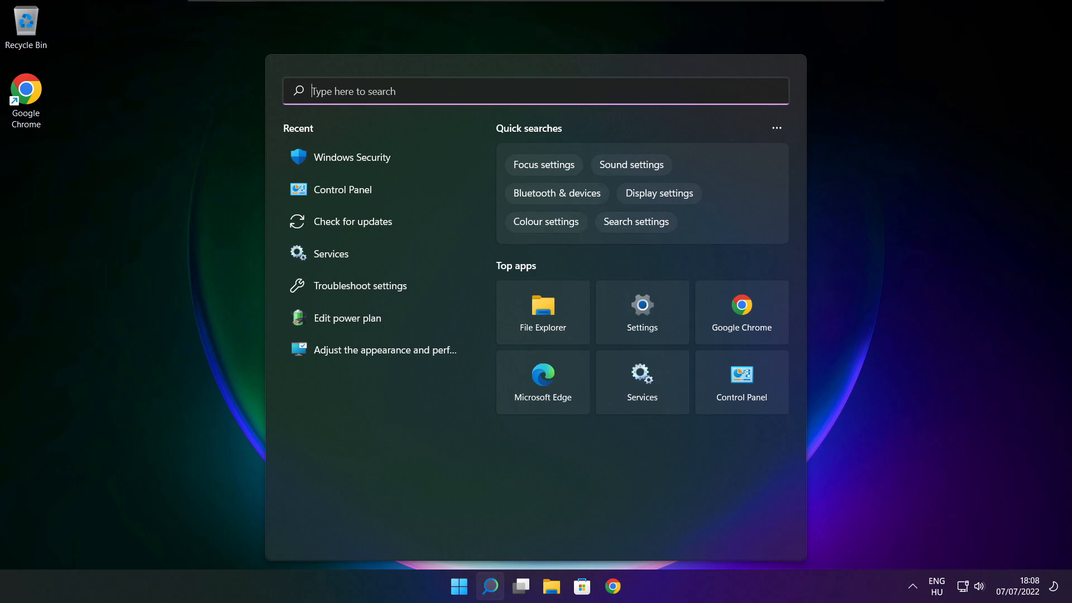
type("device Manager")
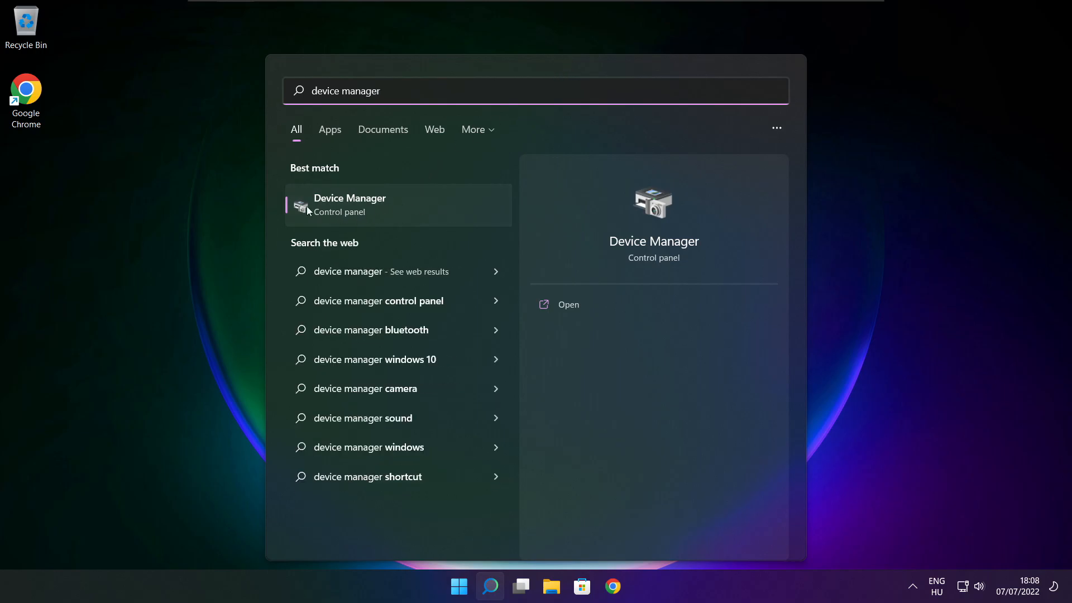
mouse_move(423, 214)
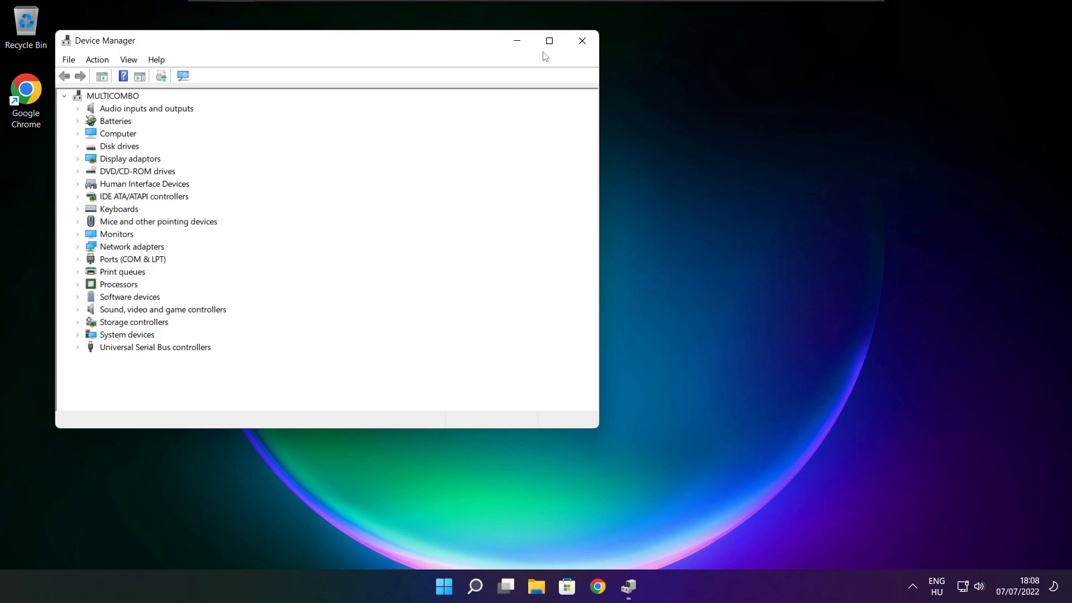
- Run an automatic driver update for the VMware SVGA 3D adapter and close the result reporting the best driver is installed
left_click(550, 40)
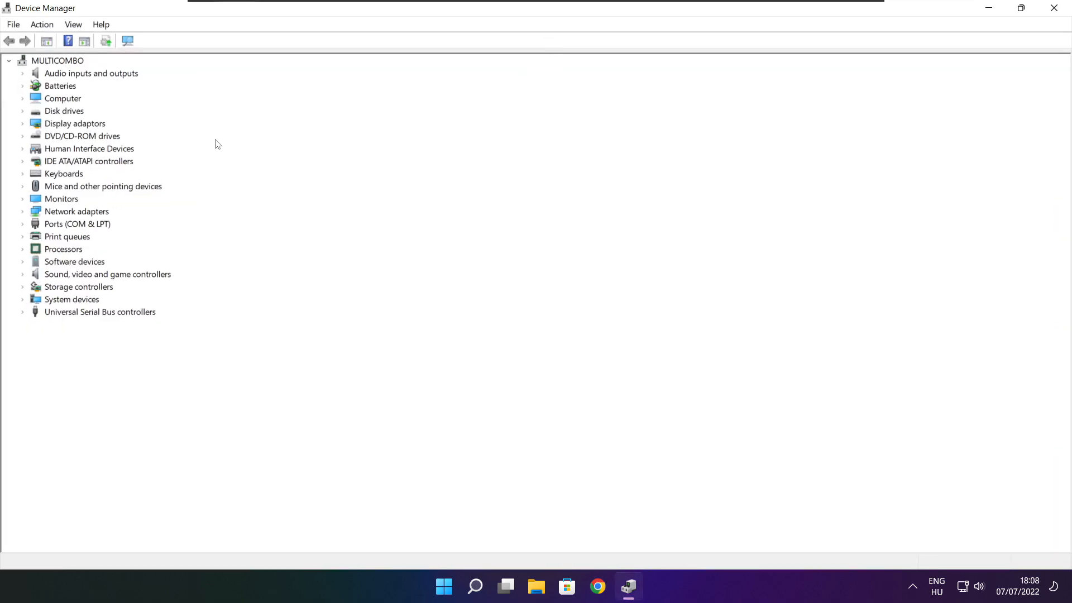
left_click(73, 123)
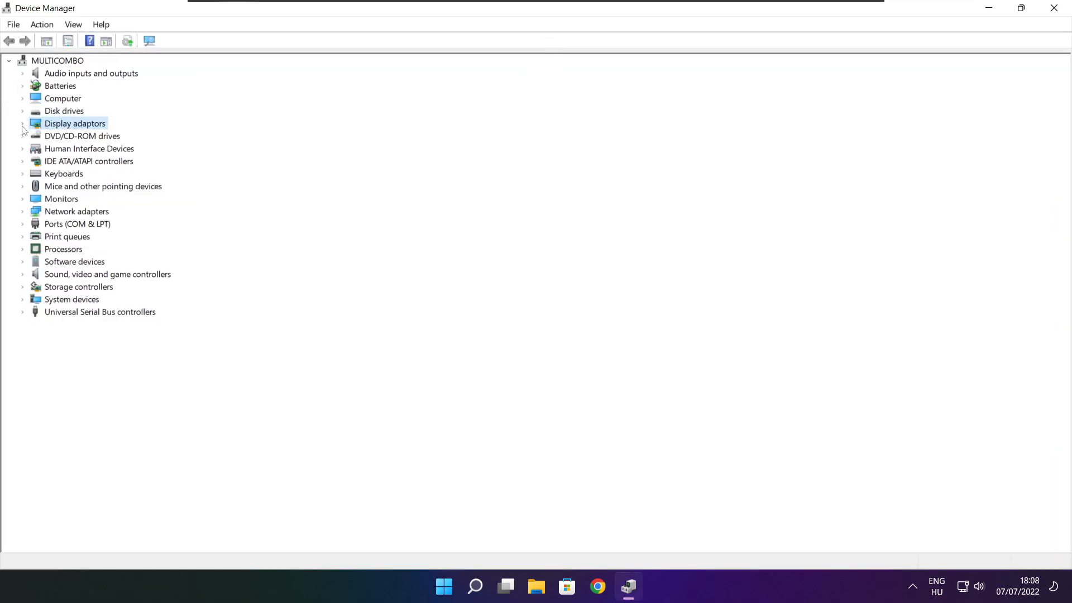
left_click(23, 123)
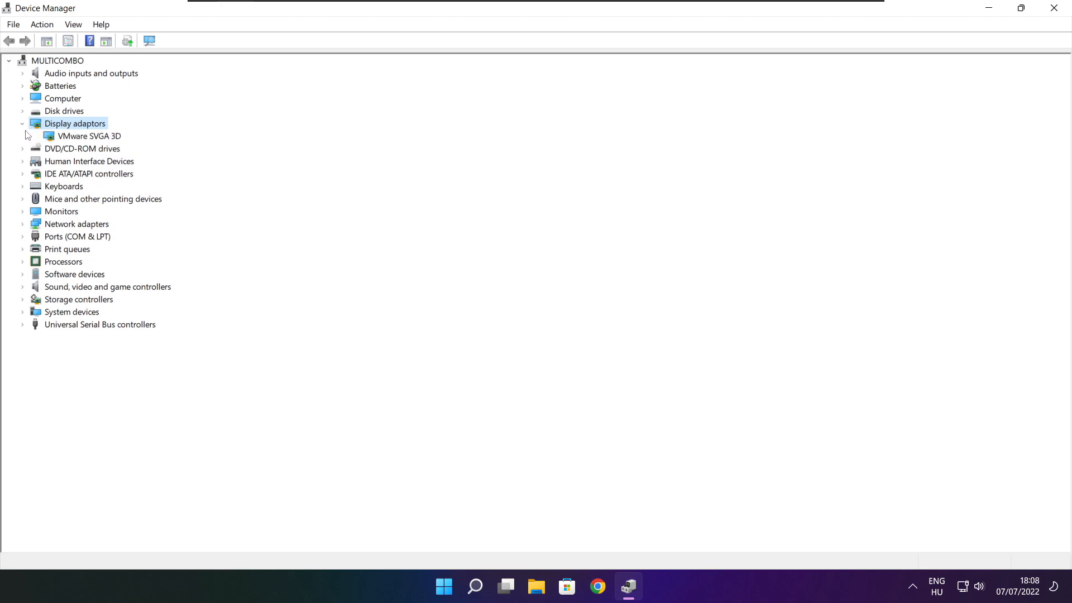
left_click(85, 135)
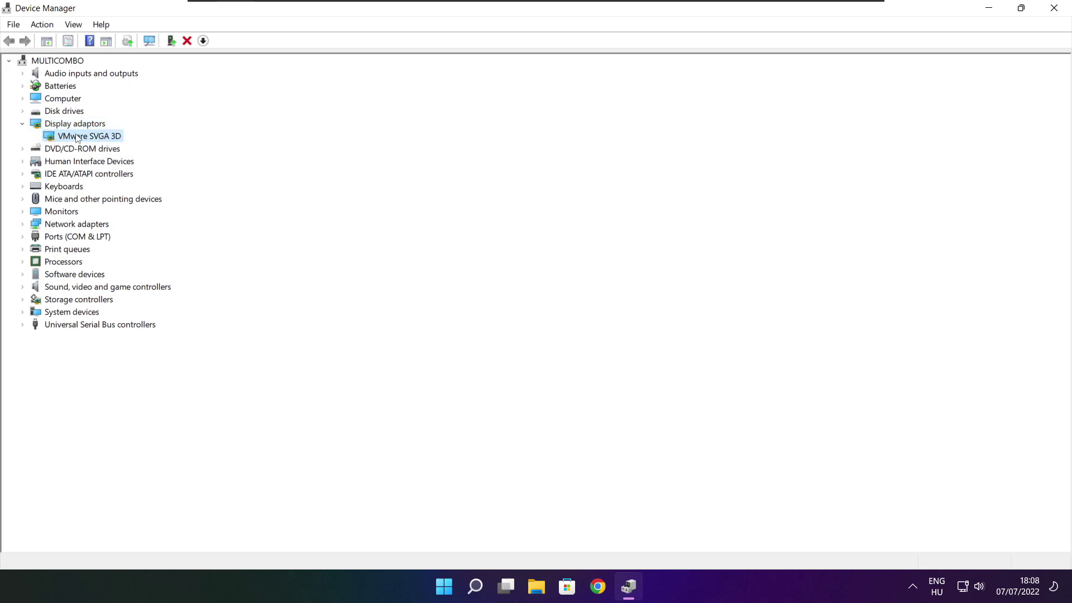
right_click(85, 135)
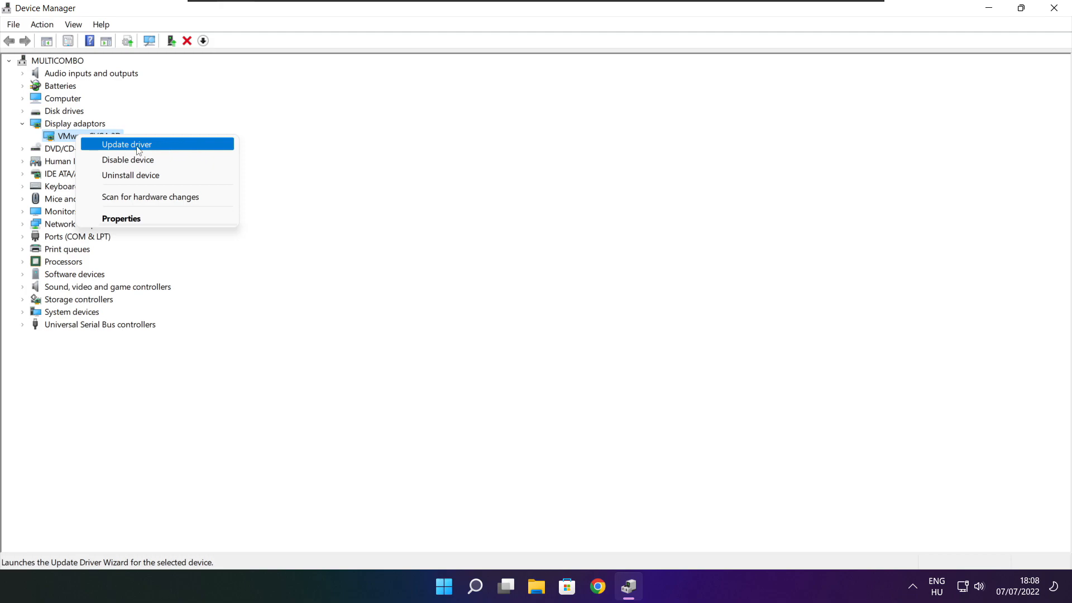
left_click(127, 144)
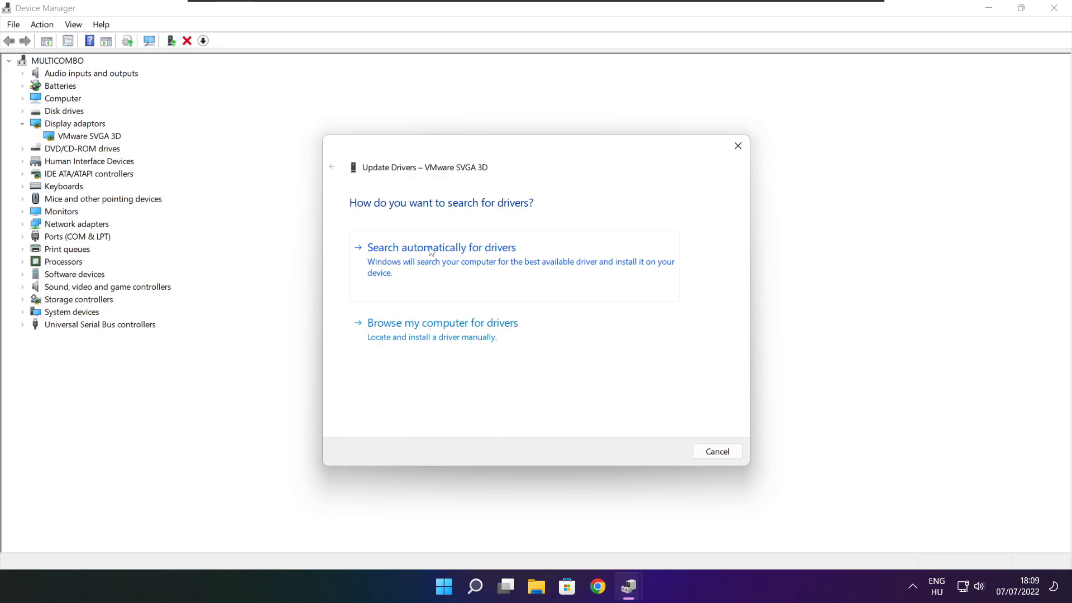
left_click(440, 247)
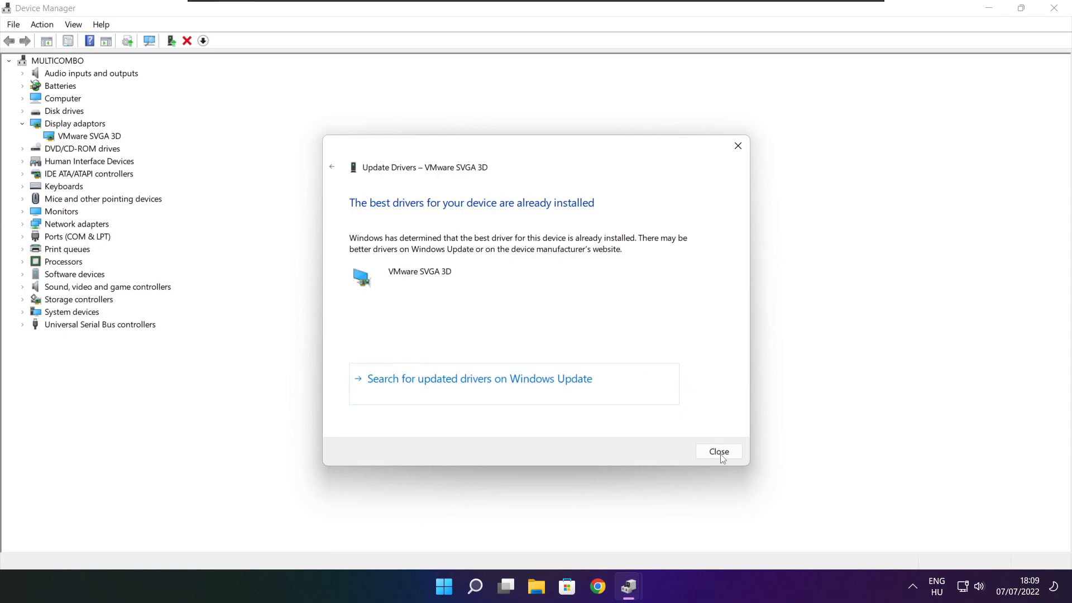
left_click(719, 451)
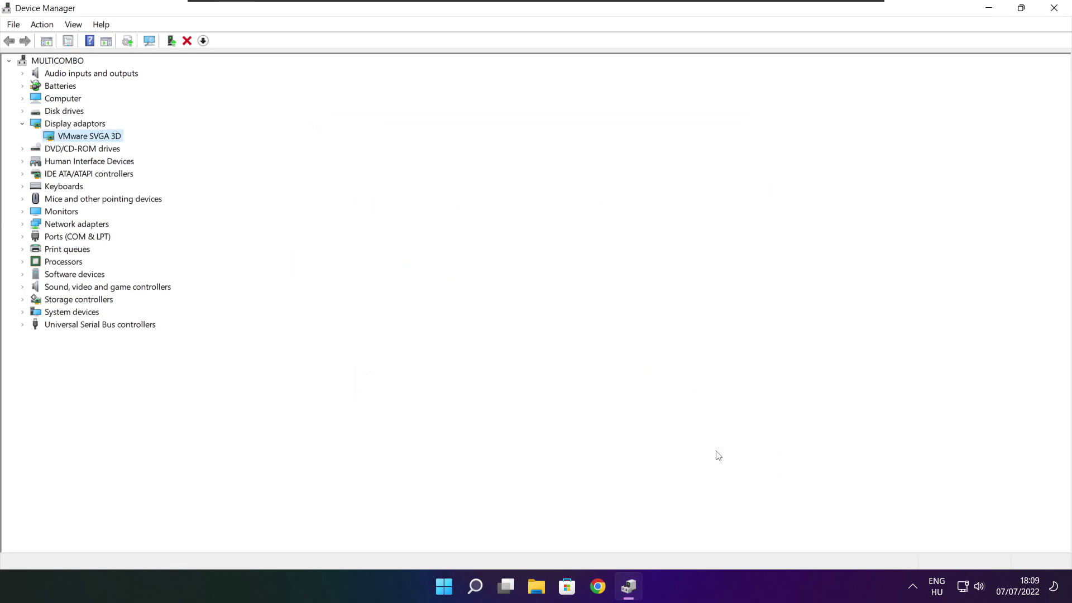
mouse_move(88, 327)
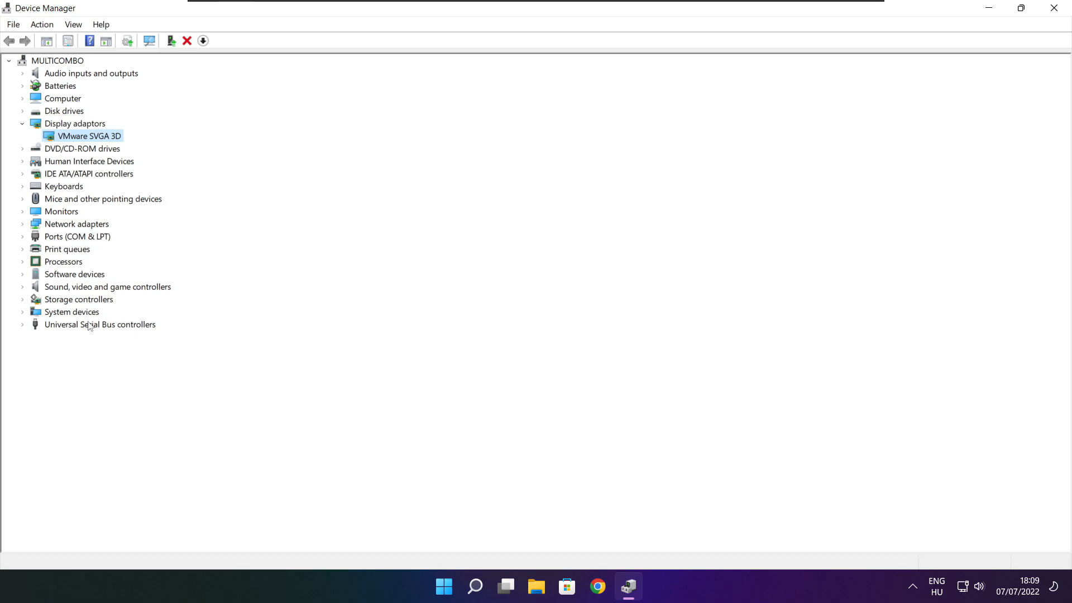
- Run an automatic driver update for High Definition Audio Device and close the result reporting the best driver is installed
left_click(107, 286)
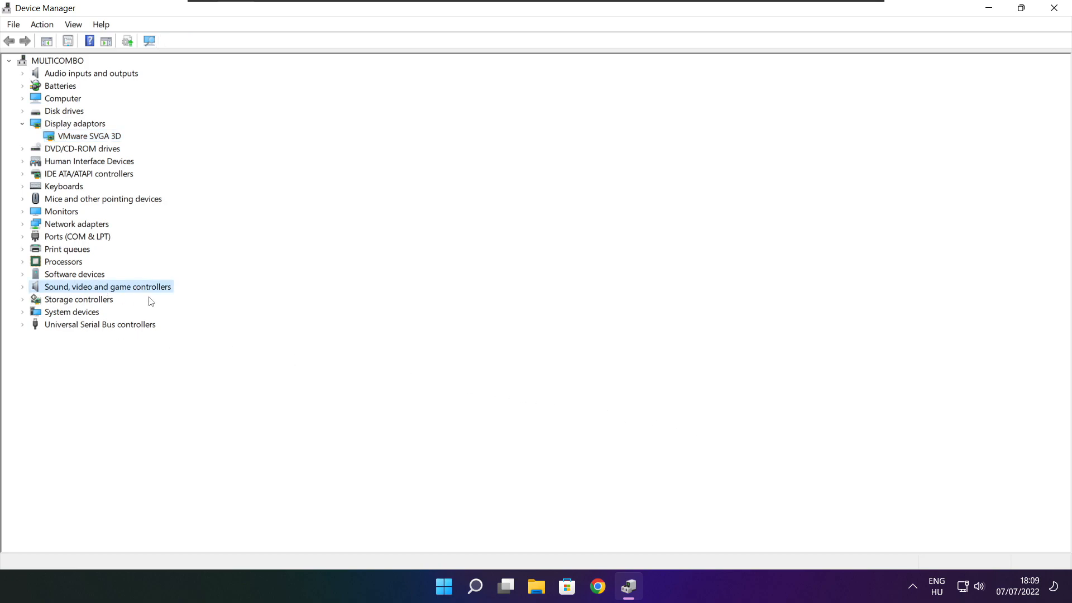
mouse_move(117, 295)
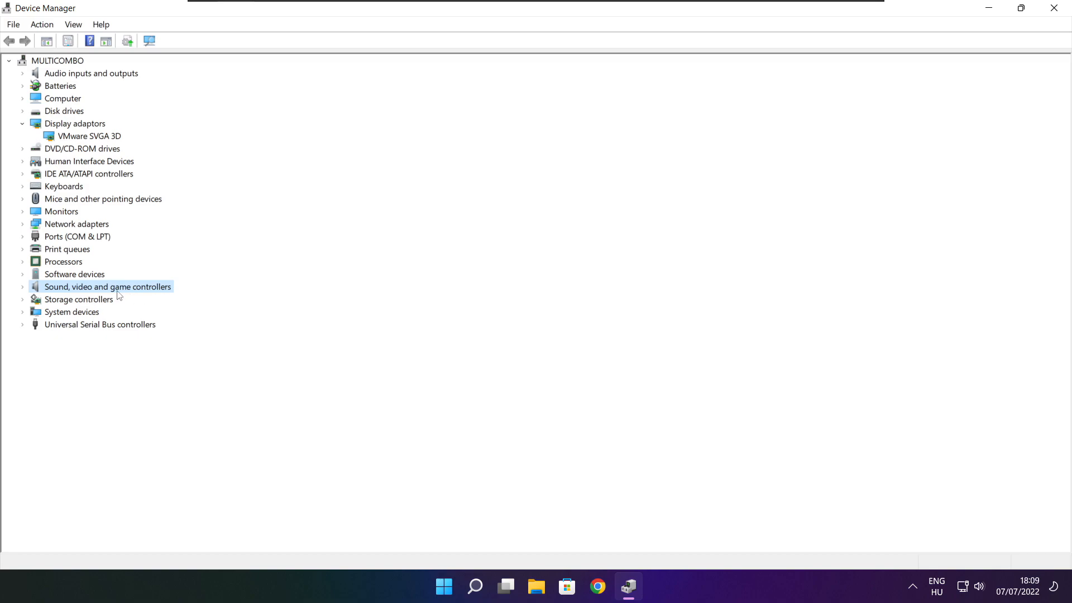
left_click(23, 286)
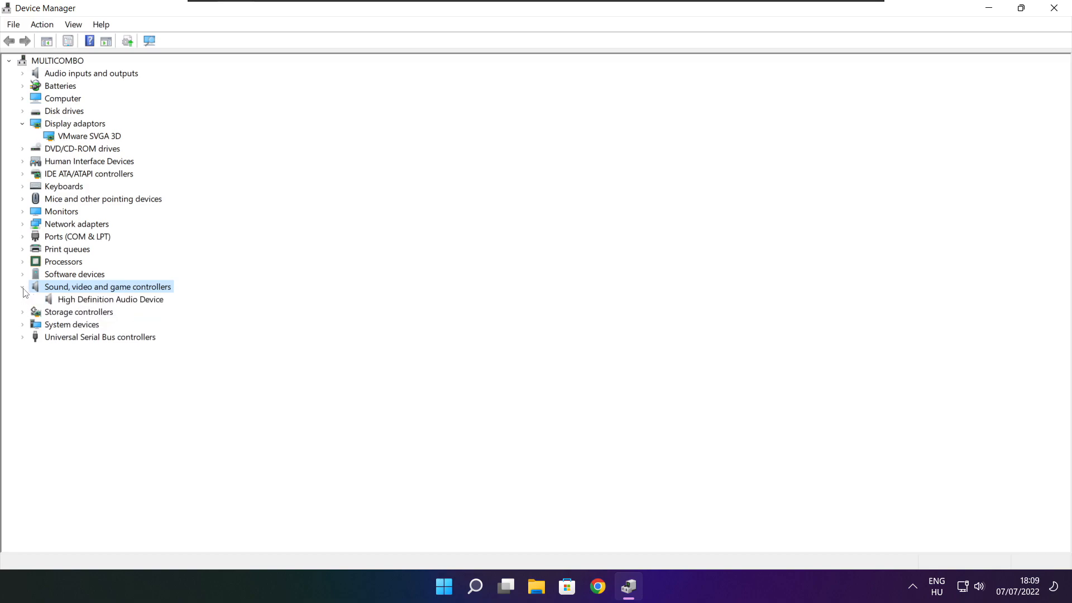
left_click(110, 299)
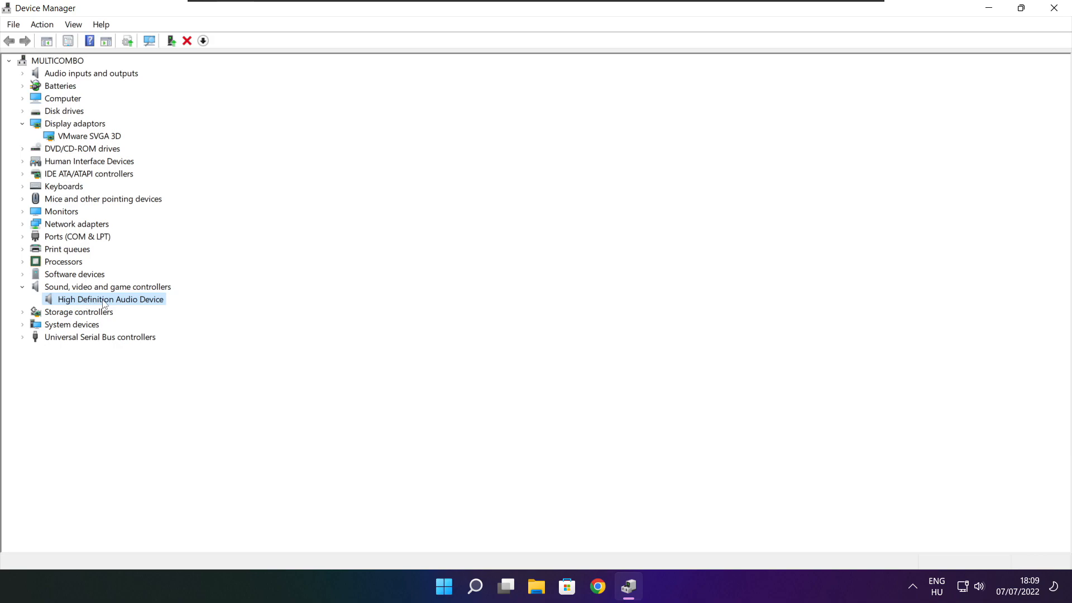
right_click(102, 299)
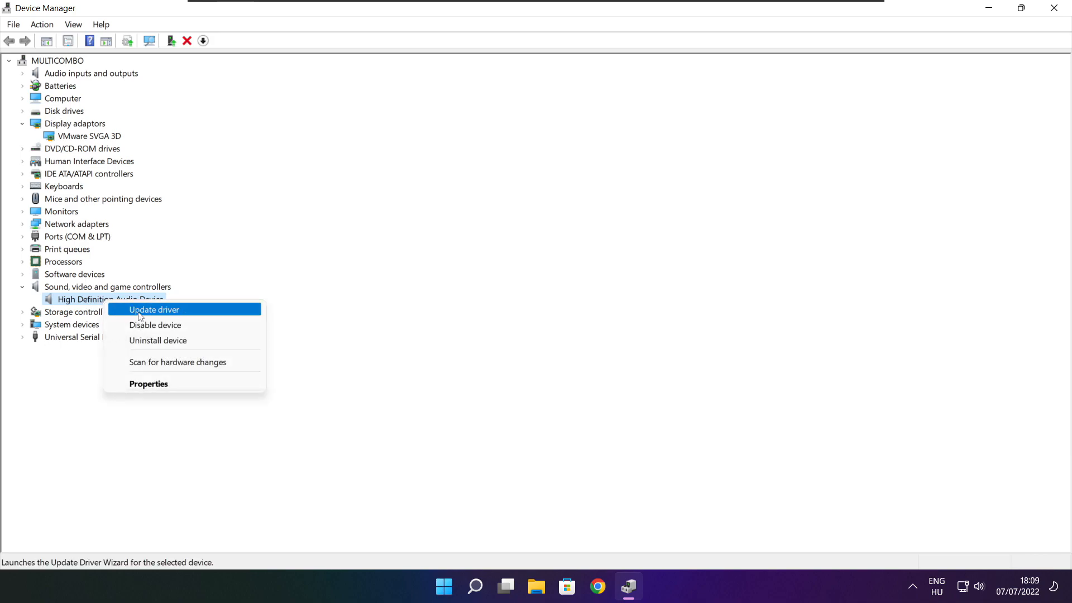
mouse_move(210, 314)
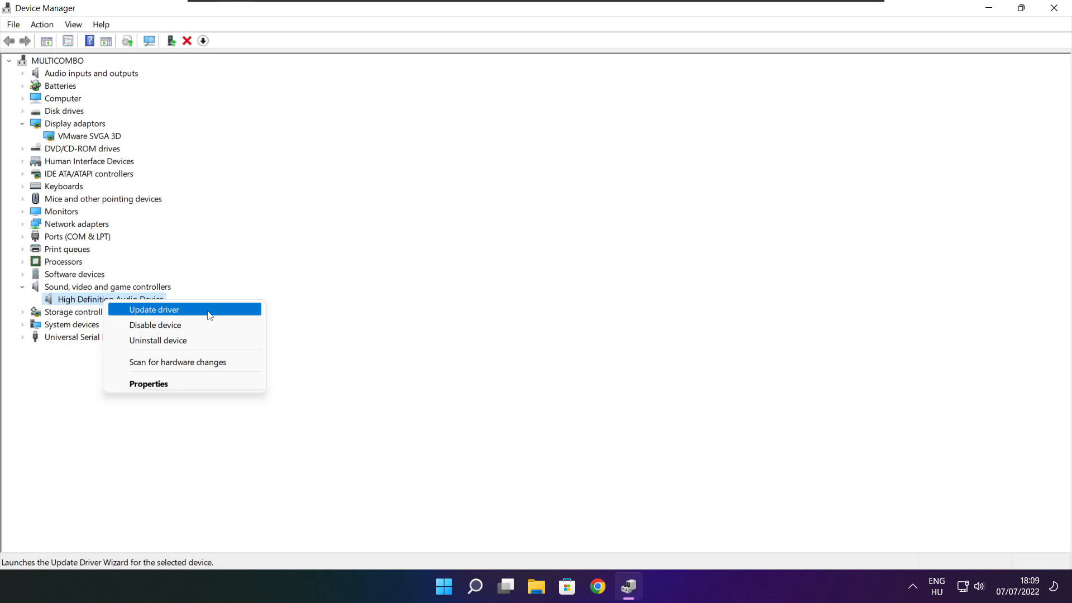
left_click(154, 309)
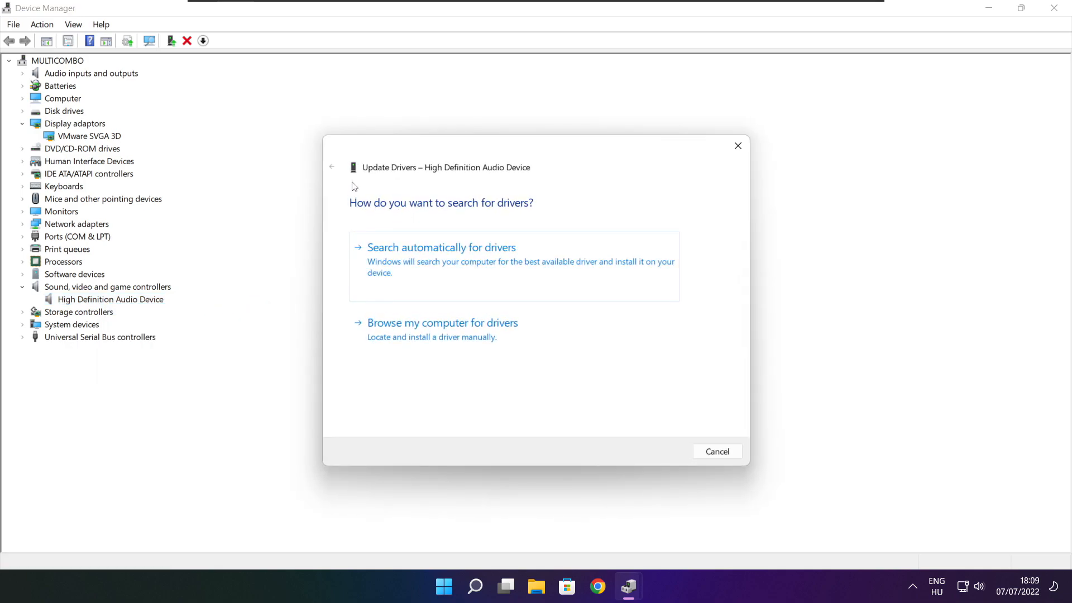
mouse_move(432, 271)
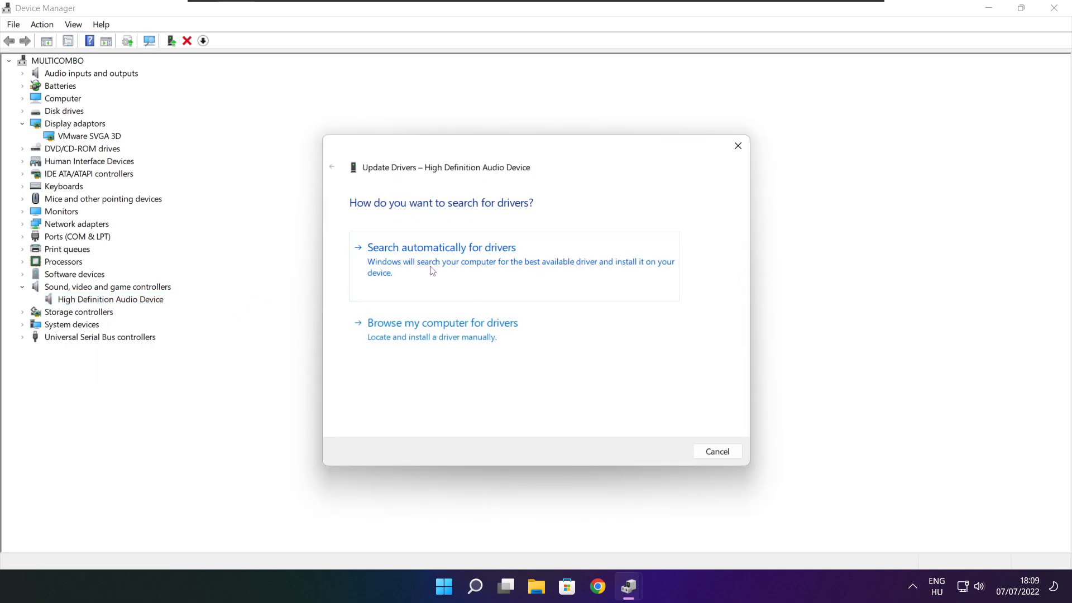
left_click(439, 246)
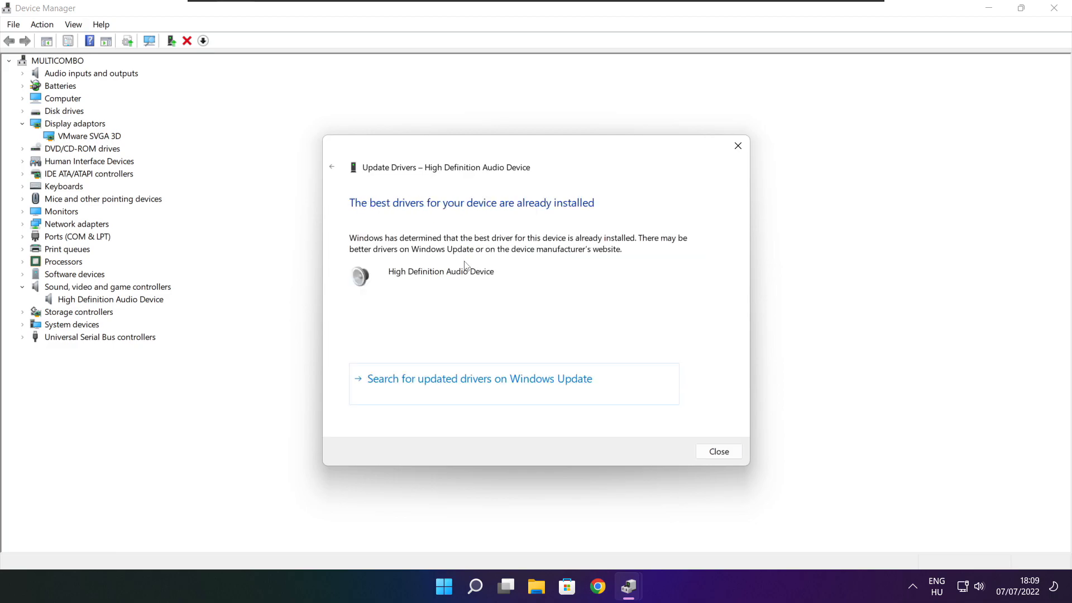
mouse_move(600, 207)
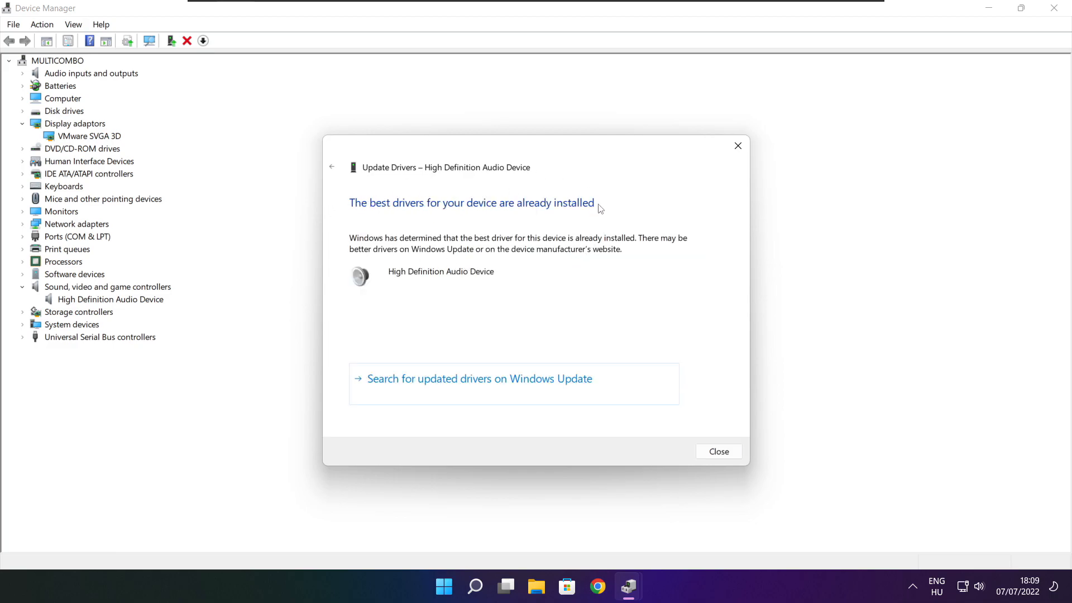
mouse_move(714, 441)
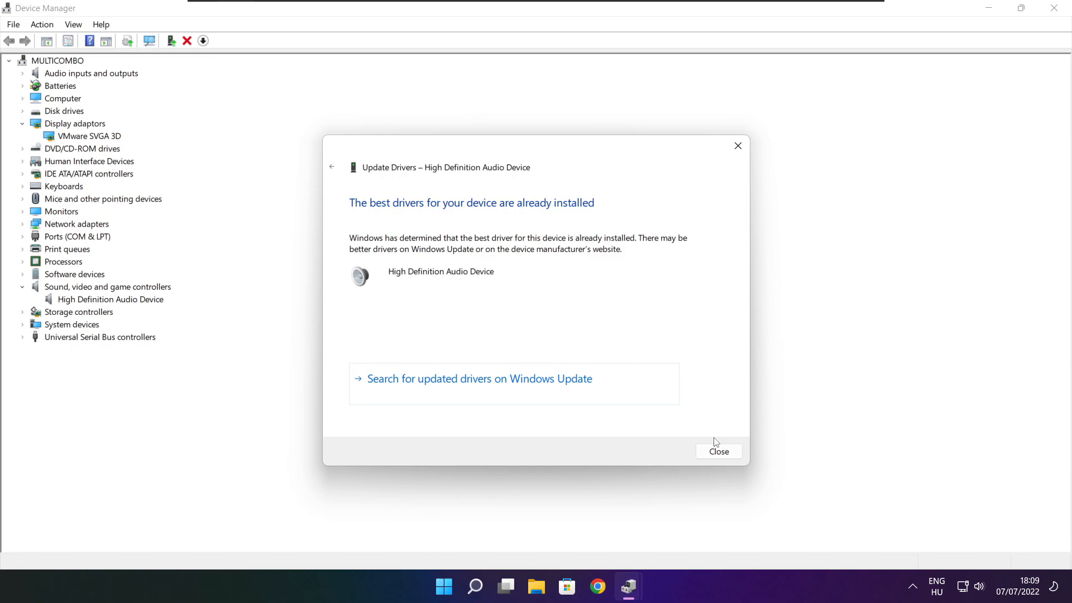
left_click(719, 451)
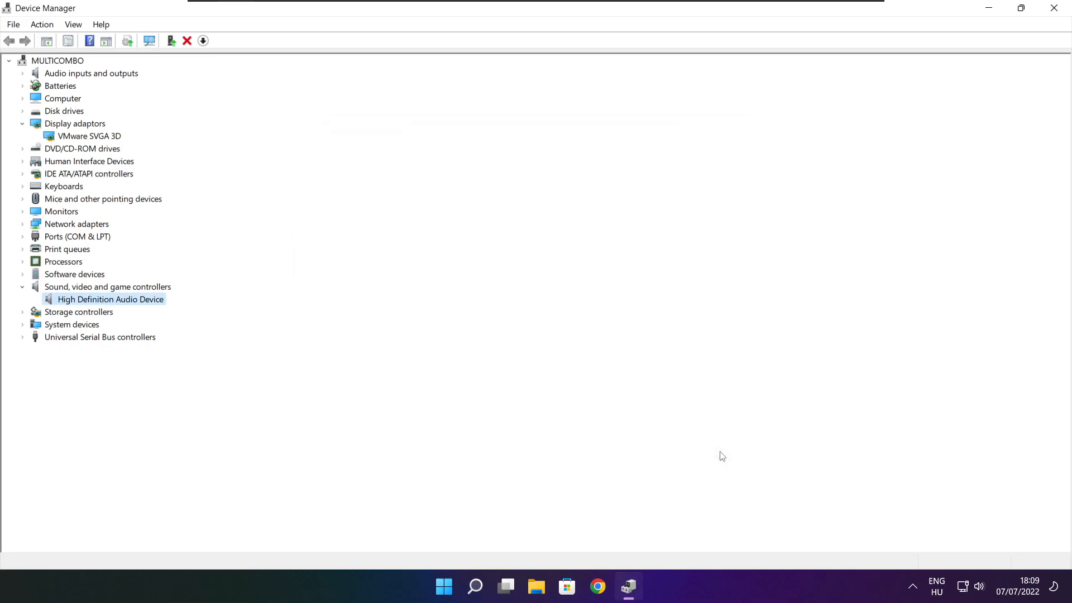
mouse_move(1054, 9)
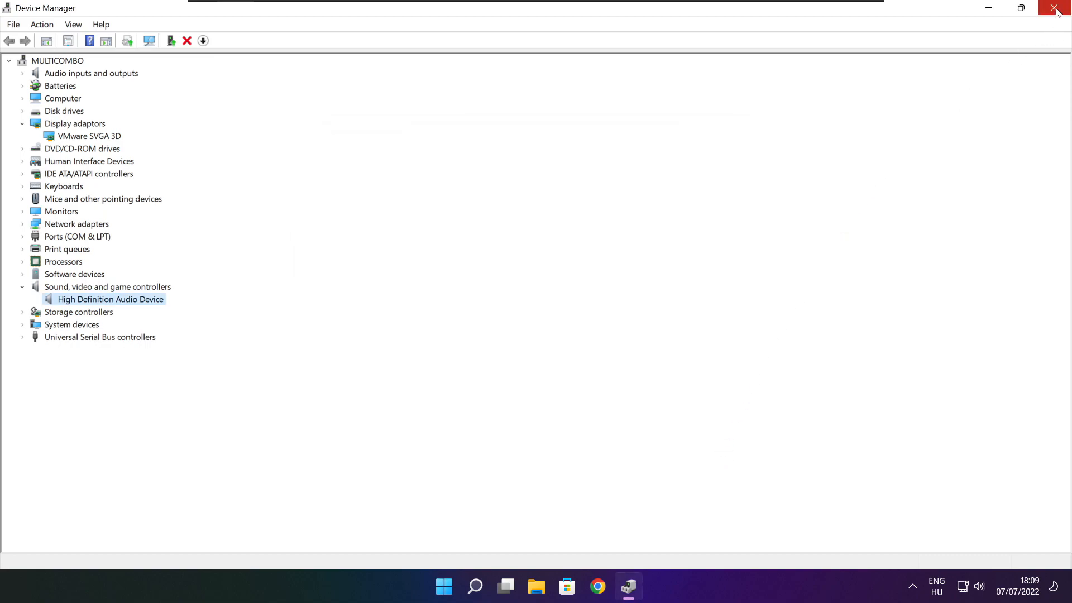
- Close Device Manager and search Windows for 'edit power plan'
left_click(1052, 7)
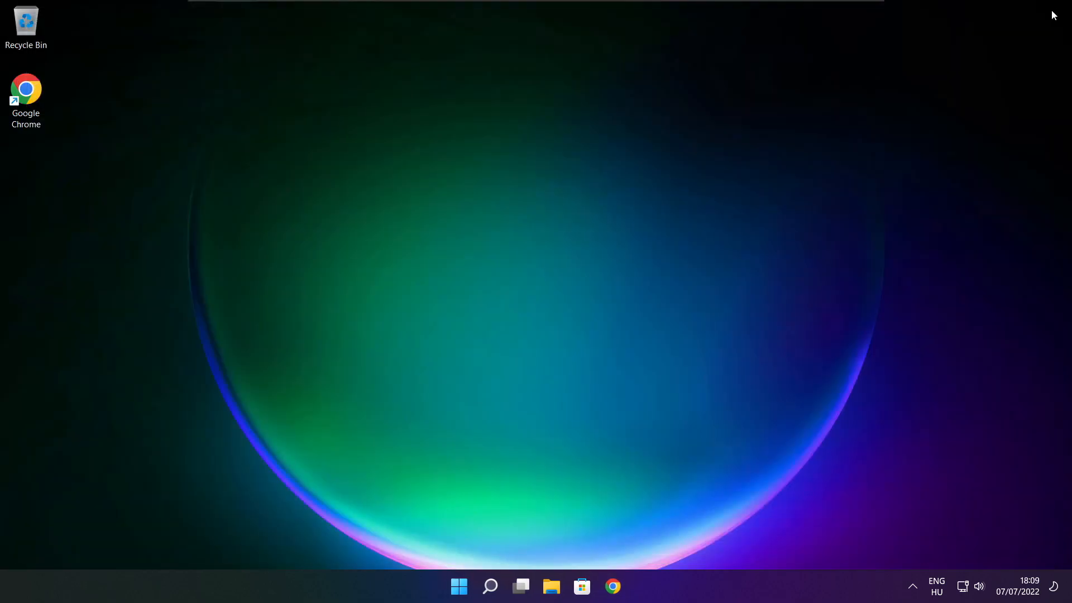
mouse_move(665, 286)
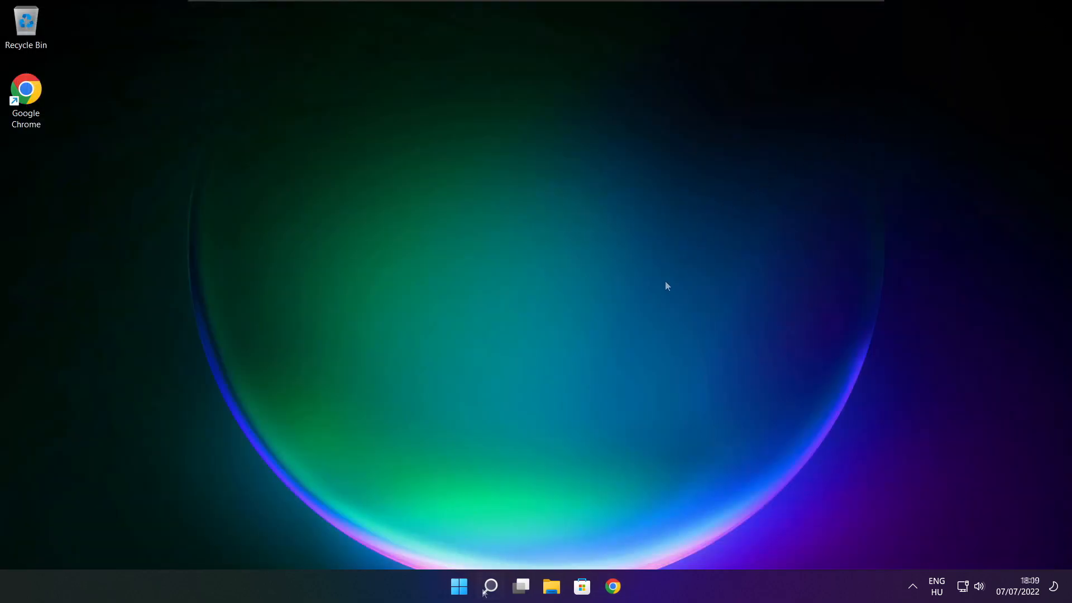
left_click(490, 585)
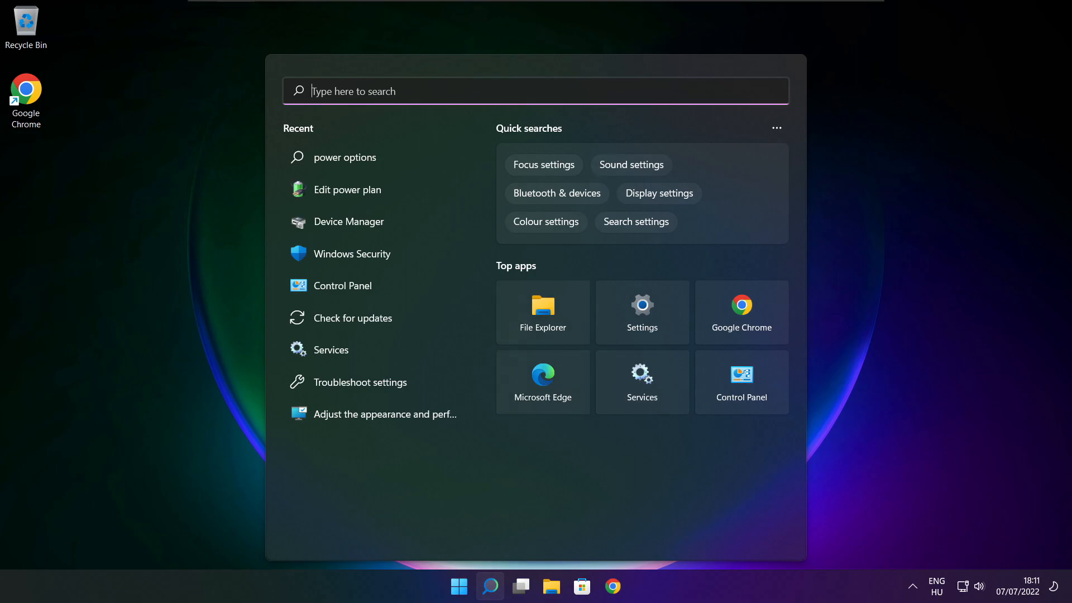
type("edit power plan")
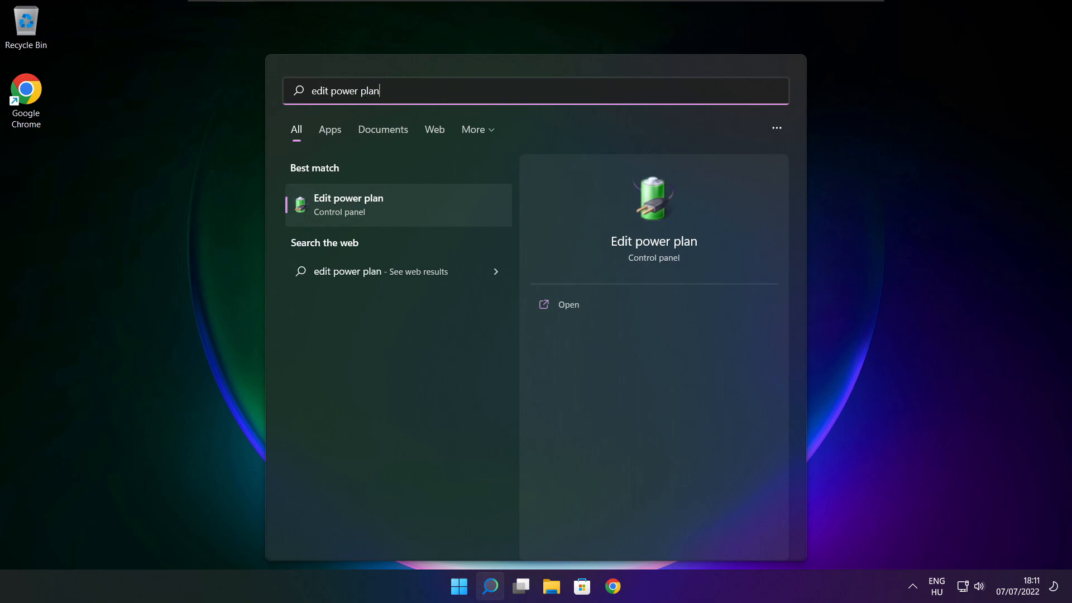
mouse_move(423, 212)
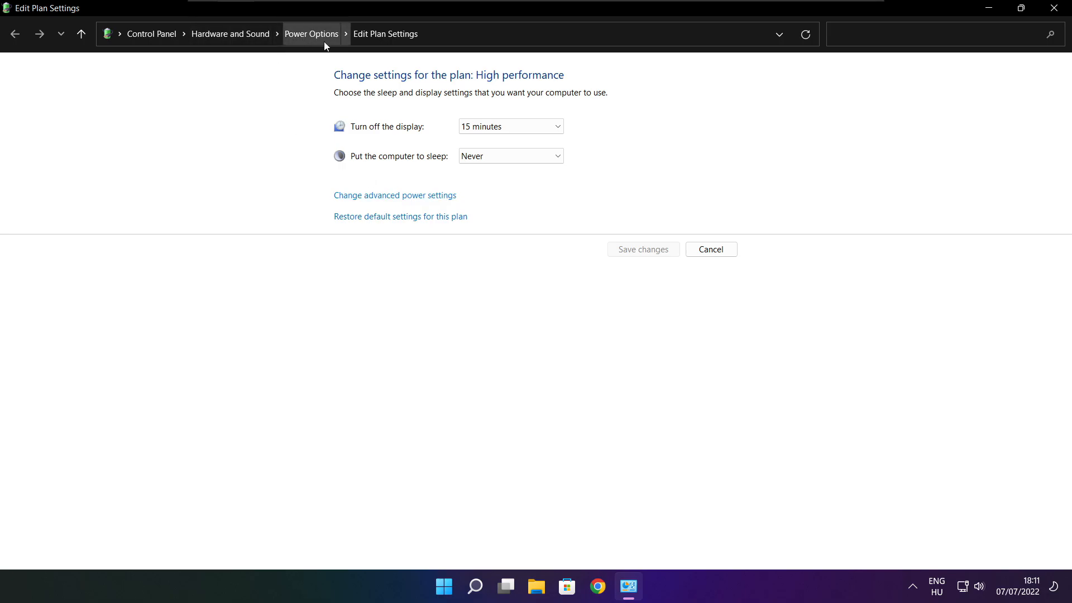
mouse_move(318, 58)
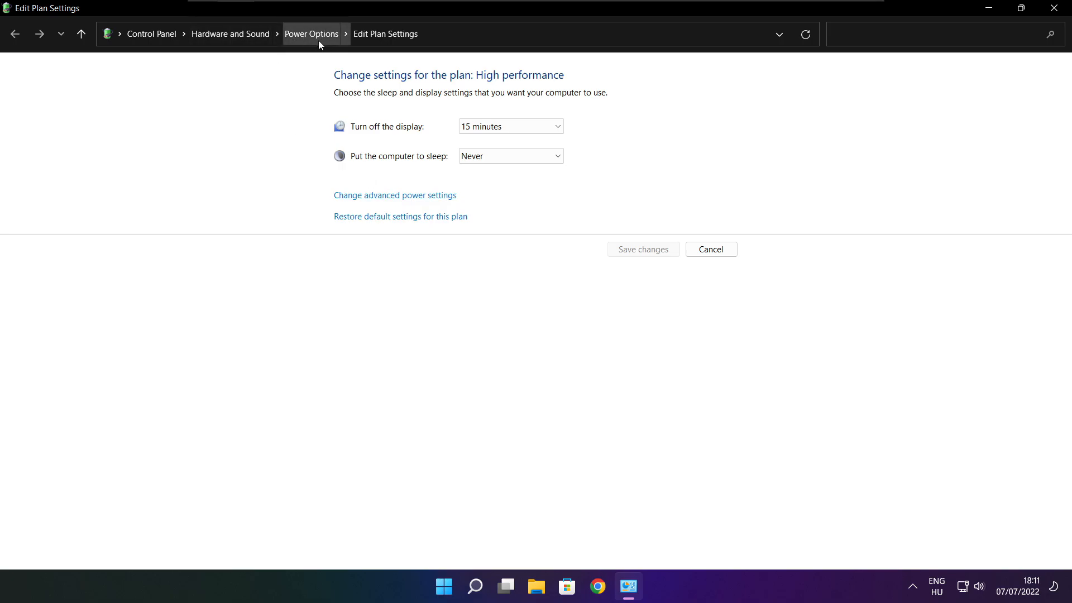
- In Power Options make High performance the active plan and close the window
left_click(313, 33)
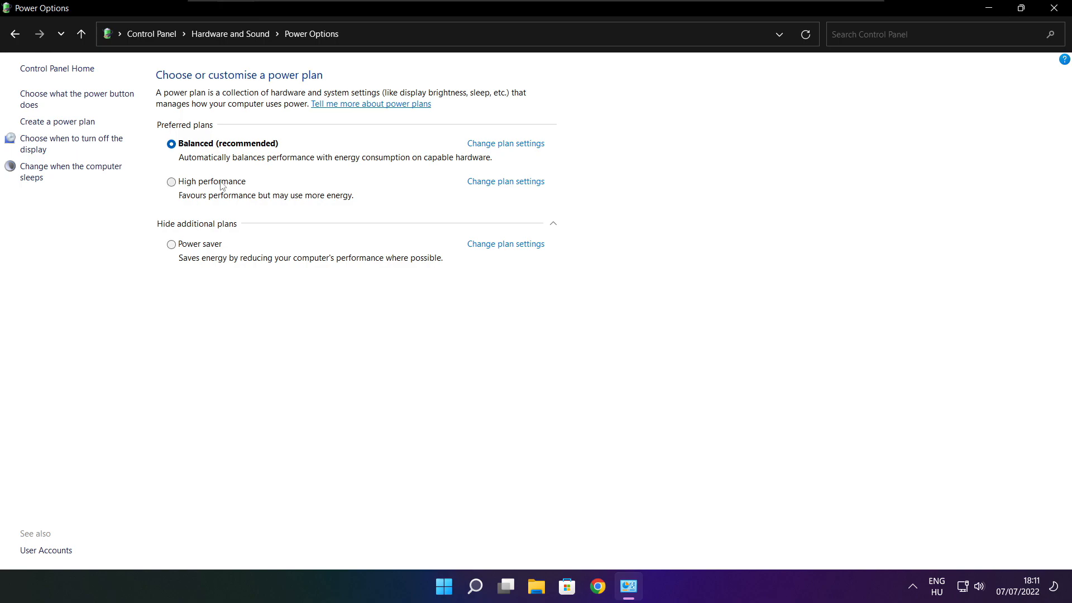
mouse_move(224, 188)
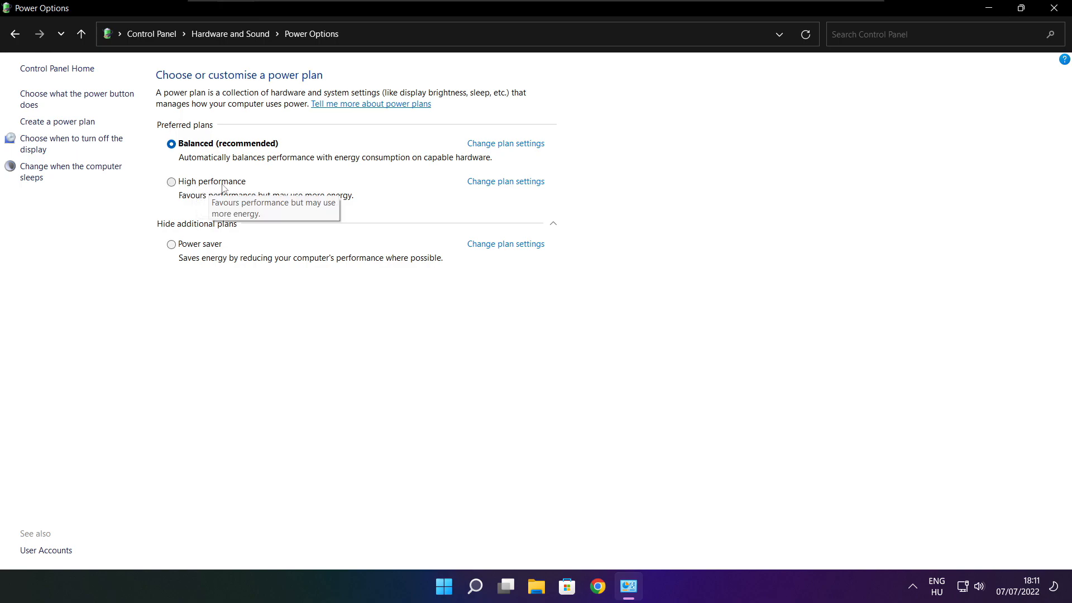
left_click(171, 182)
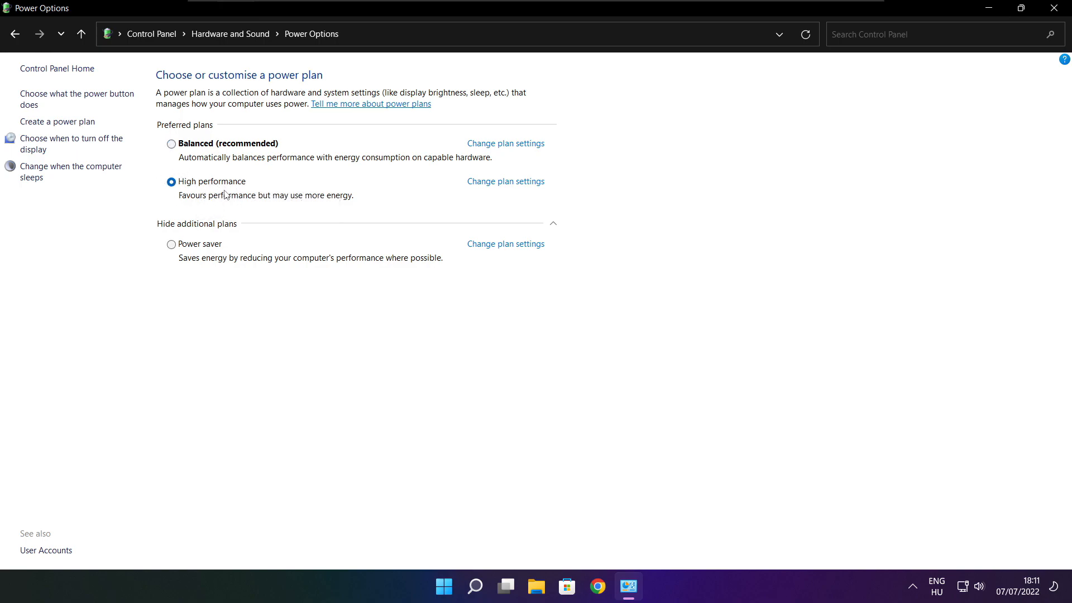
mouse_move(918, 151)
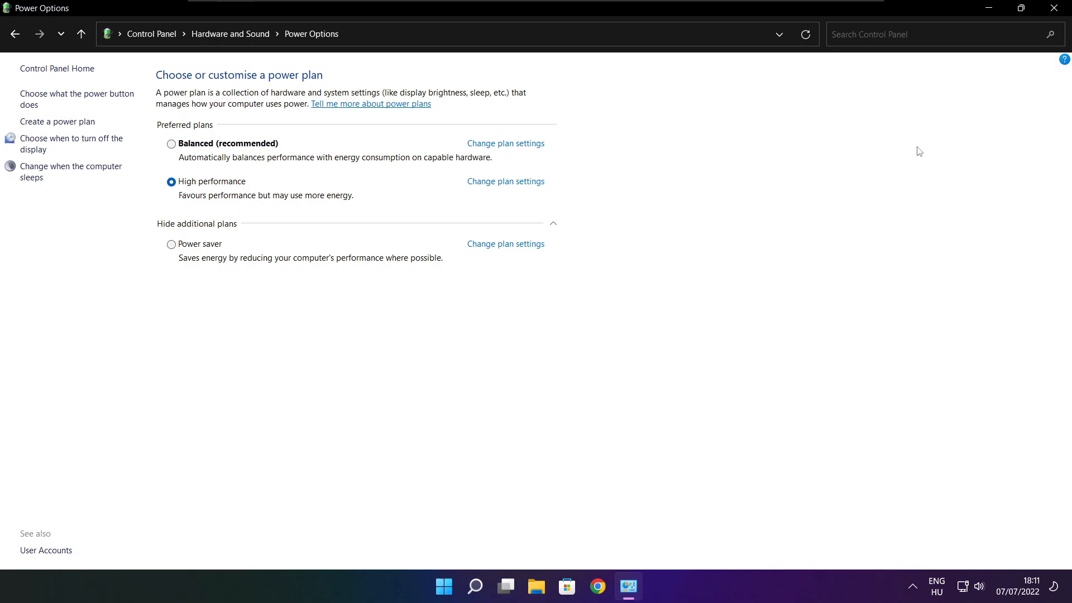
mouse_move(1052, 8)
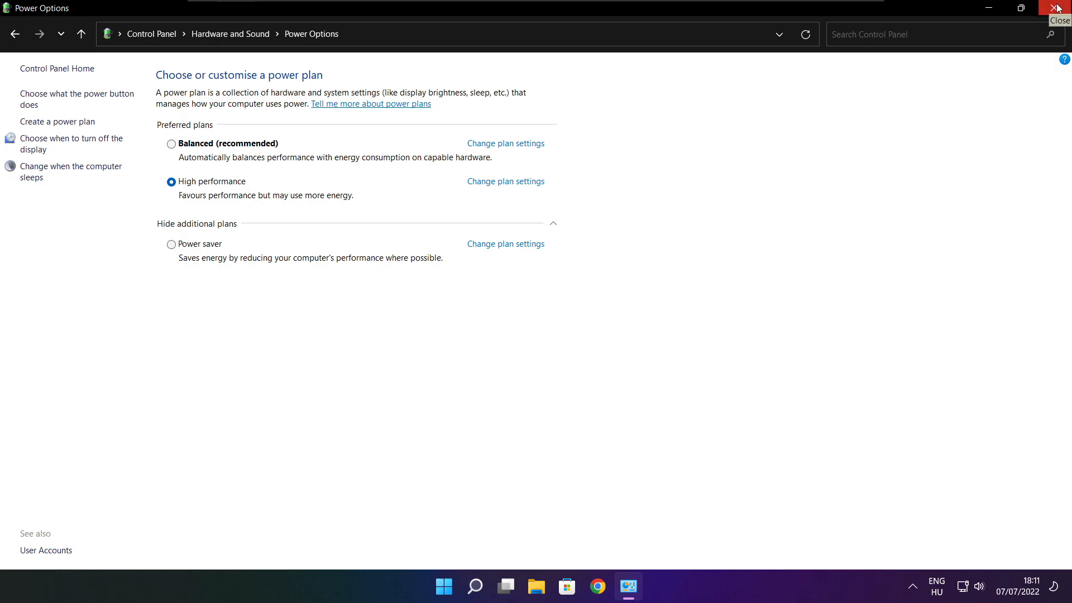
left_click(1058, 7)
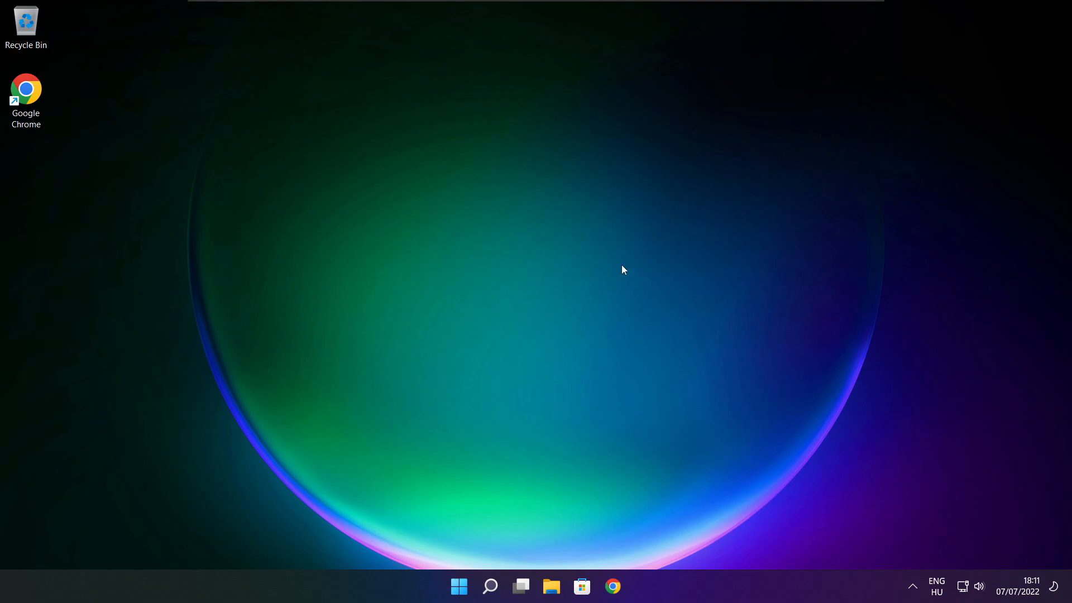
- Search for 'game bar controller settings' and open the Game Mode settings result
left_click(491, 585)
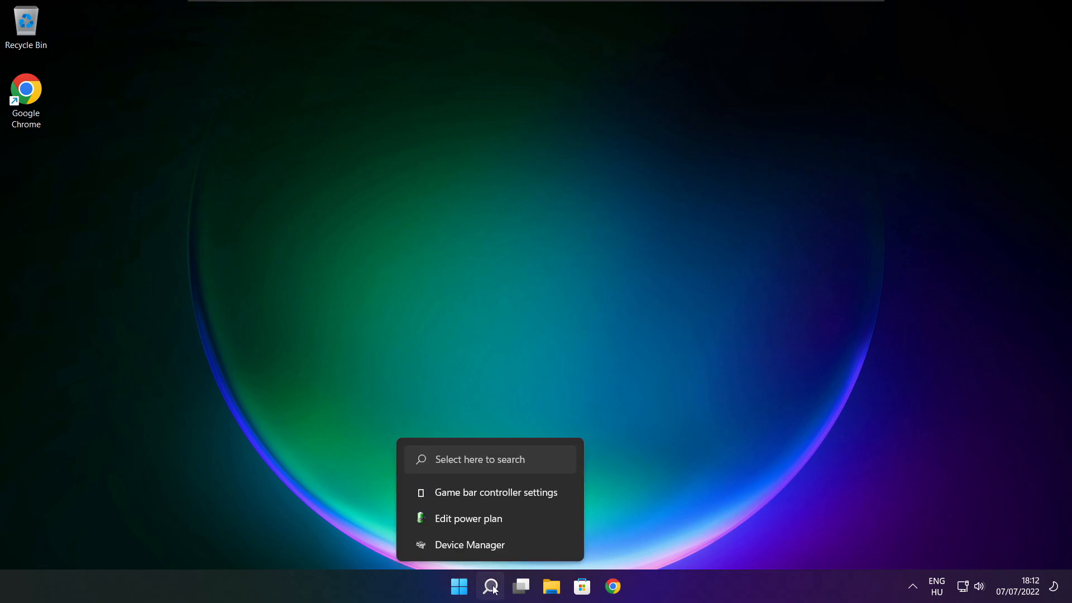
left_click(490, 585)
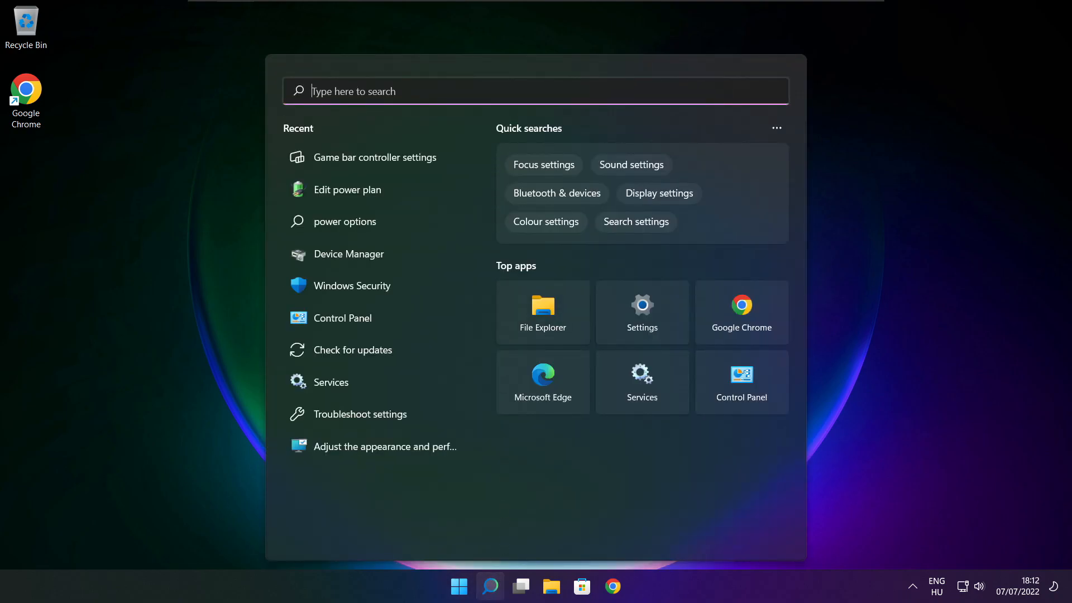
type("game bar controller settings")
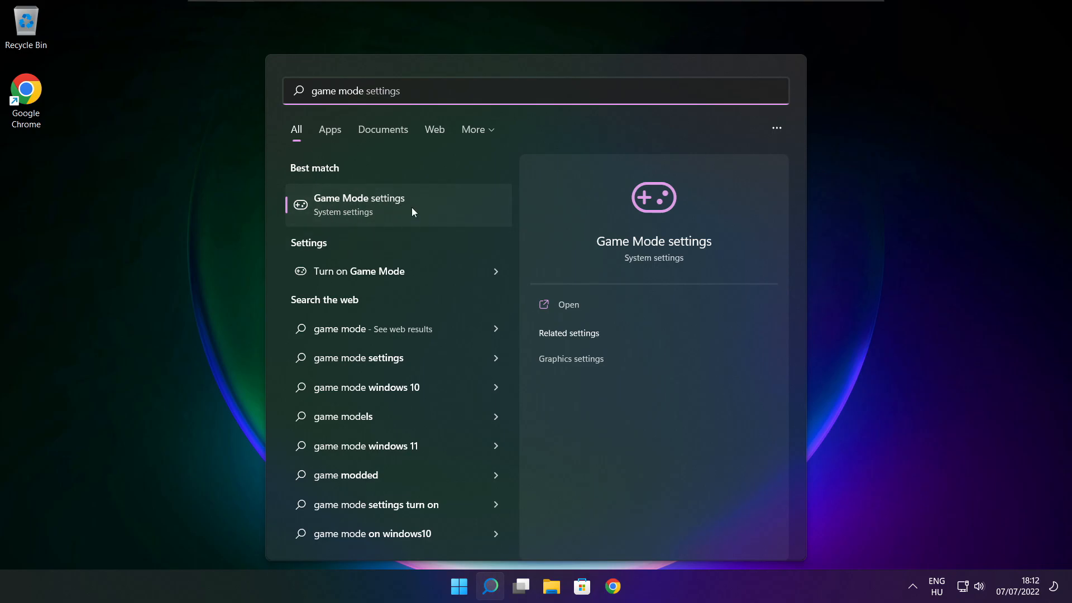
left_click(360, 205)
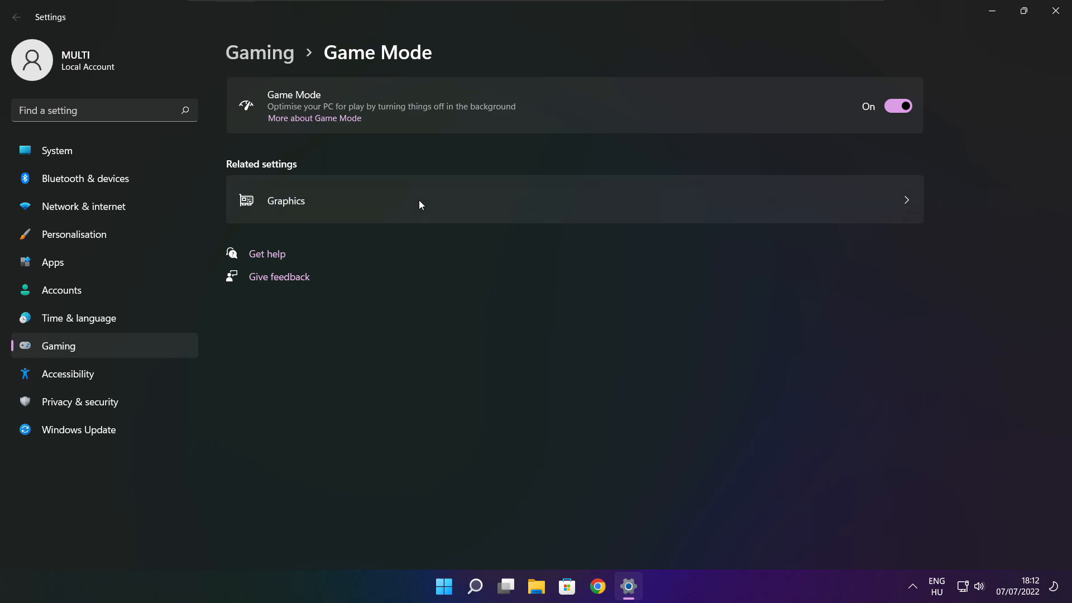
mouse_move(288, 115)
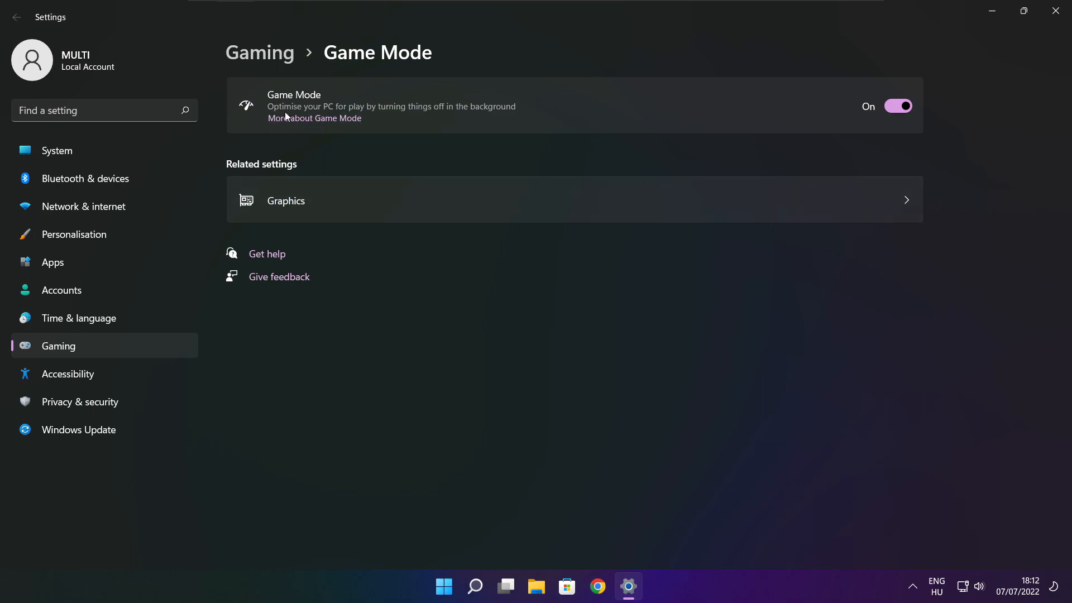
mouse_move(852, 139)
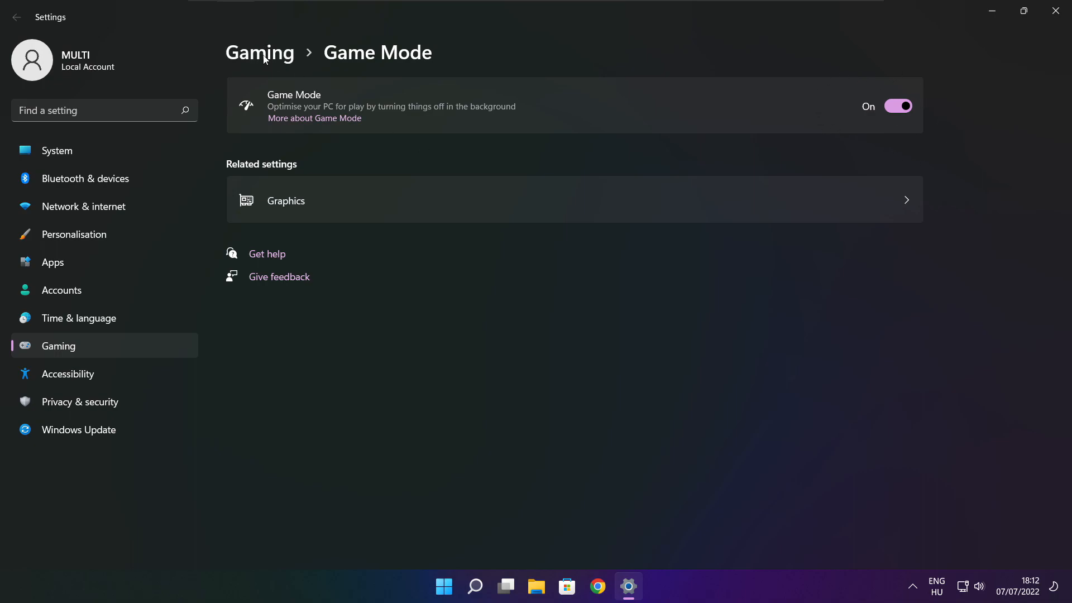
- Under Gaming > Xbox Game Bar turn the controller-button shortcut off and close Settings
left_click(260, 53)
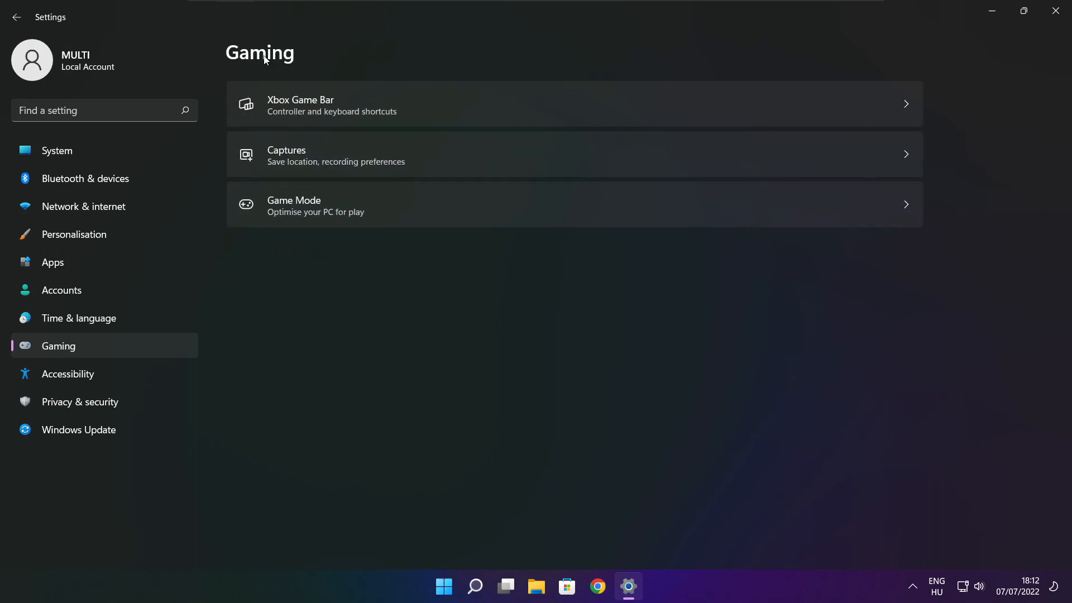
mouse_move(470, 114)
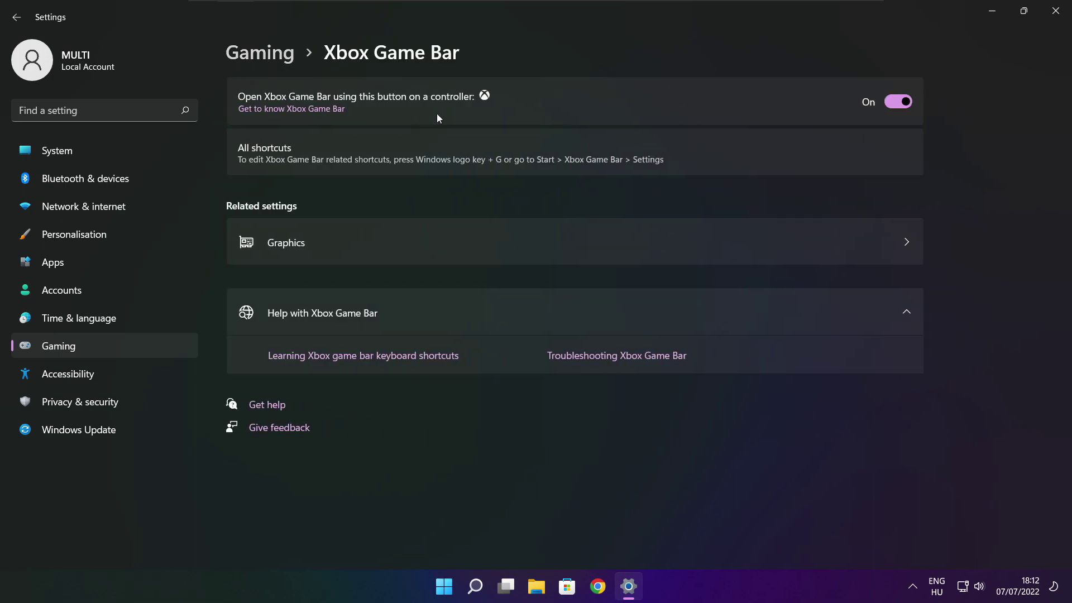
mouse_move(442, 100)
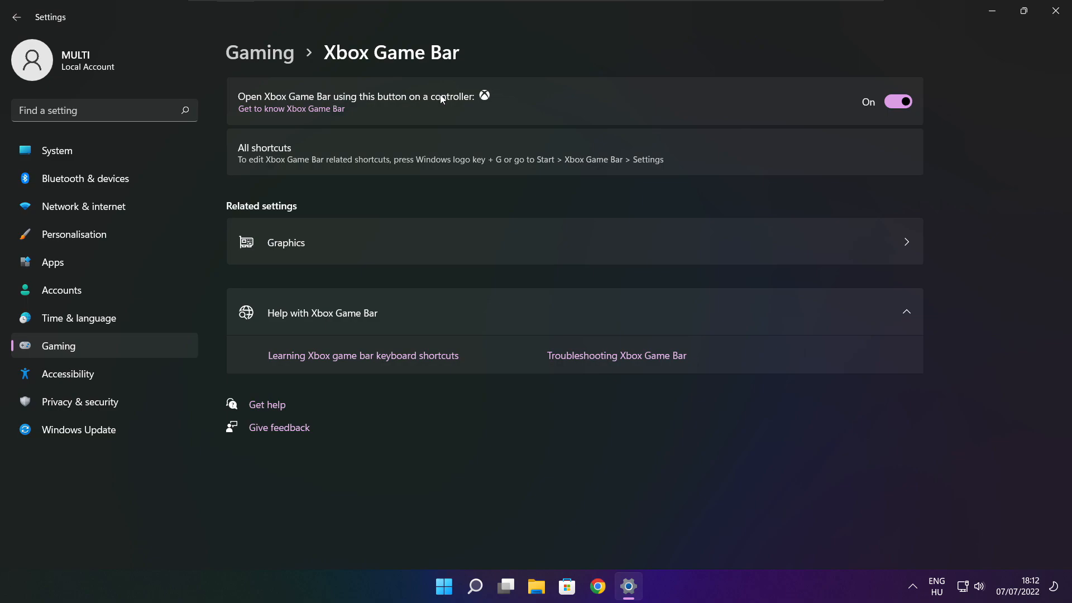
left_click(898, 100)
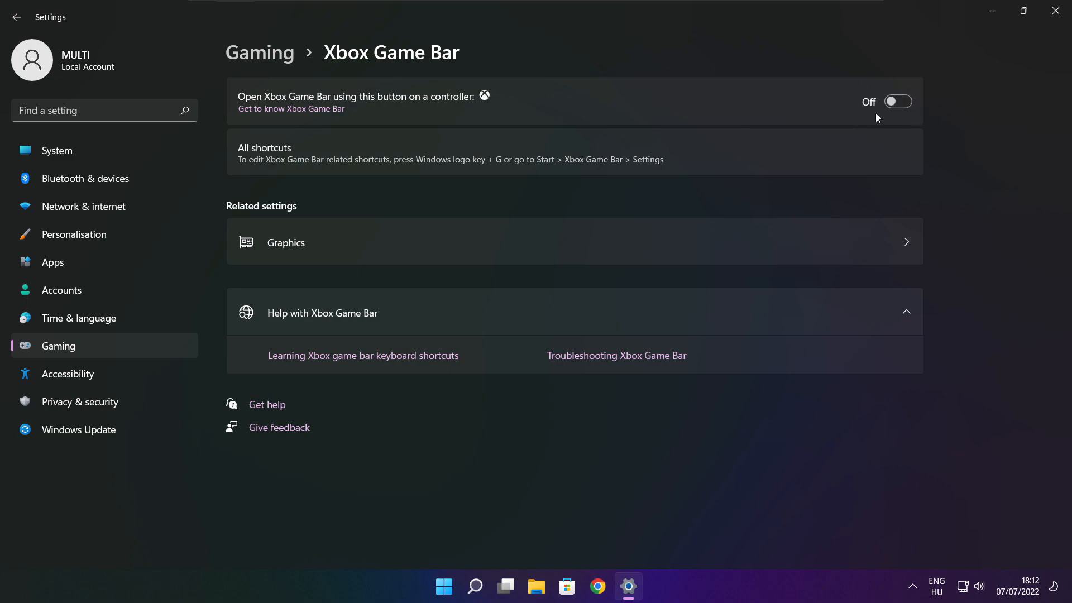
mouse_move(1058, 11)
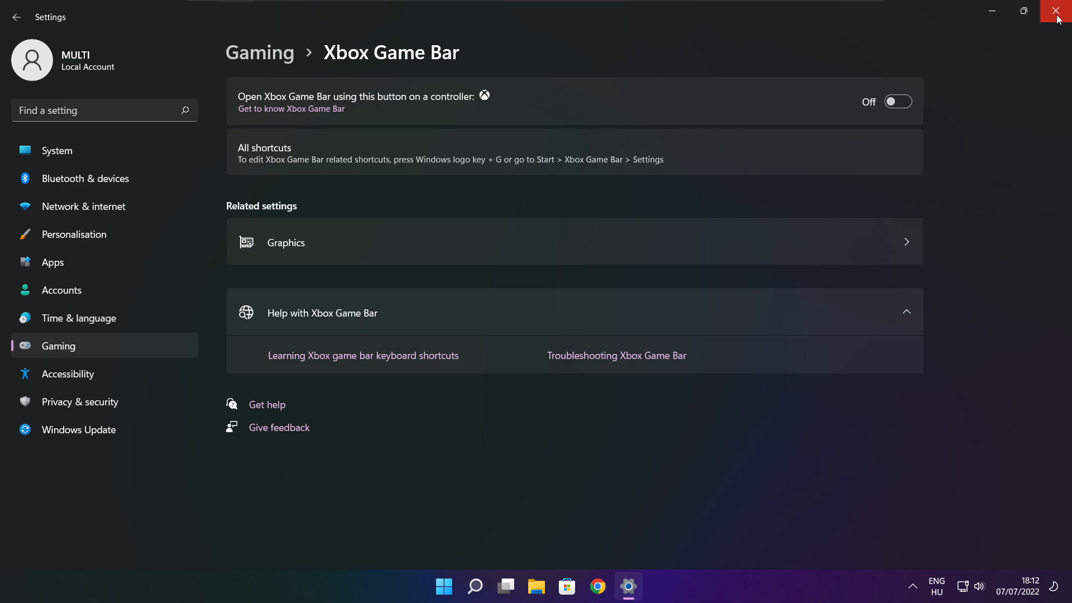
left_click(1052, 12)
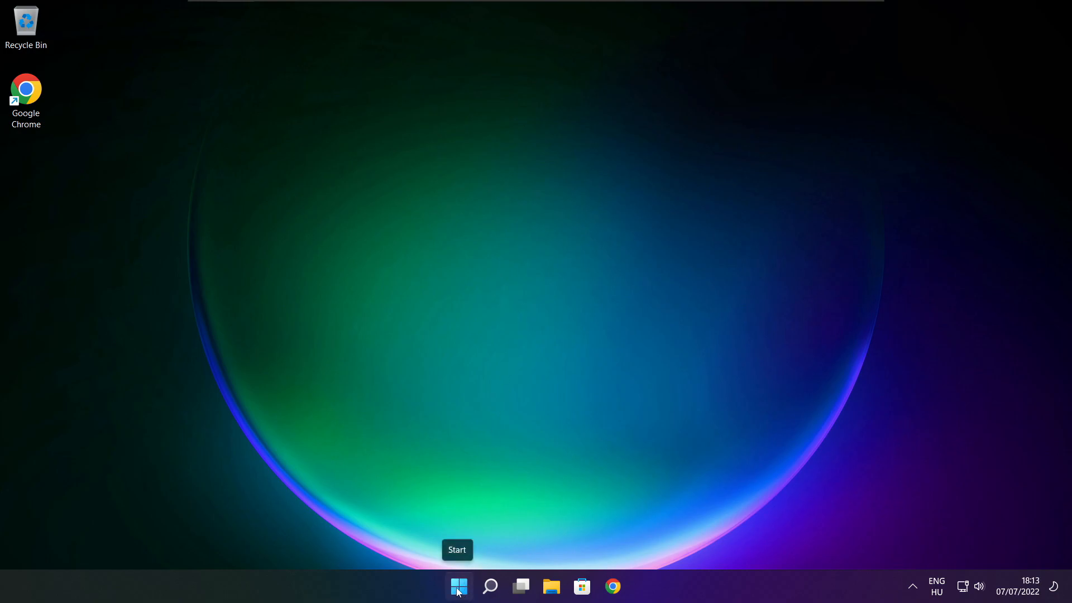
- Launch Task Manager from the taskbar quick menu and show the Startup apps list
right_click(458, 585)
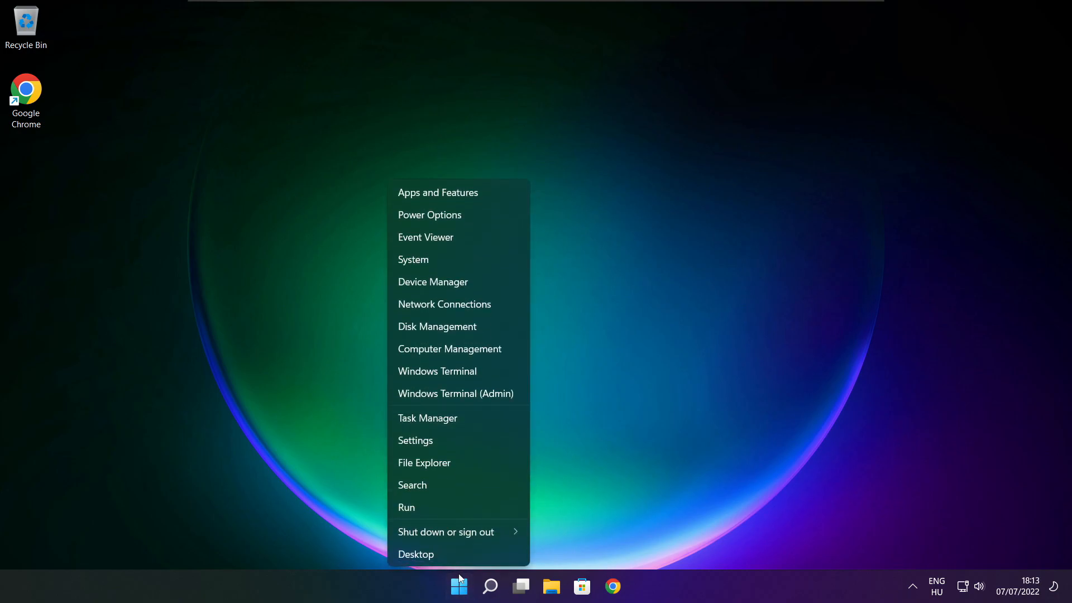
mouse_move(466, 424)
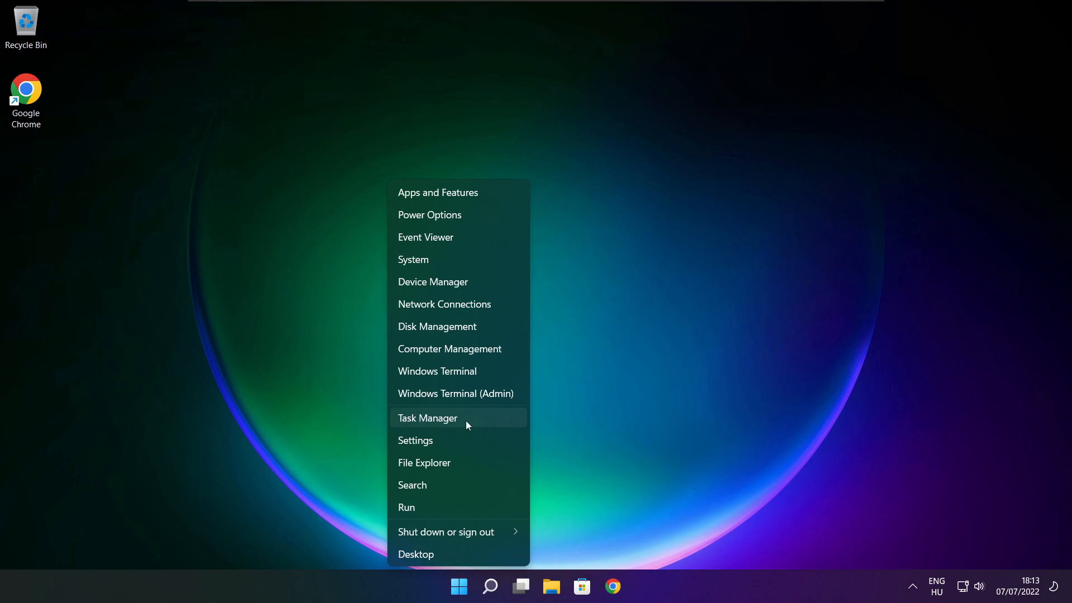
mouse_move(463, 417)
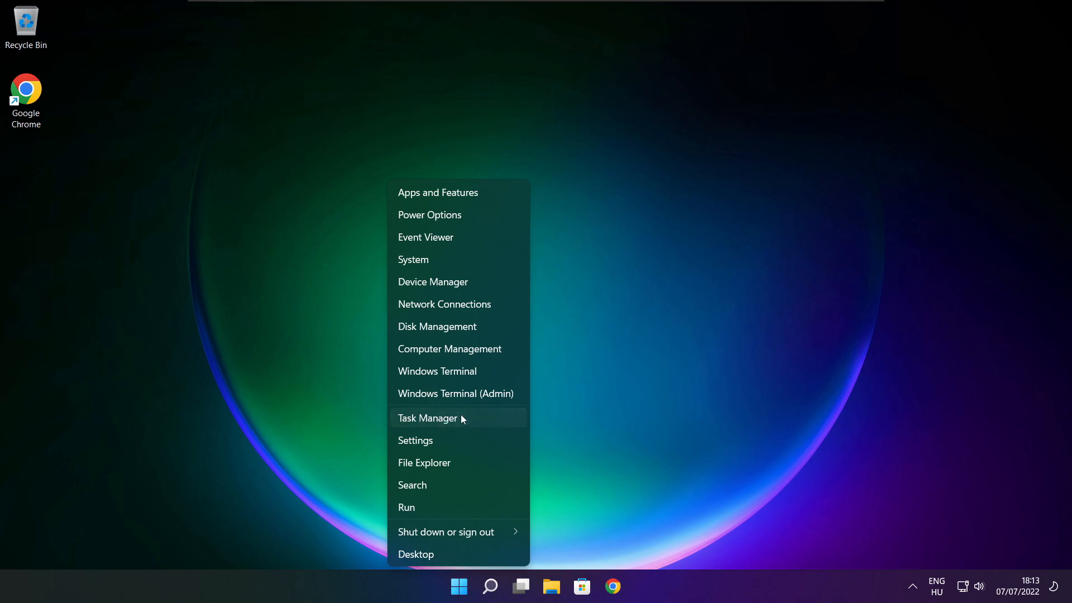
left_click(428, 418)
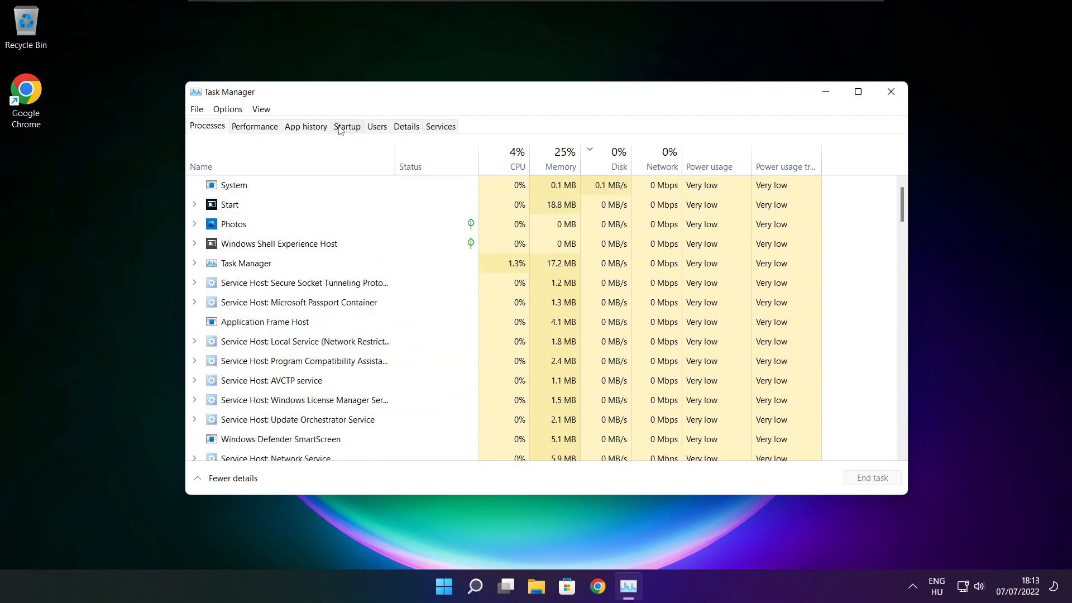
left_click(346, 126)
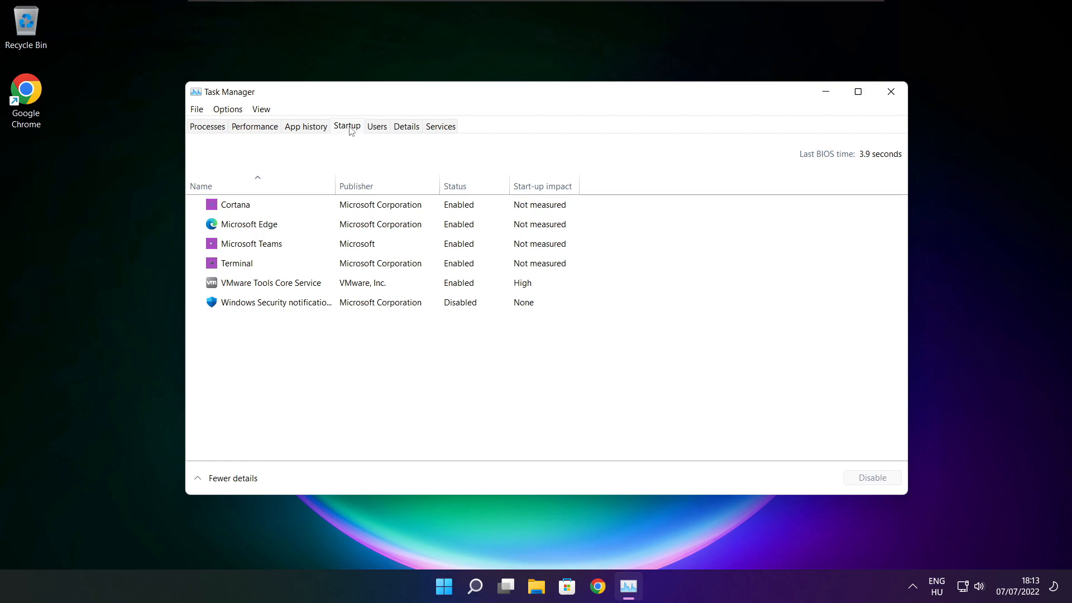
- Disable Cortana, Microsoft Edge, Microsoft Teams and Terminal at startup, then close Task Manager
left_click(234, 205)
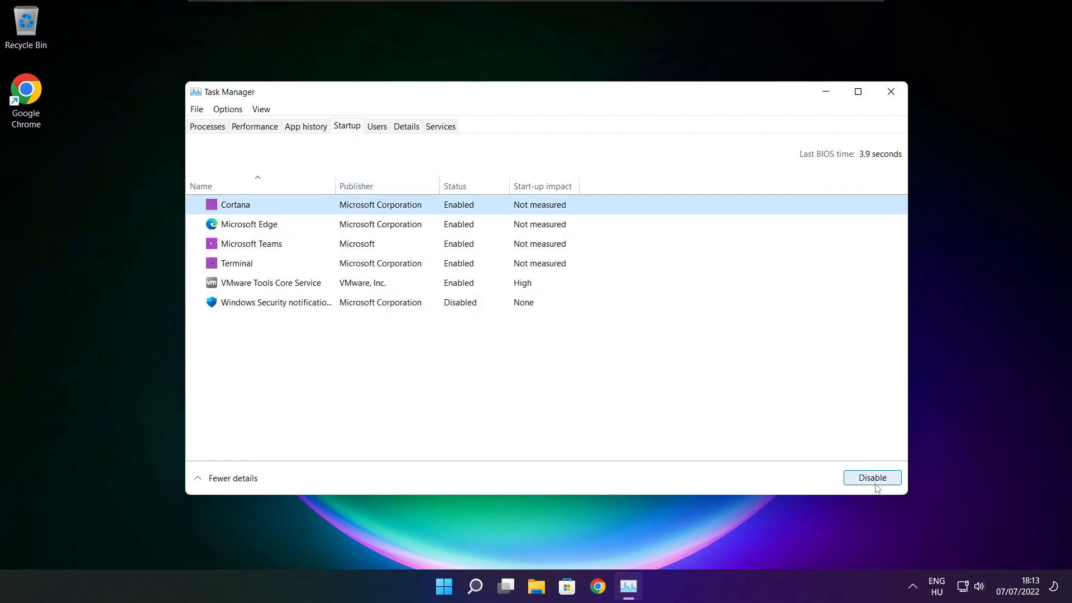
left_click(871, 478)
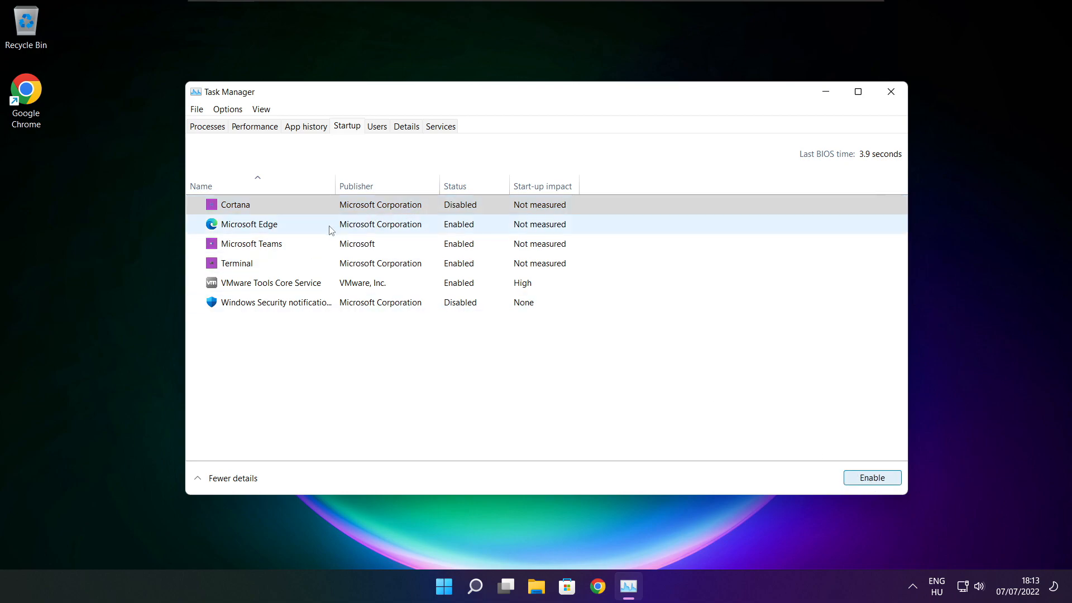
left_click(269, 224)
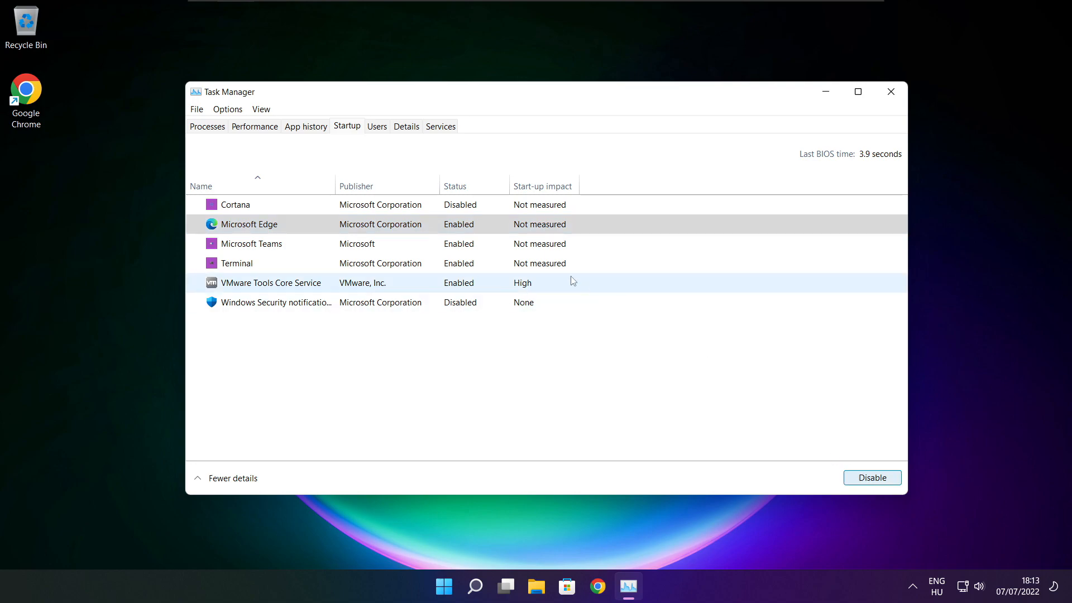
left_click(872, 478)
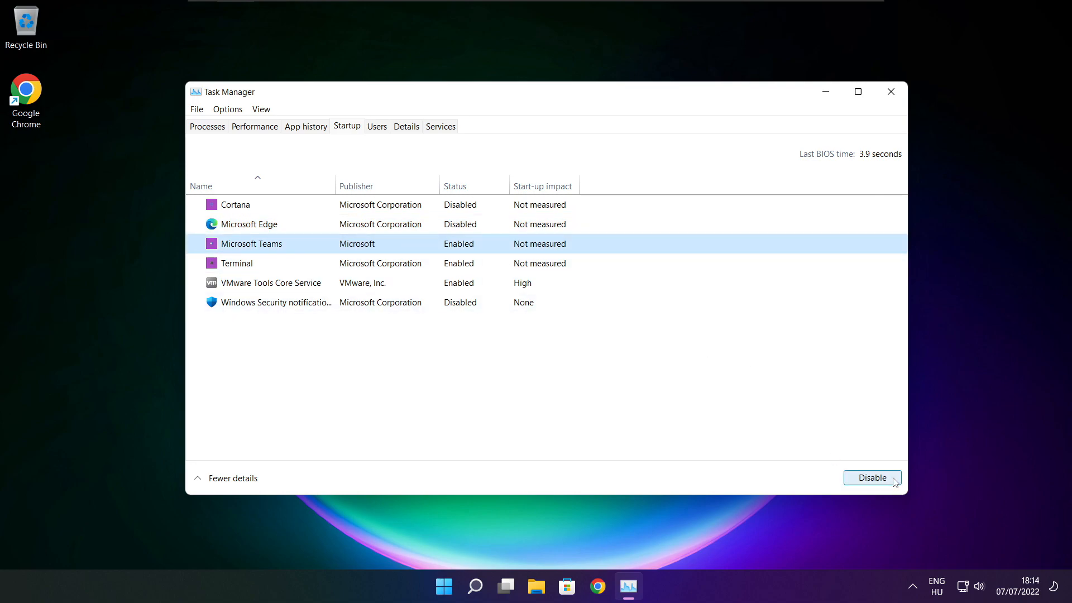
left_click(872, 478)
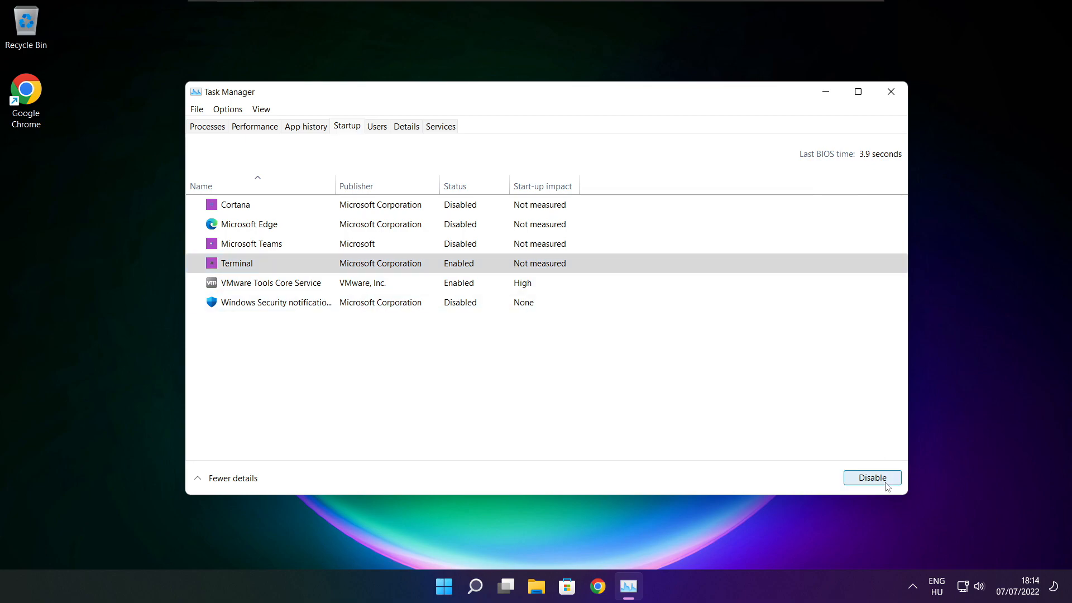
left_click(872, 477)
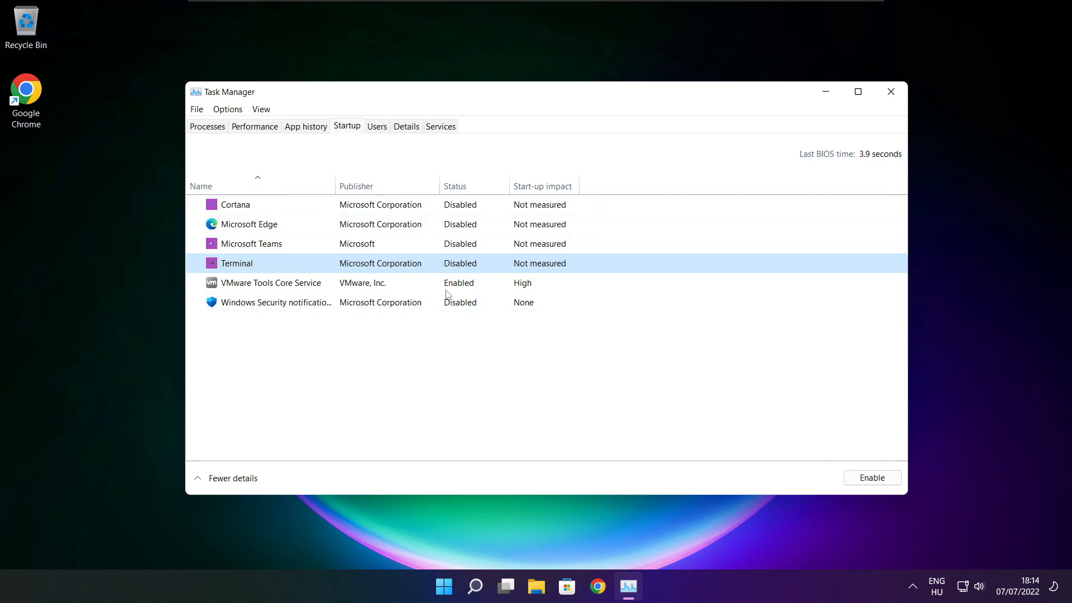
mouse_move(891, 91)
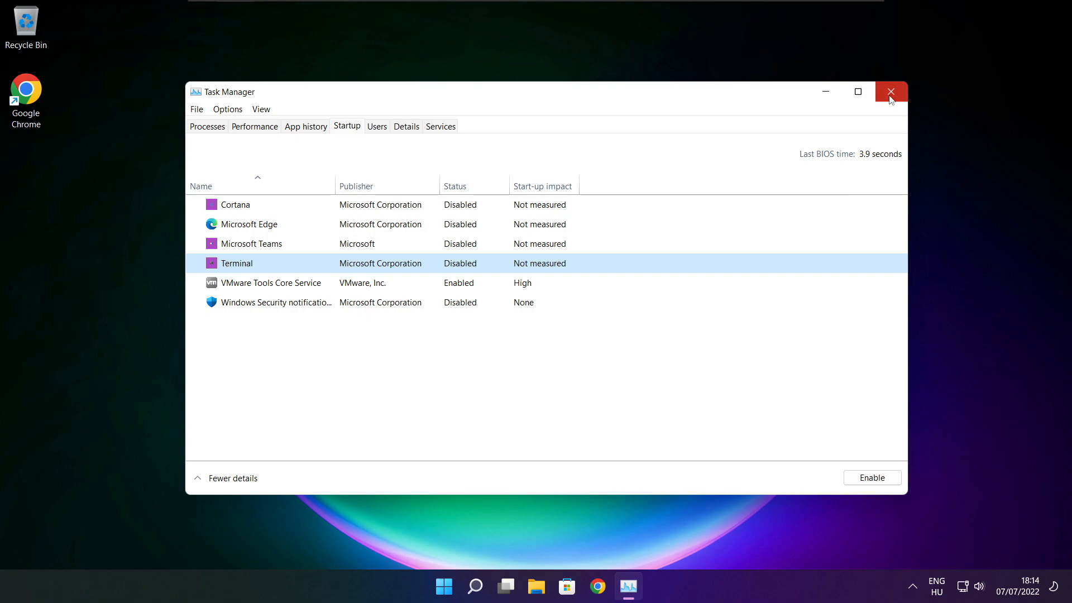
left_click(891, 92)
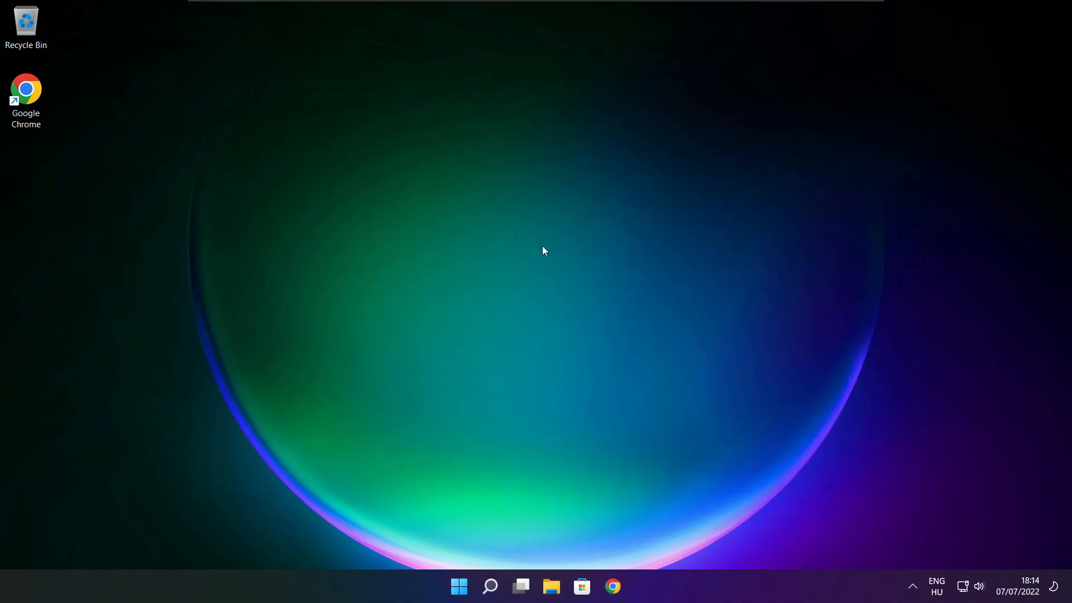
- Search Windows for 'optimi' so Defragment and Optimise Drives appears as the best match
left_click(491, 586)
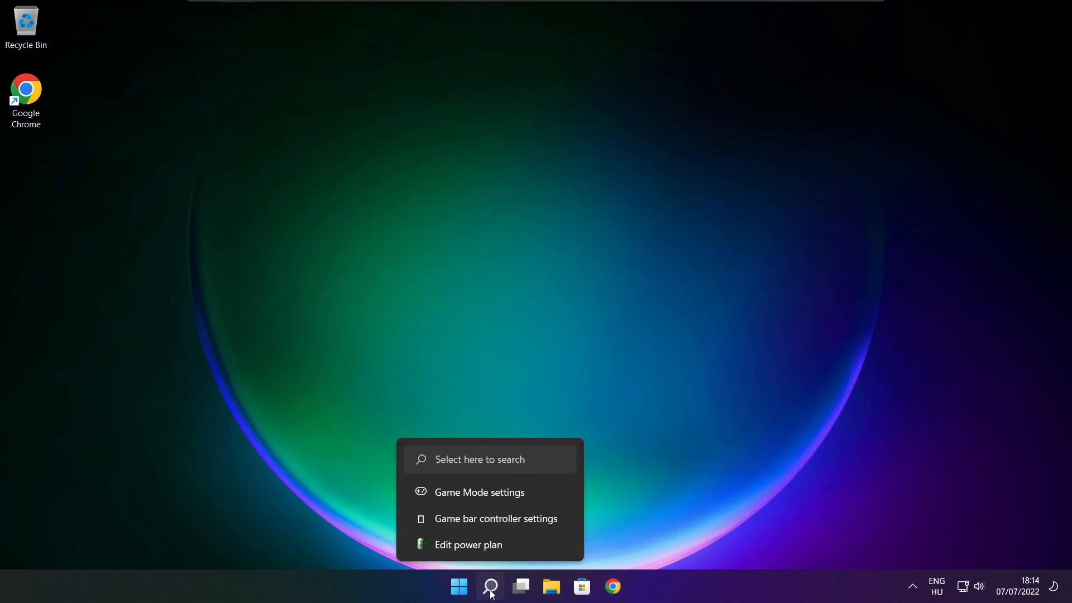
left_click(491, 586)
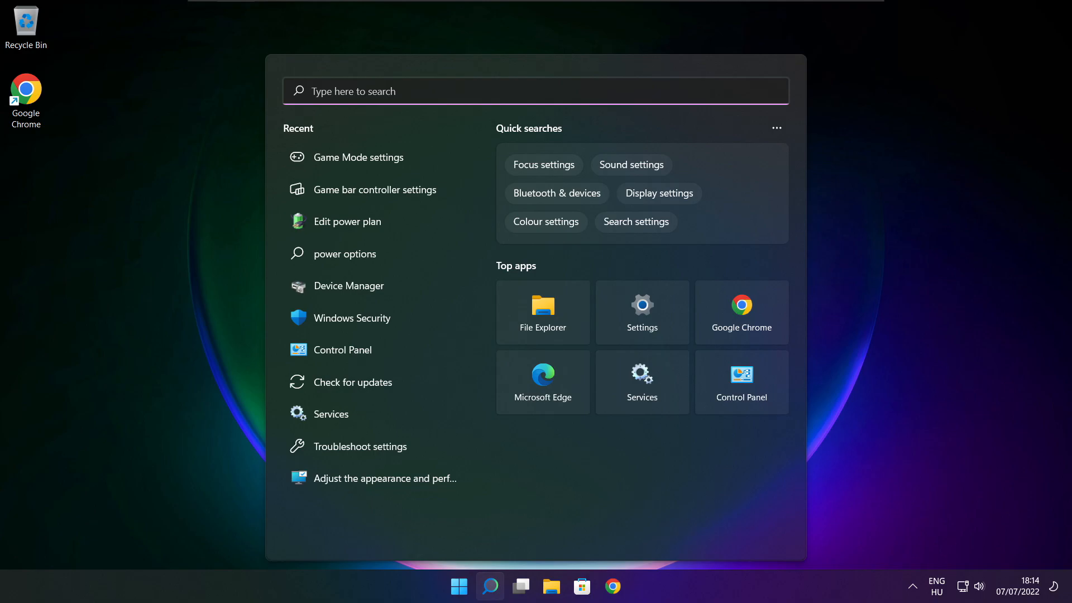
type("optimise")
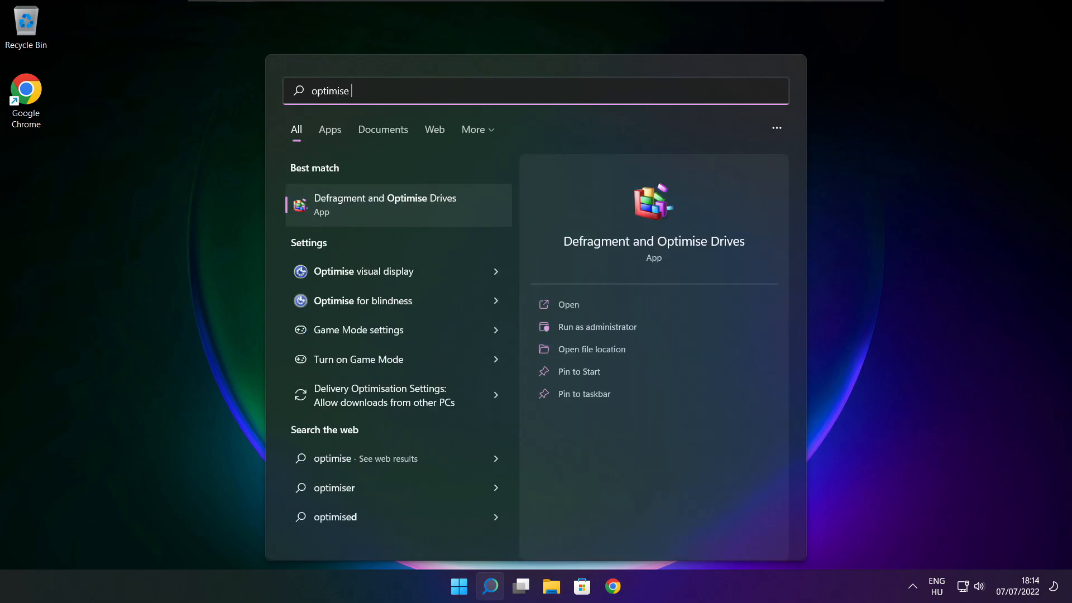
mouse_move(417, 226)
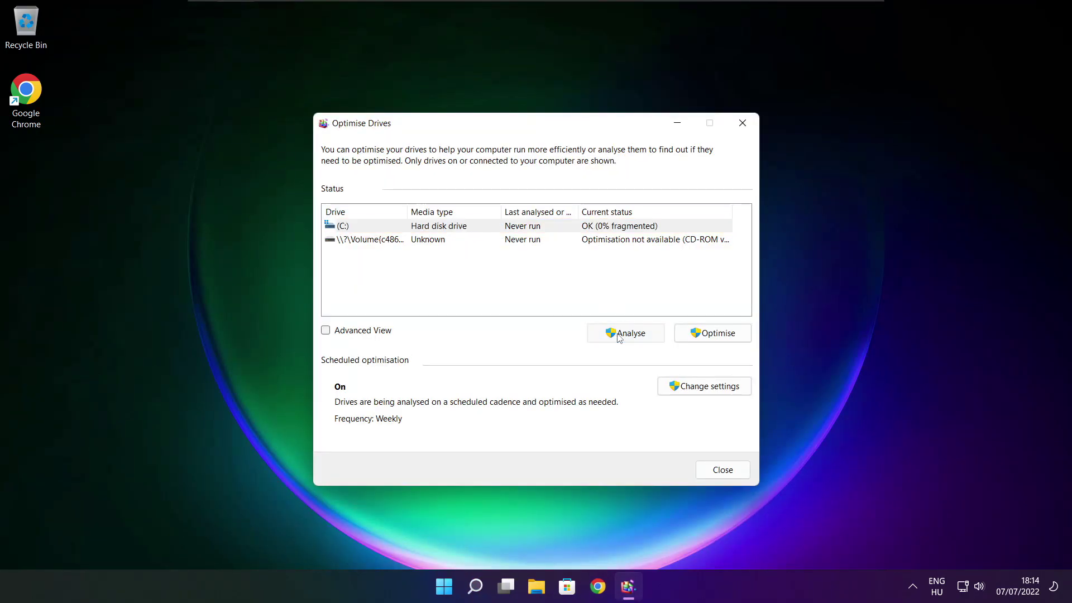
- Analyse drive C: and start optimising it
left_click(626, 333)
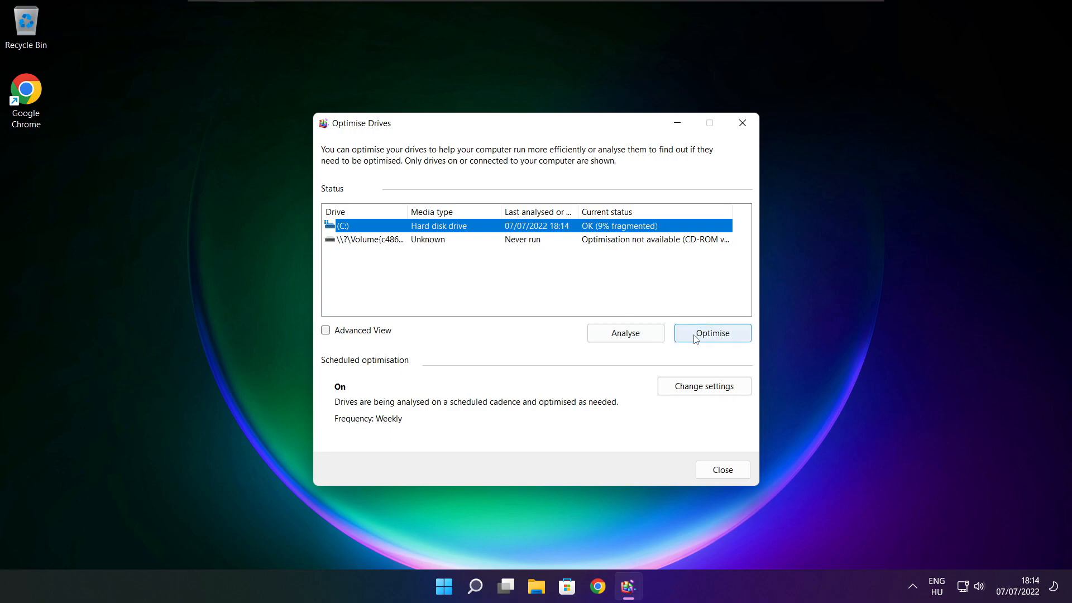
left_click(712, 333)
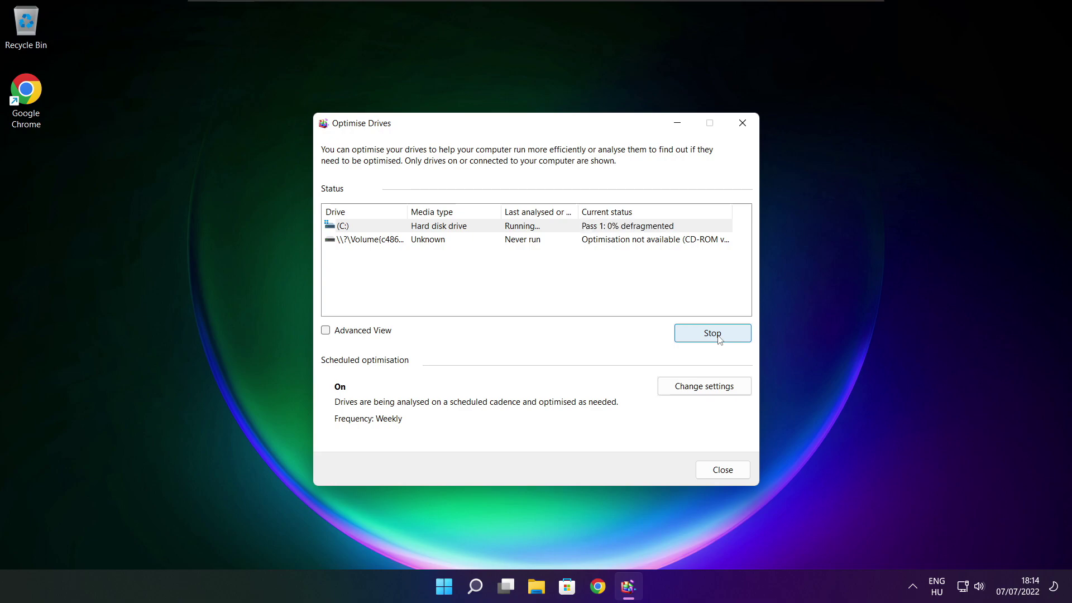
mouse_move(562, 326)
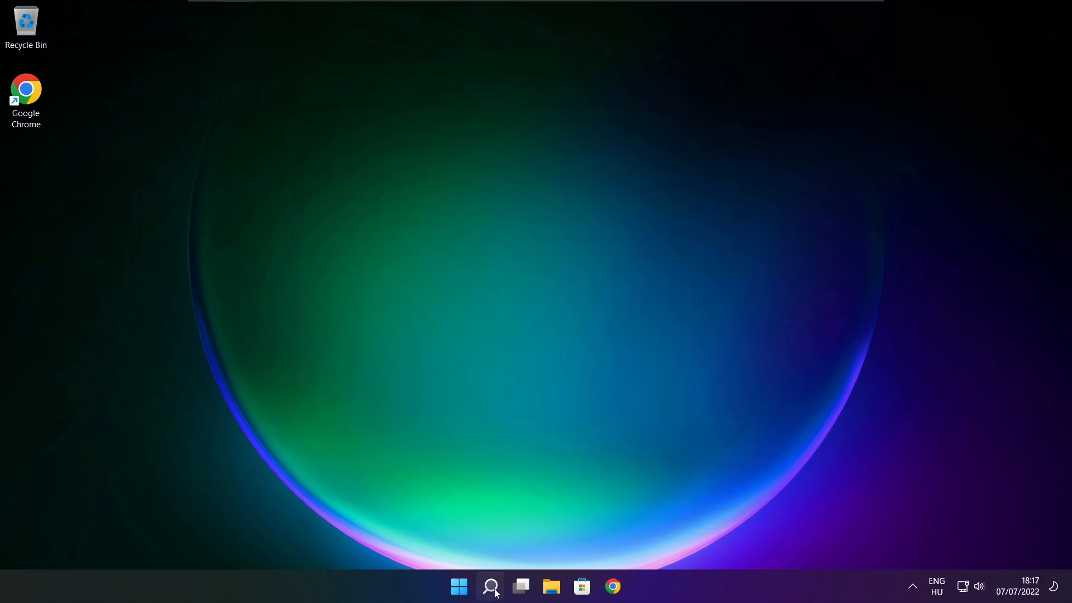
- Find Windows Update via a search for 'upd' and run Check for updates until up to date
left_click(489, 585)
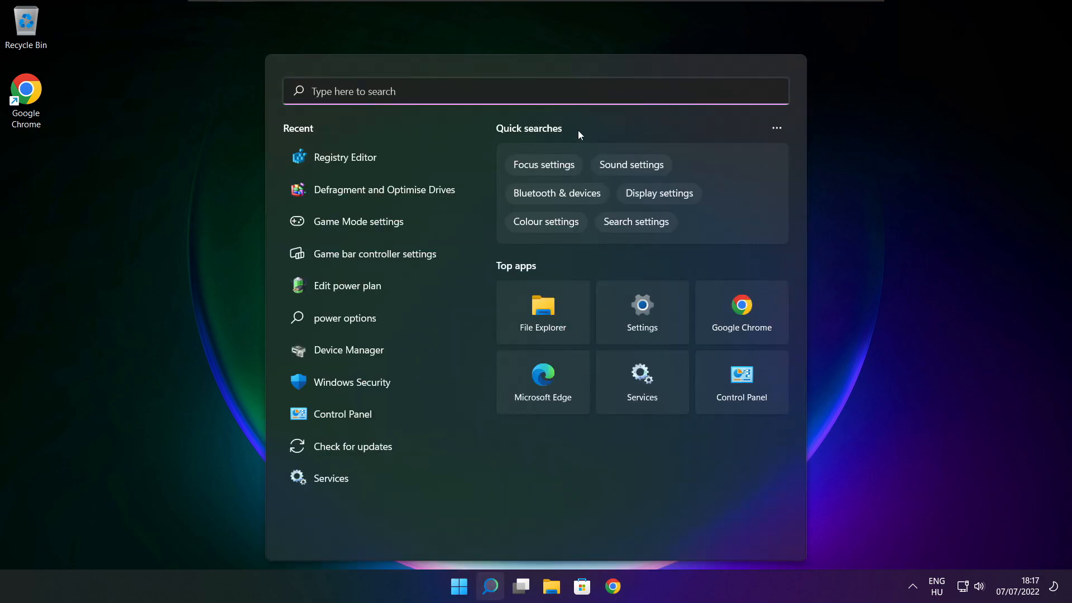
type("updates")
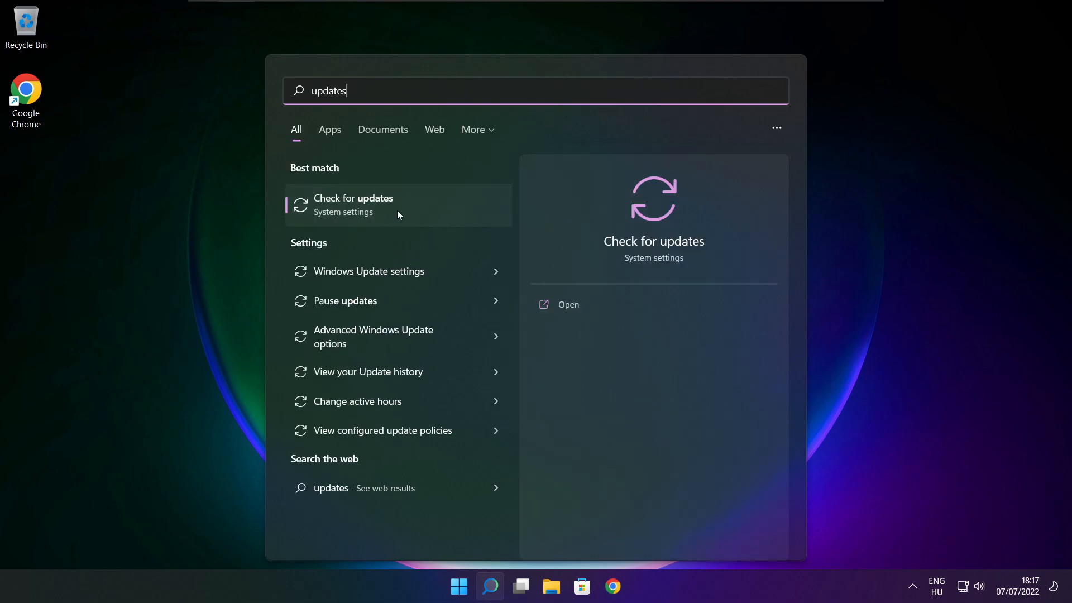
left_click(352, 206)
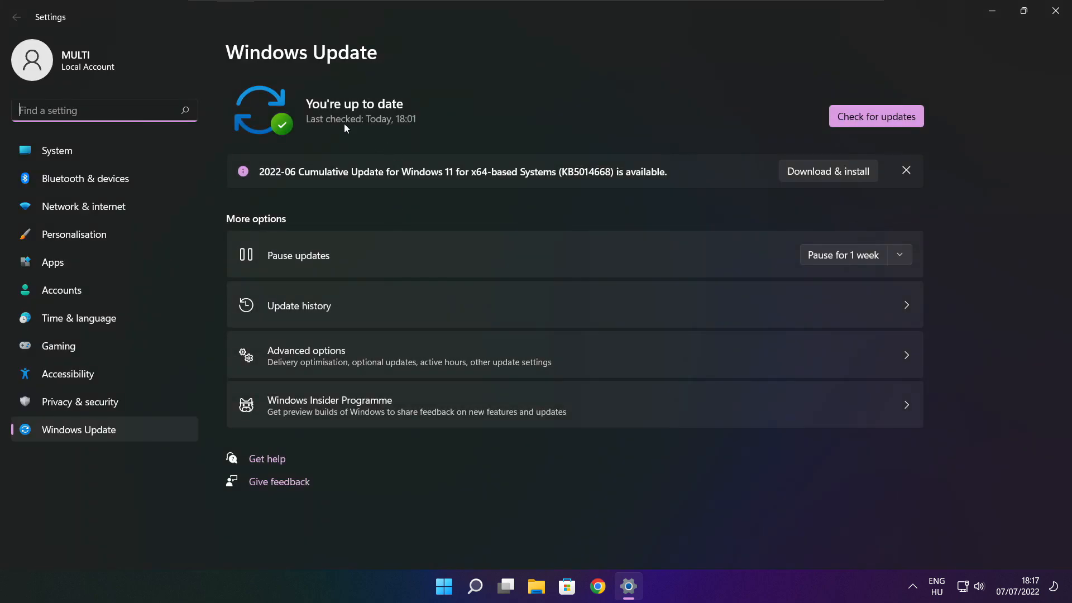
left_click(876, 116)
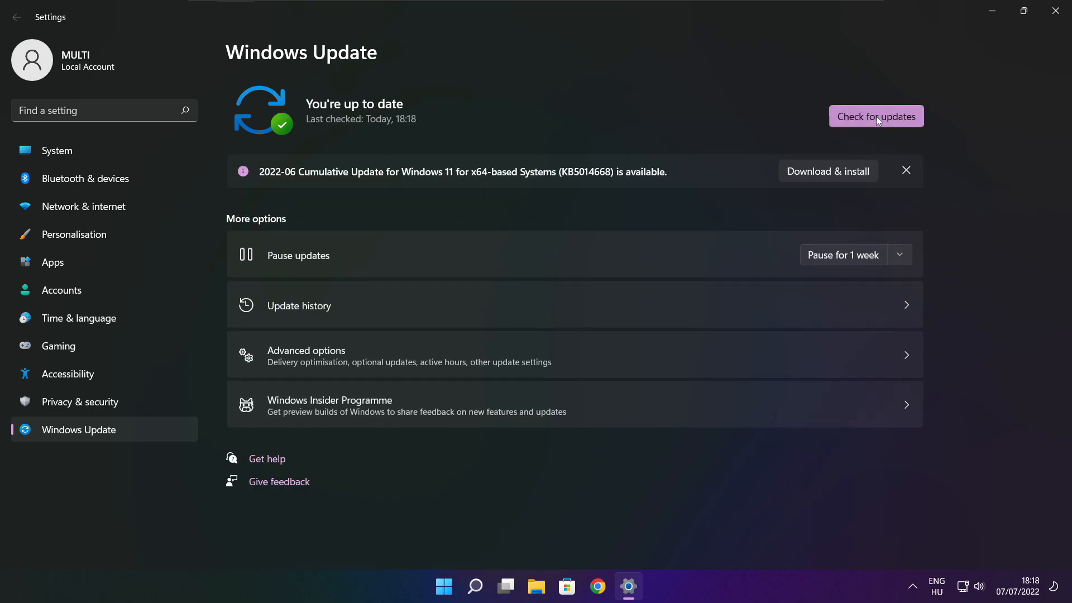
mouse_move(1045, 27)
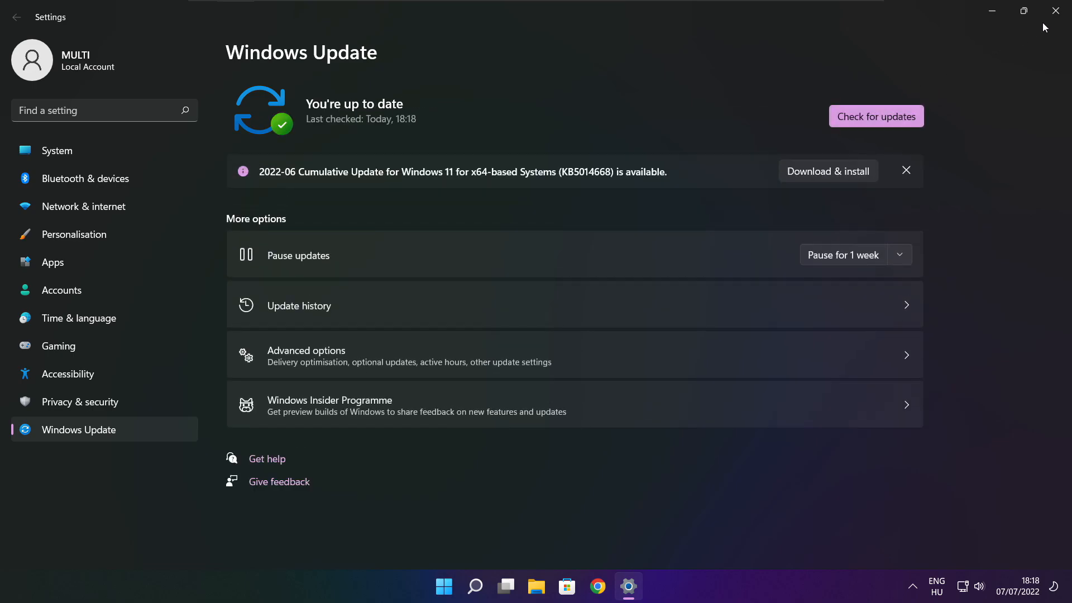
- Close Settings and bring Windows search back up
left_click(1055, 10)
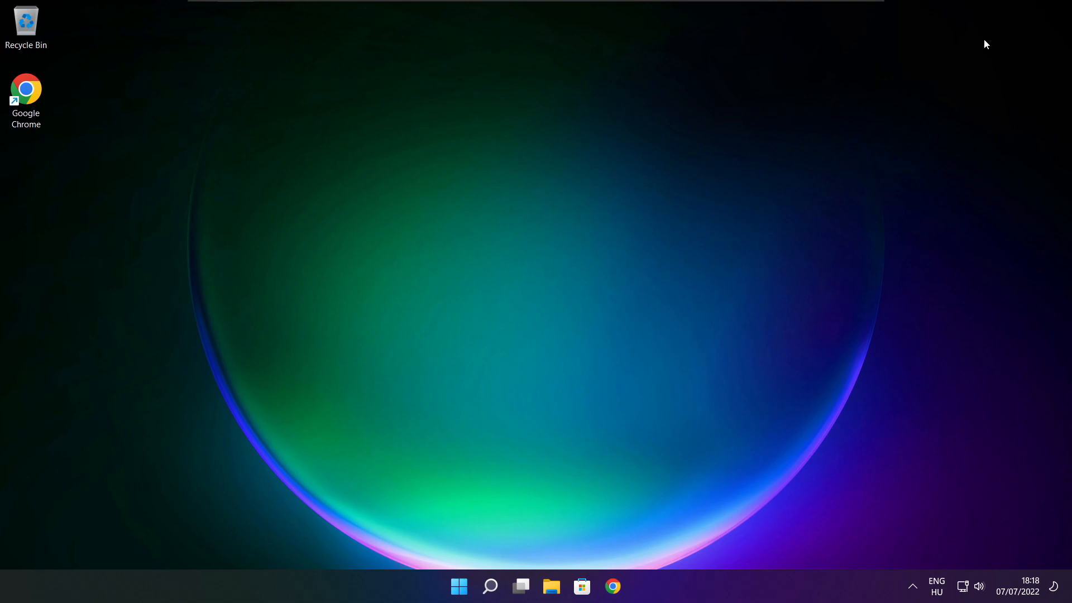
left_click(490, 586)
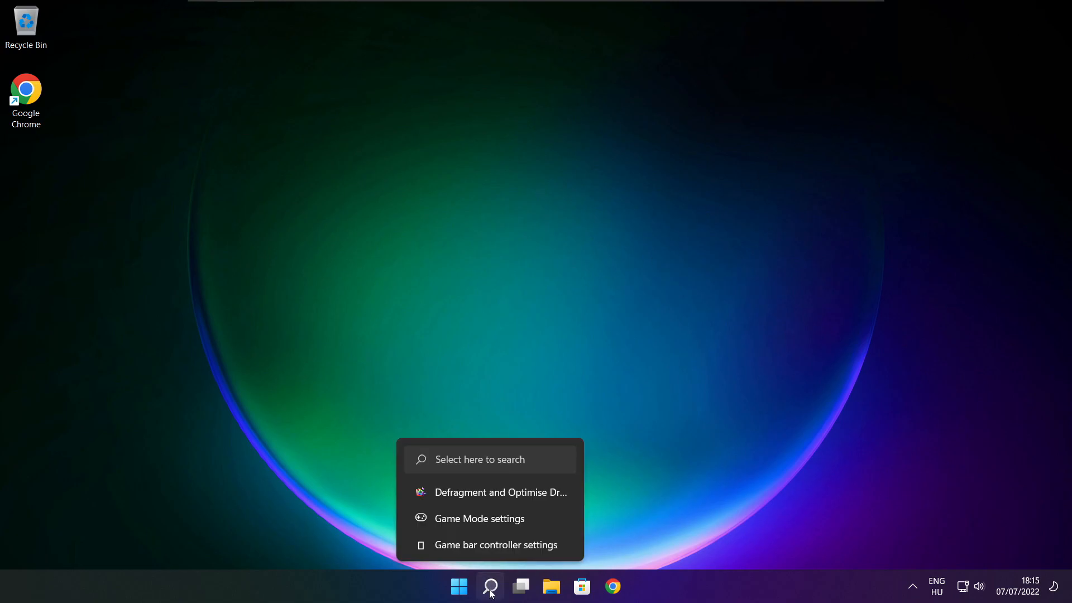
- Launch Registry Editor from a search for 'regedit'
left_click(490, 586)
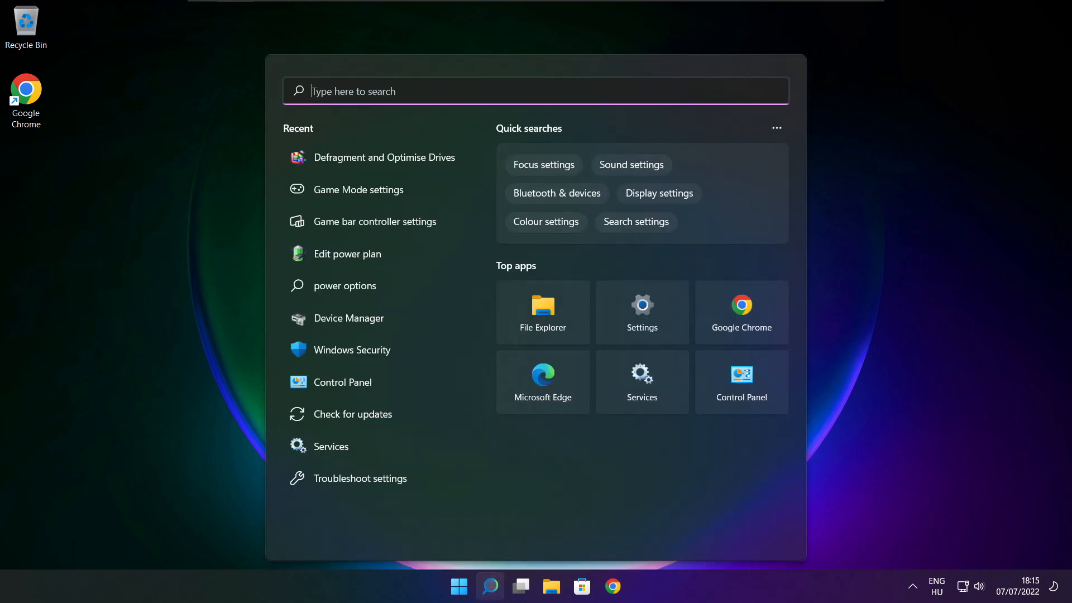
type("regedit")
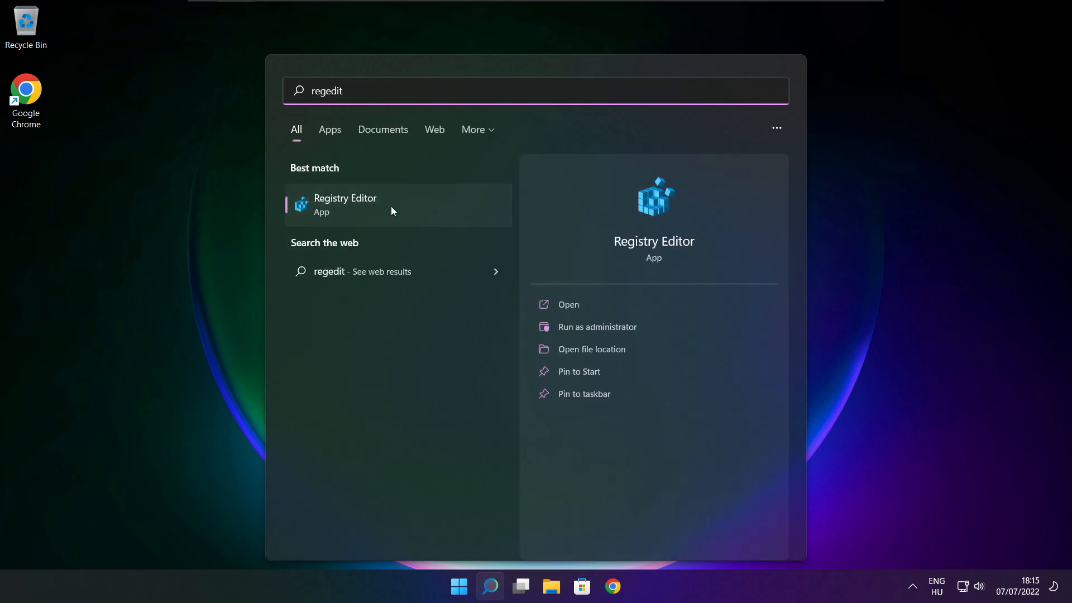
mouse_move(409, 206)
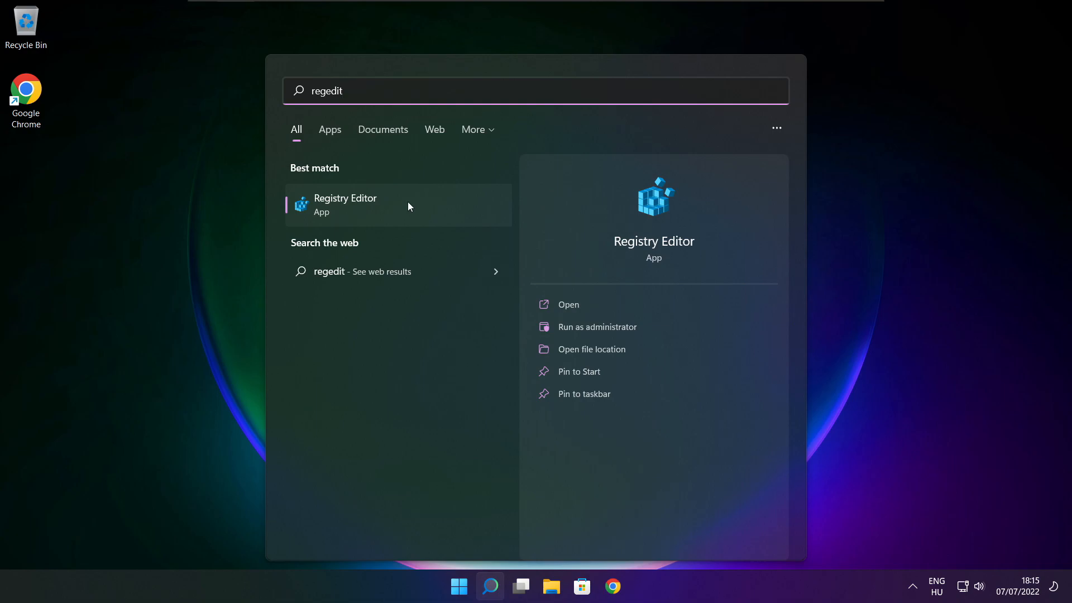
left_click(345, 205)
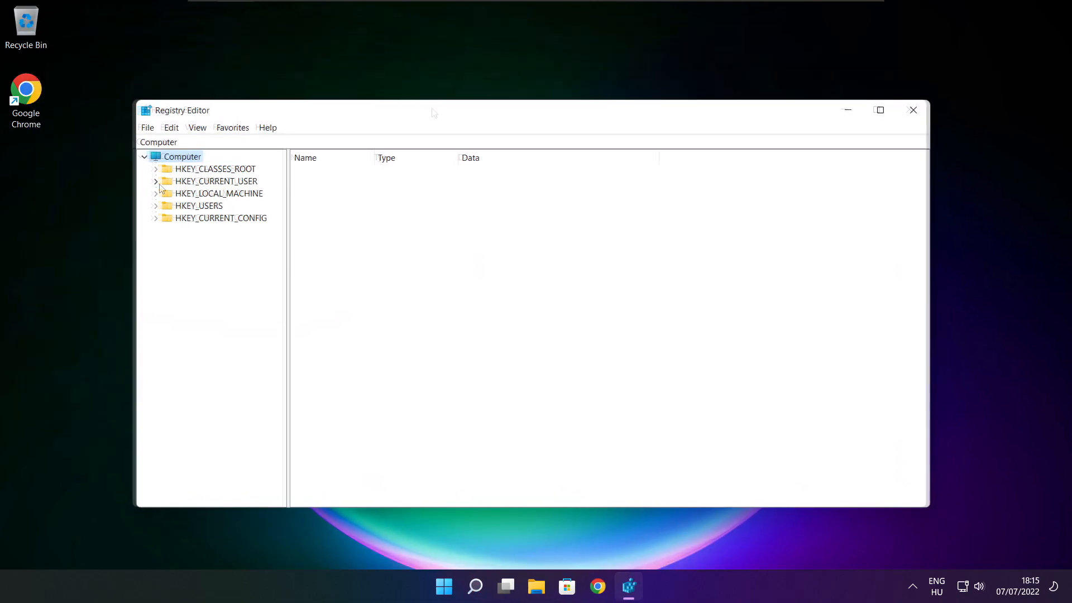
- Navigate to HKEY_CURRENT_USER\System\GameConfigStore in the registry tree
left_click(155, 181)
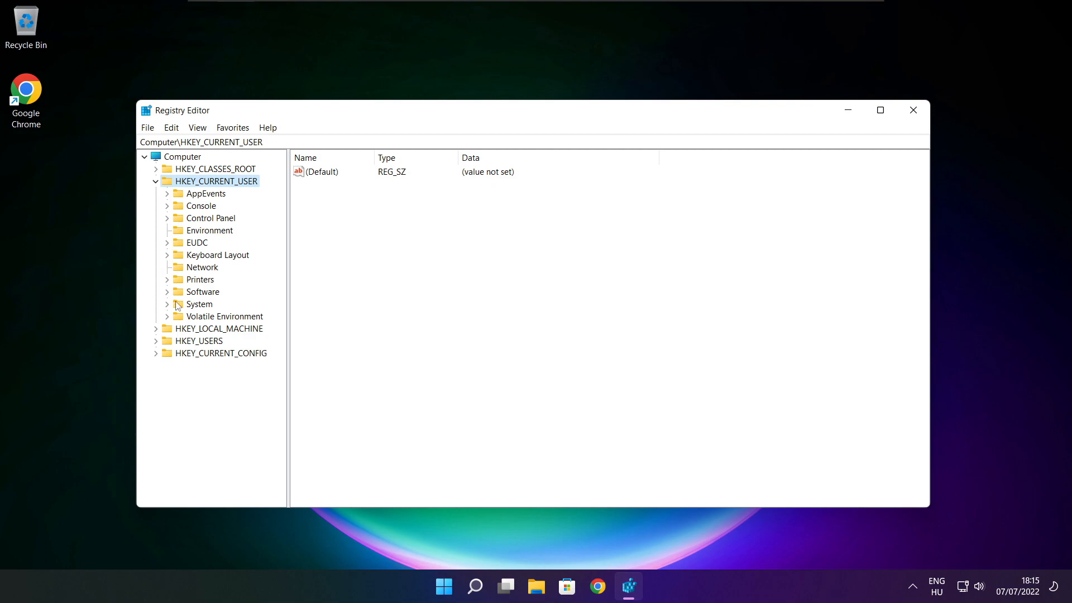
left_click(199, 304)
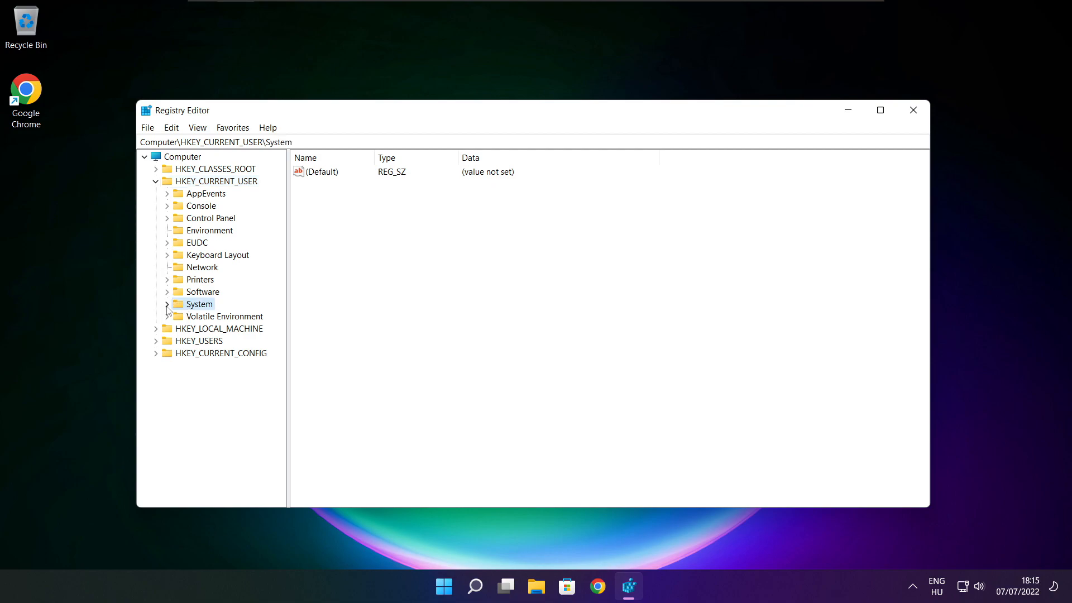
left_click(168, 304)
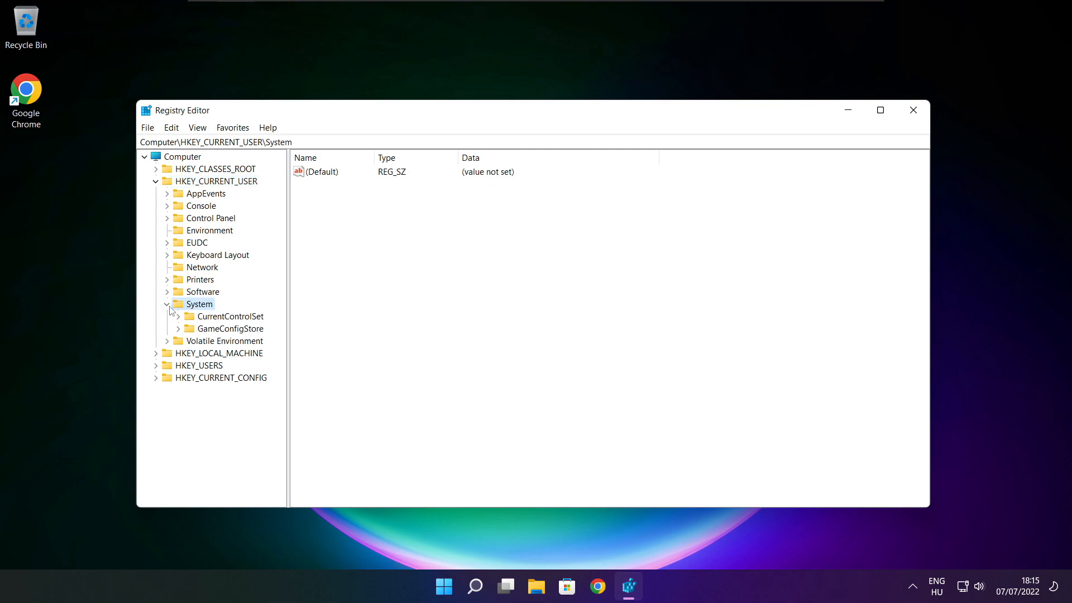
left_click(230, 328)
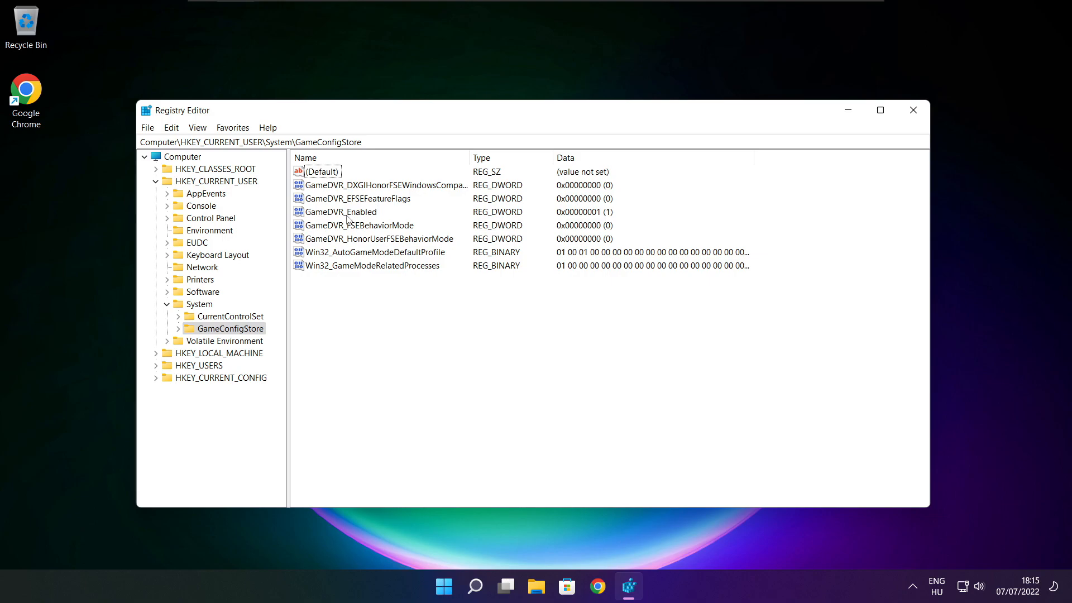
- Set GameDVR_Enabled to 0 and collapse HKEY_CURRENT_USER again
left_click(341, 212)
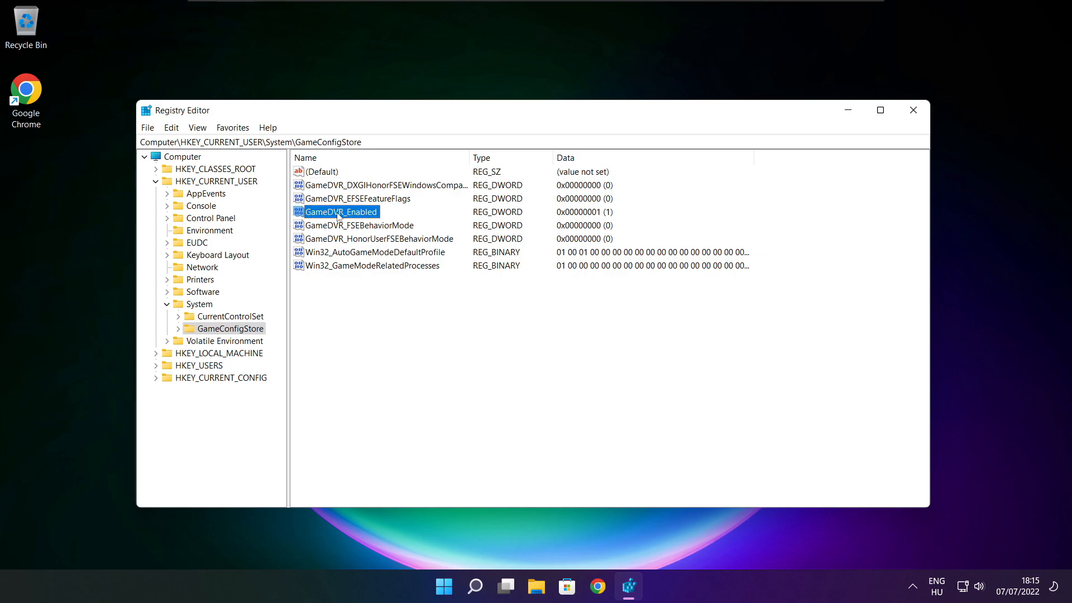
double_click(342, 212)
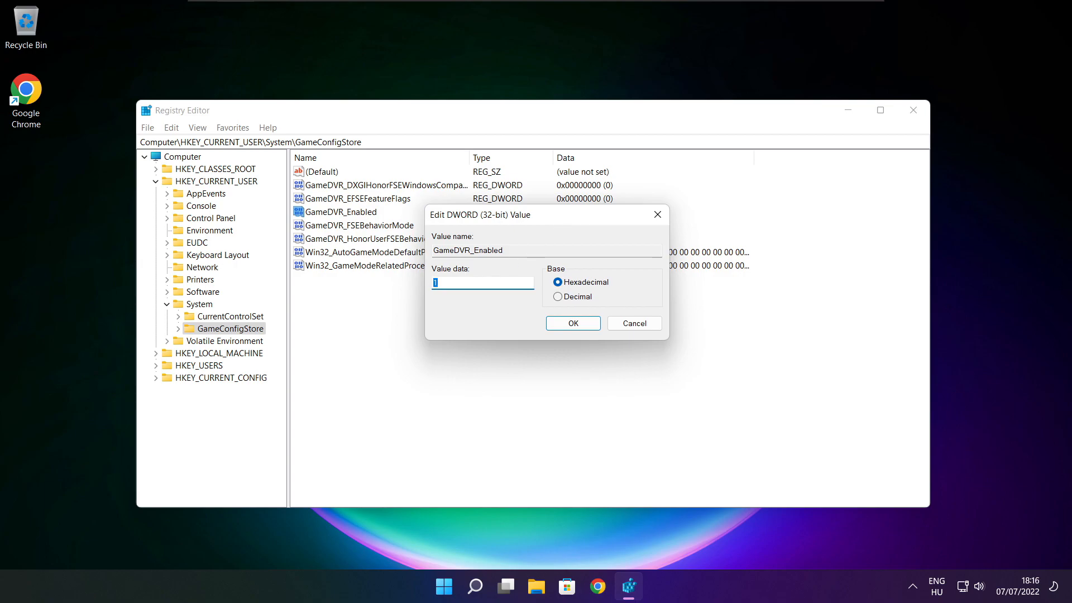
type("0")
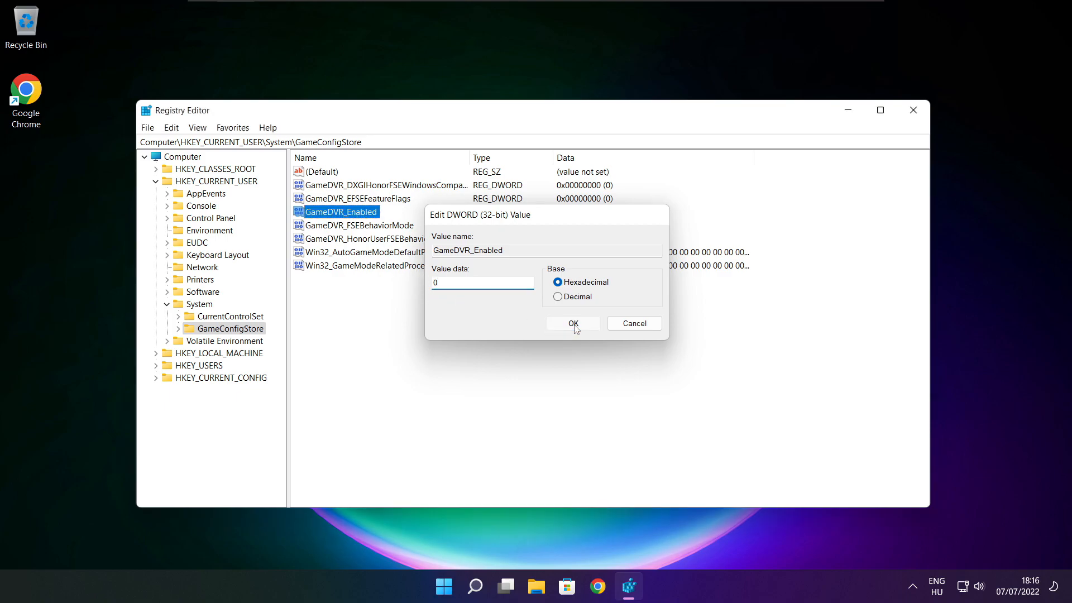
left_click(573, 322)
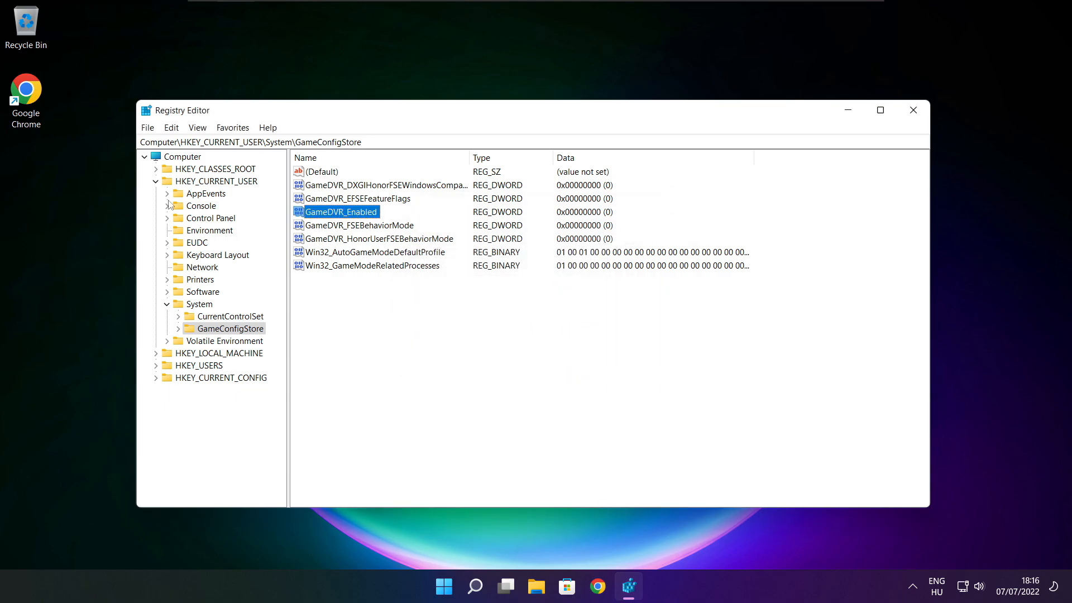
left_click(167, 181)
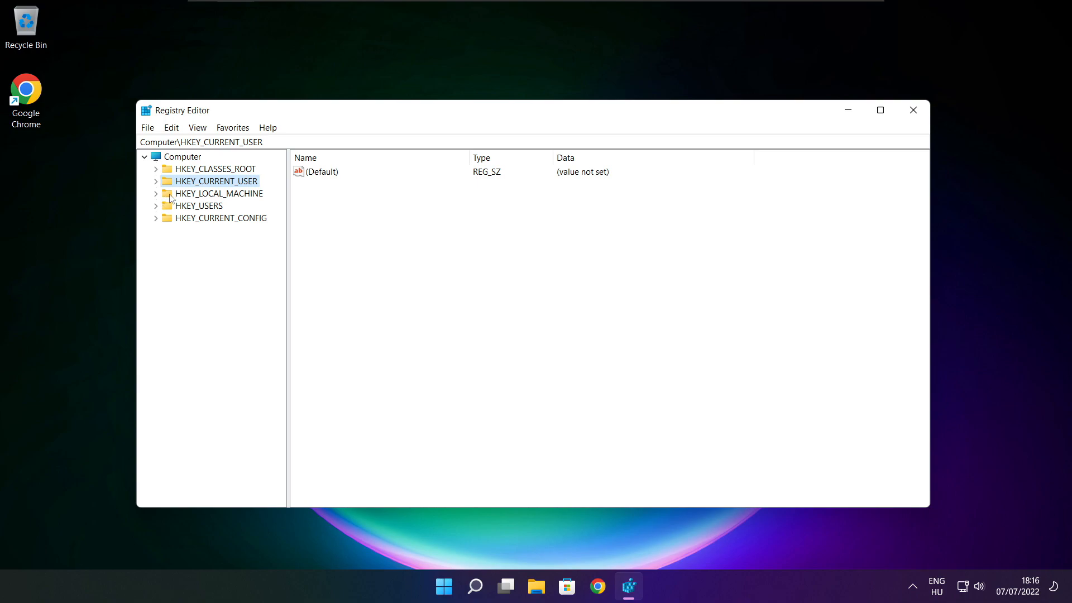
- Expand HKEY_LOCAL_MACHINE\SOFTWARE\Microsoft in the registry tree
left_click(217, 193)
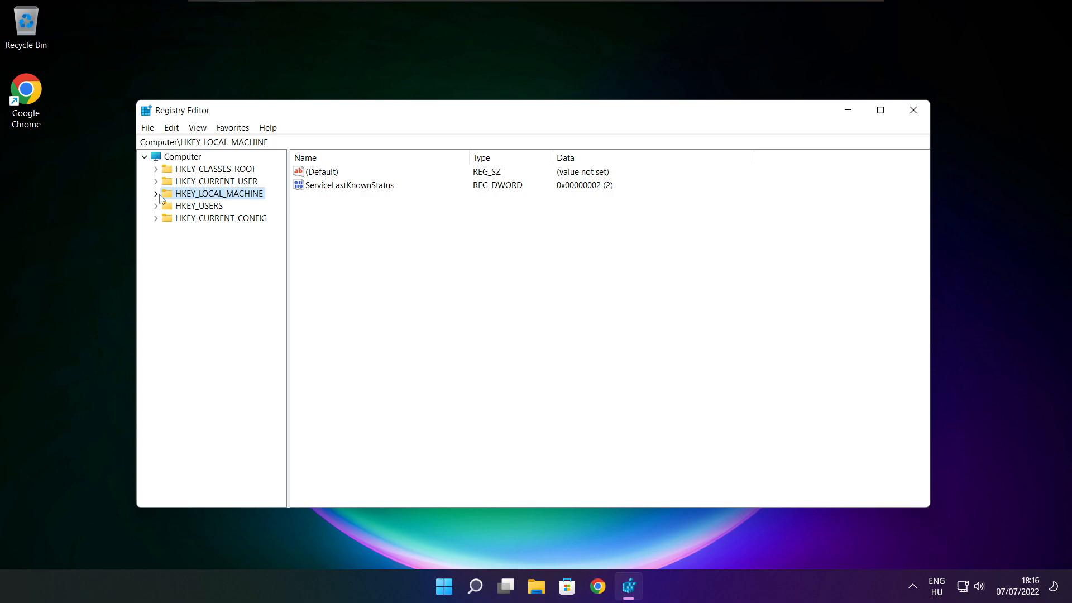
left_click(156, 193)
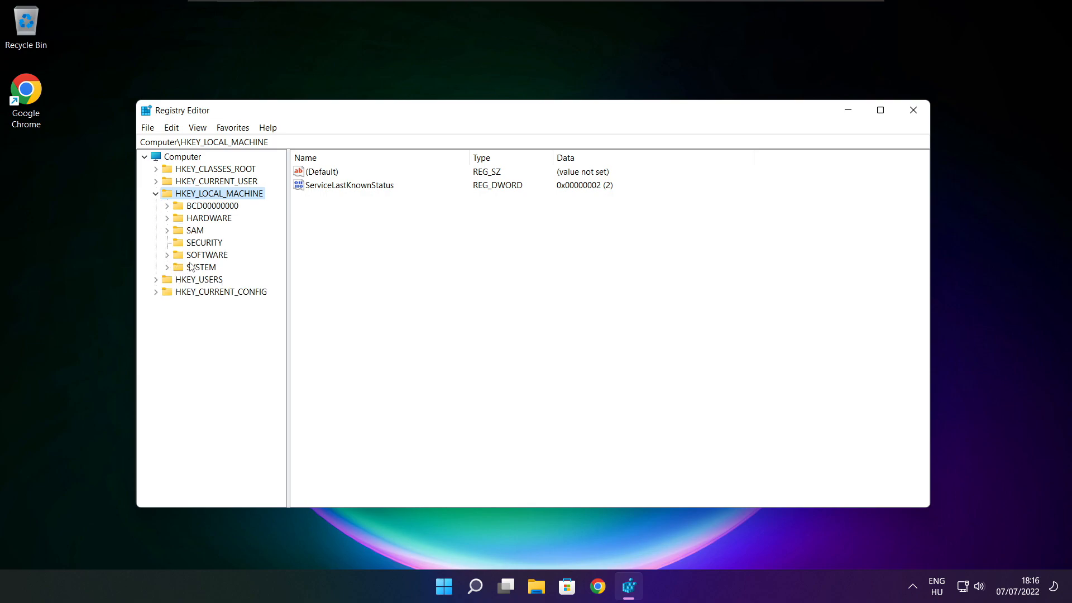
left_click(208, 254)
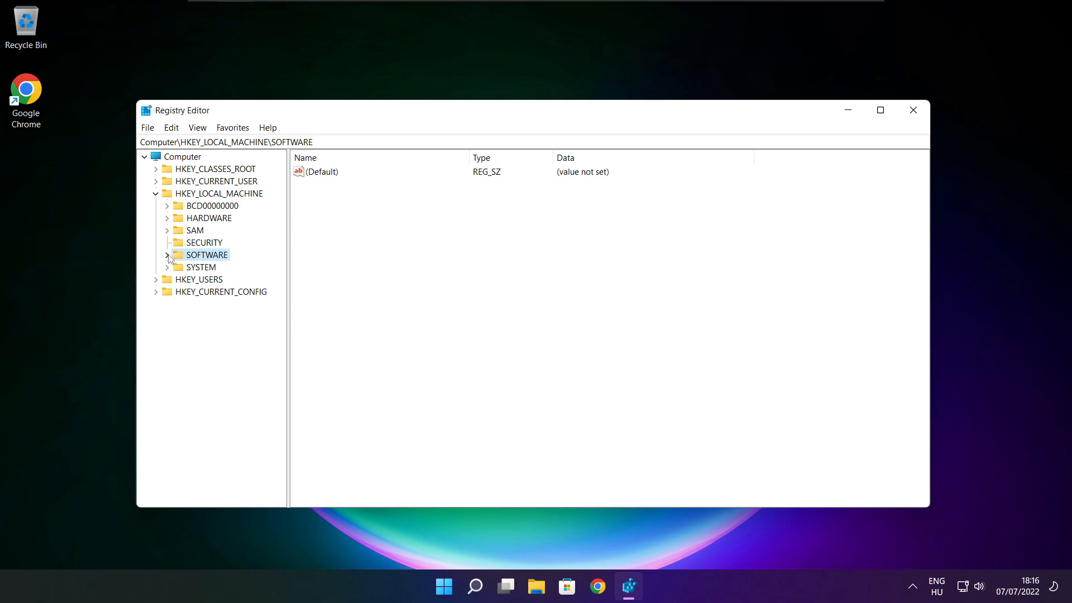
left_click(167, 254)
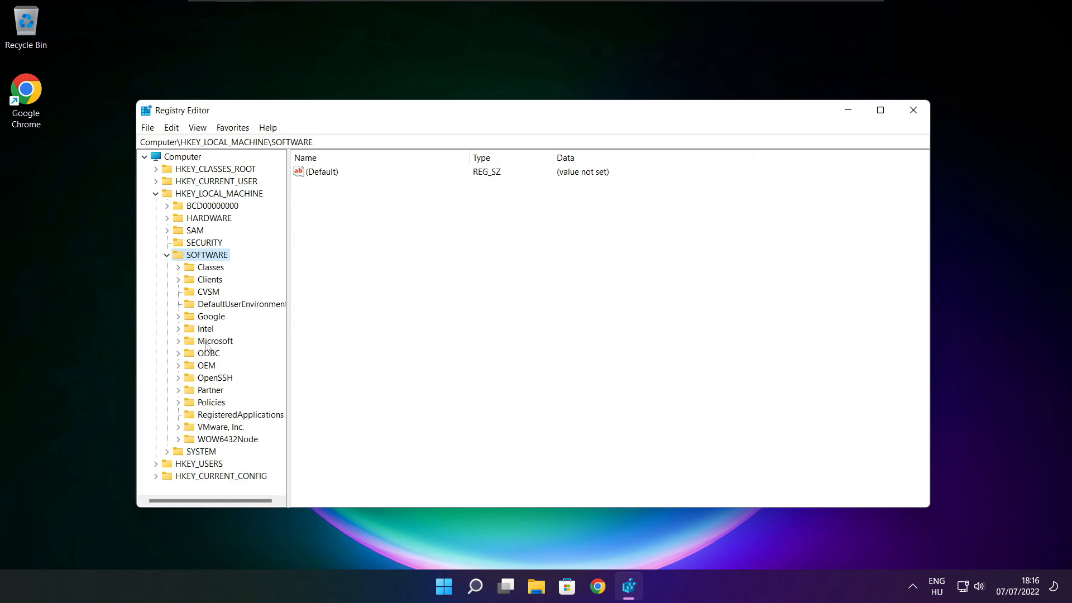
left_click(214, 341)
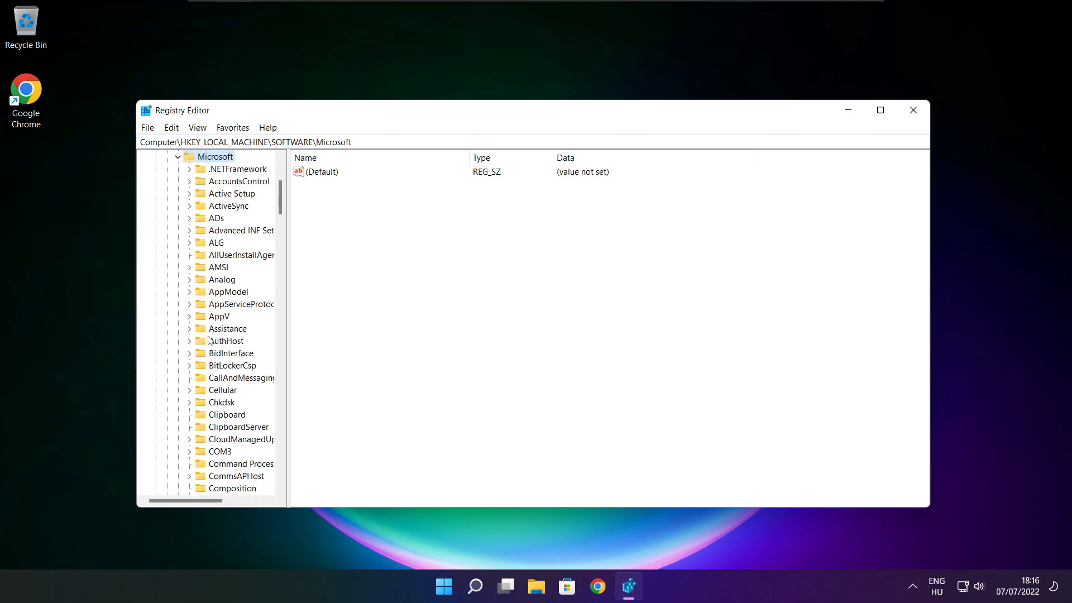
scroll("down", 3)
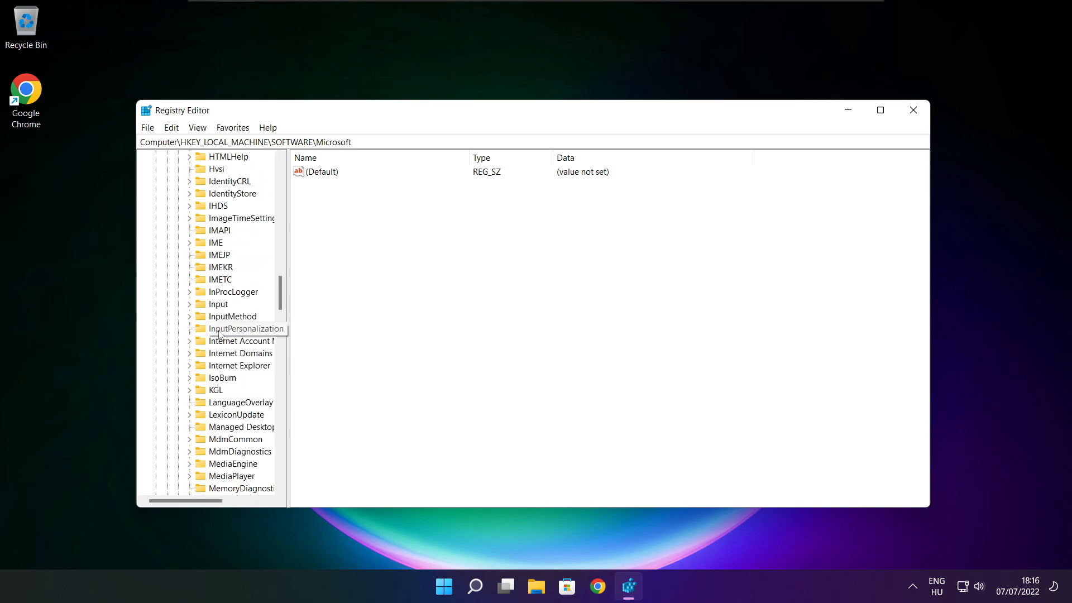
scroll("down", 3)
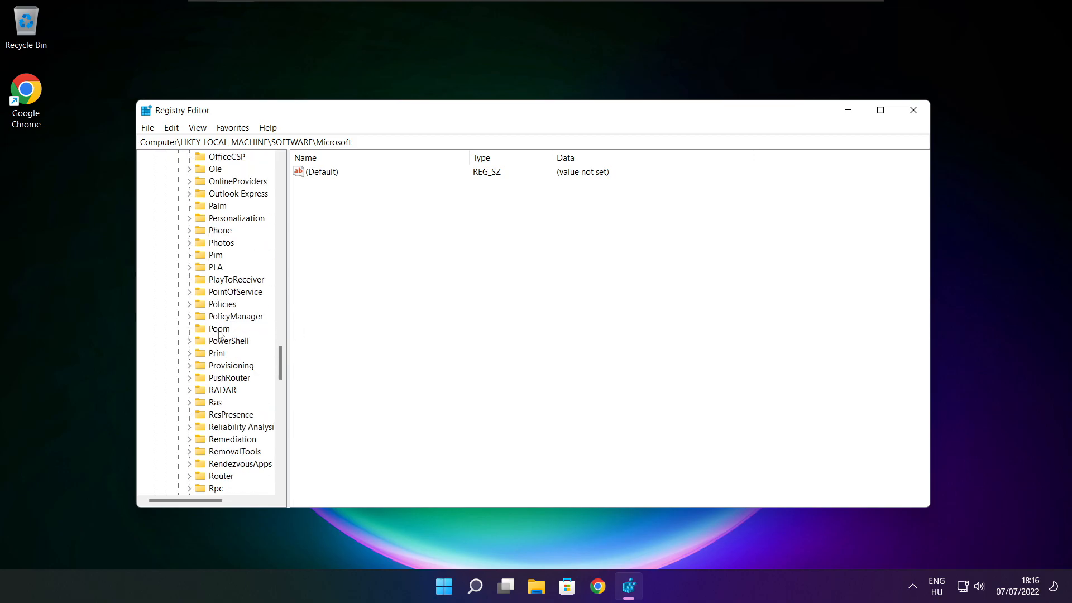
mouse_move(225, 326)
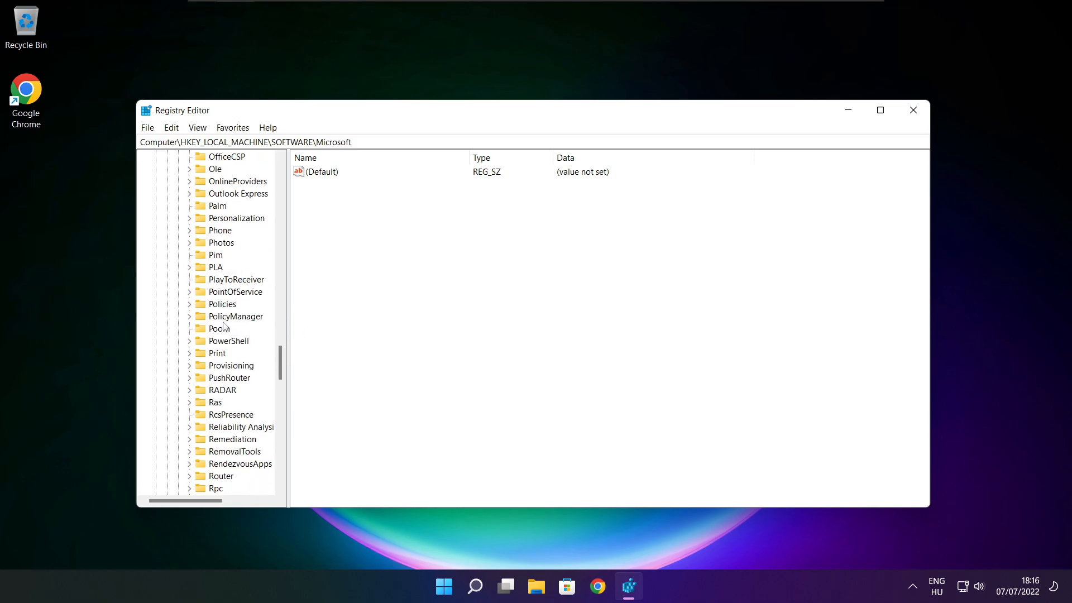
- Continue through PolicyManager\default\ApplicationManagement and select the AllowGameDVR key
left_click(234, 315)
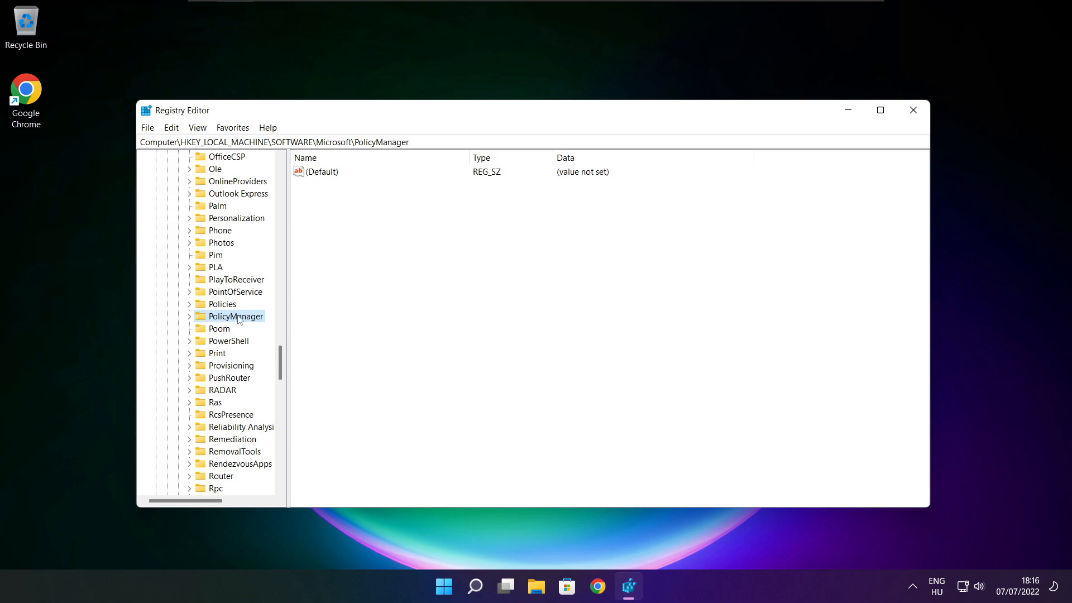
left_click(189, 316)
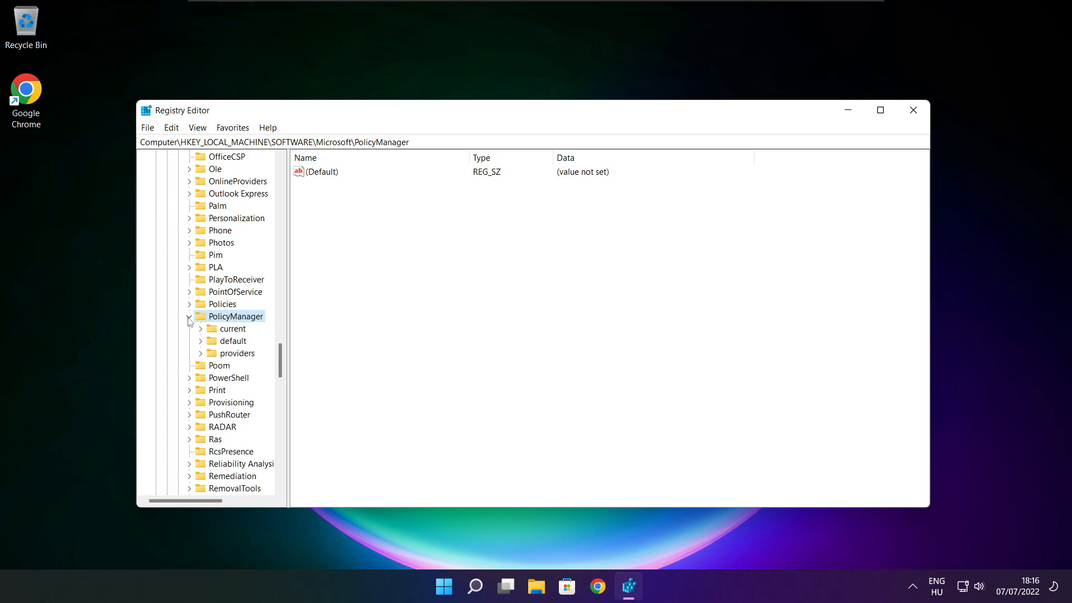
left_click(233, 340)
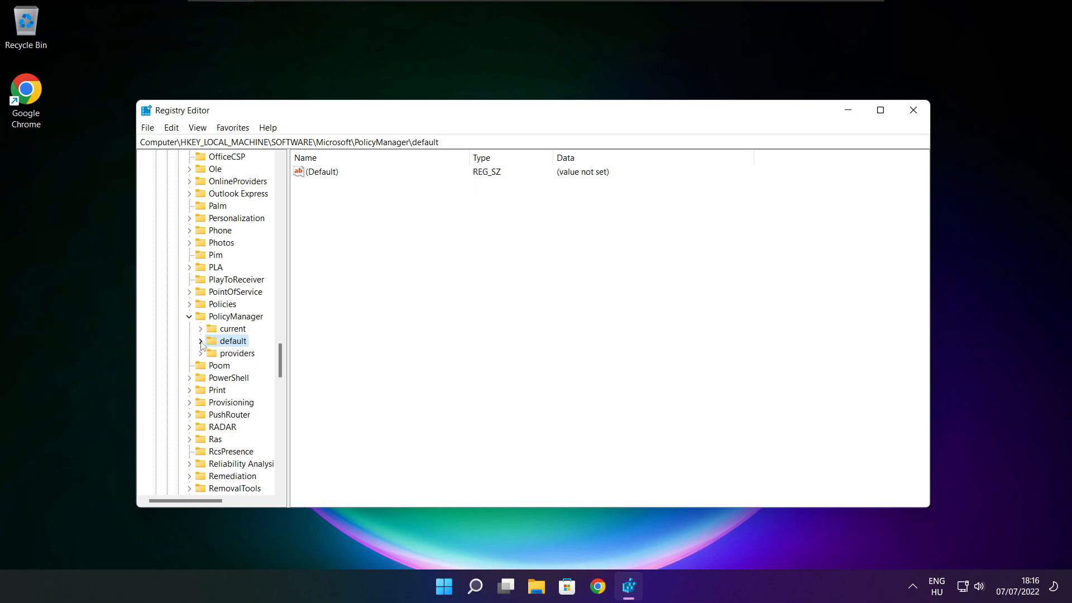
left_click(201, 341)
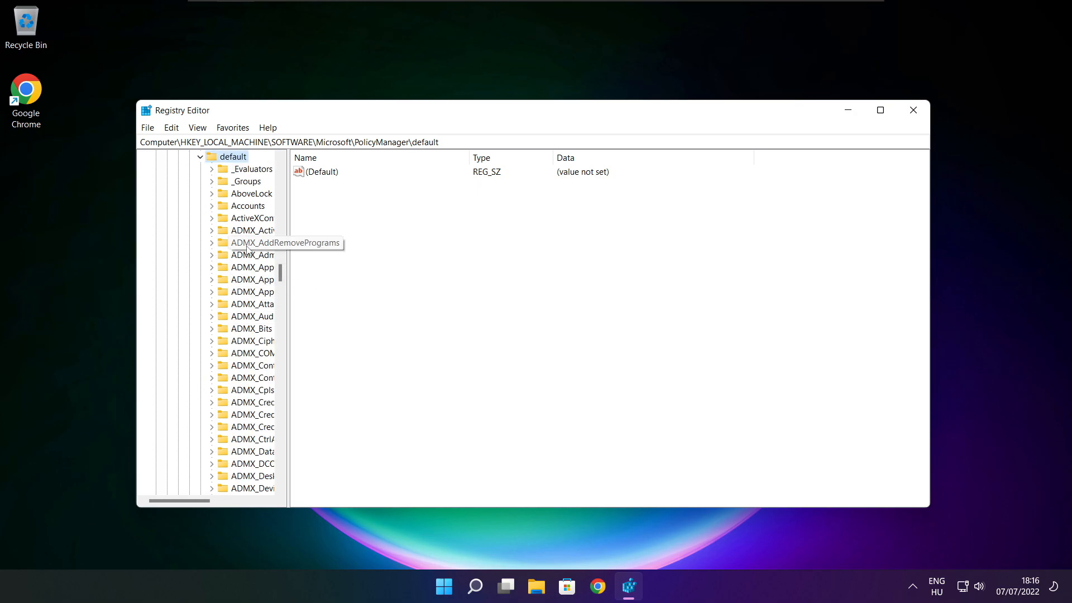
scroll("down", 3)
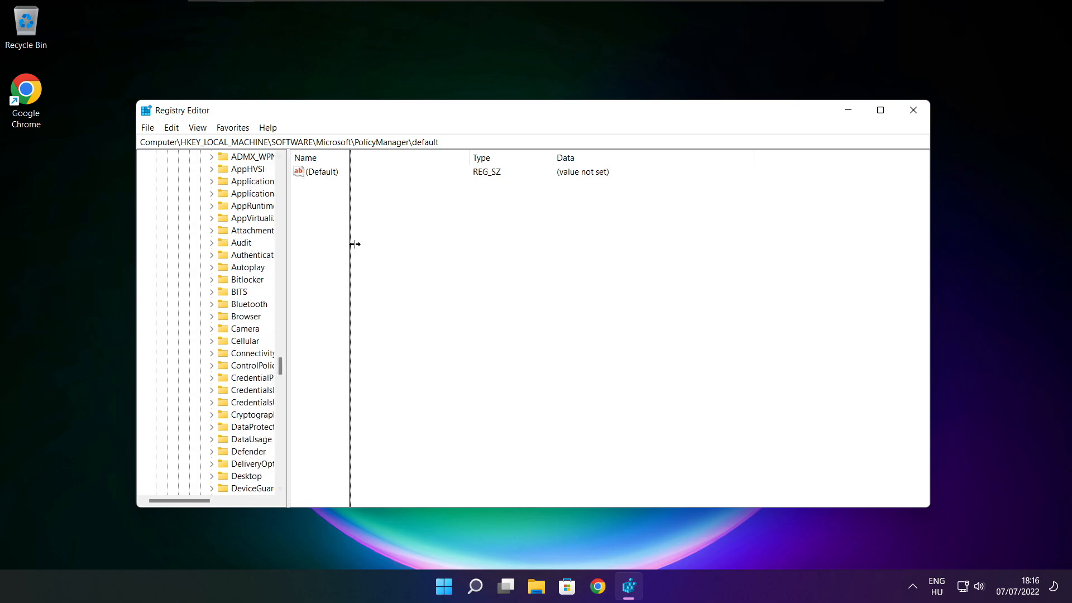
left_click(276, 230)
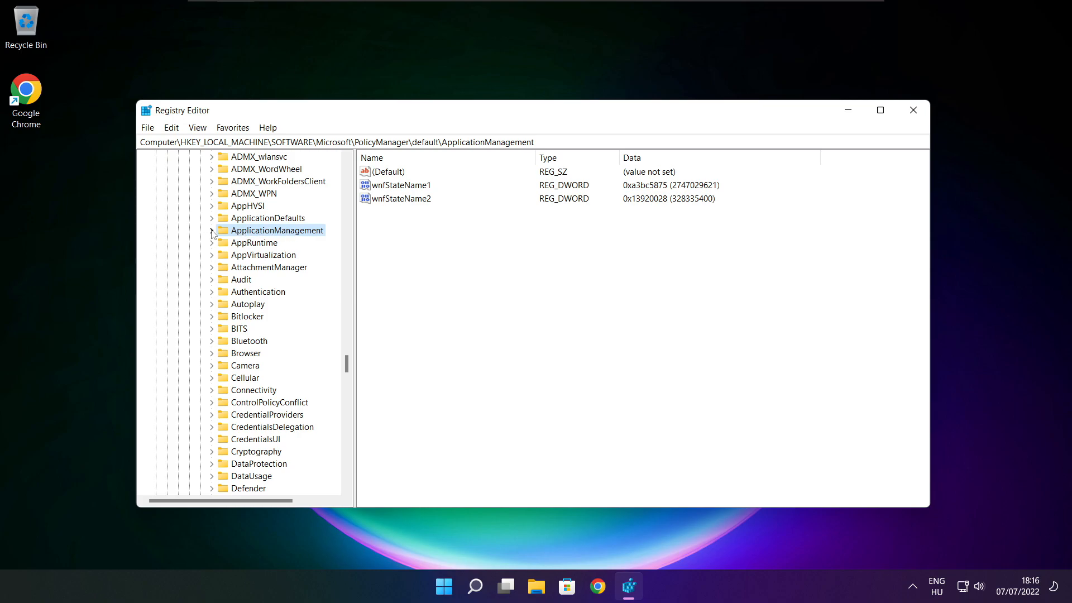
left_click(212, 230)
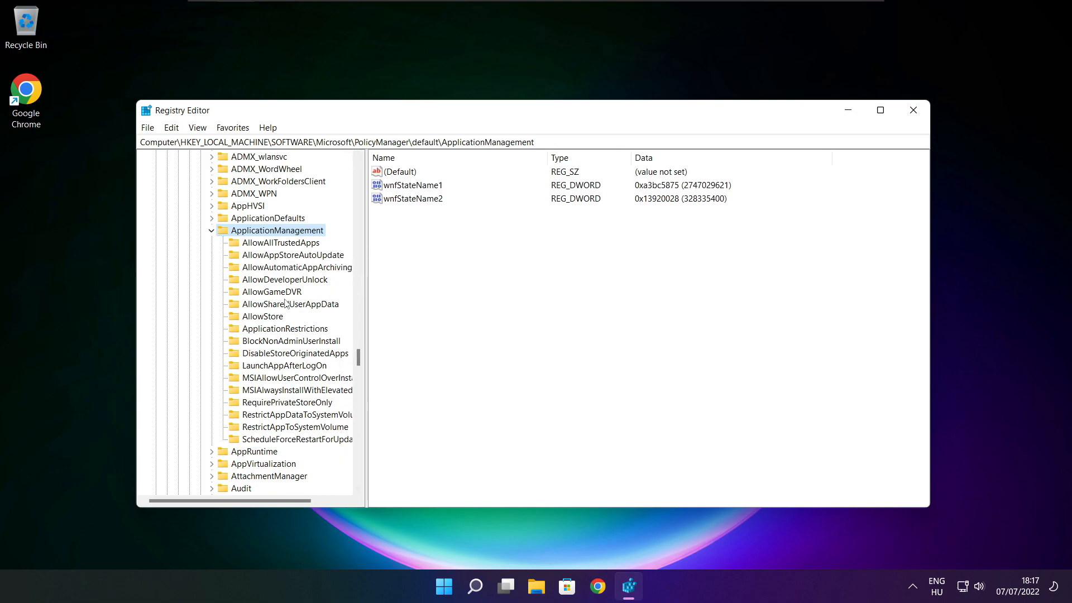
left_click(271, 291)
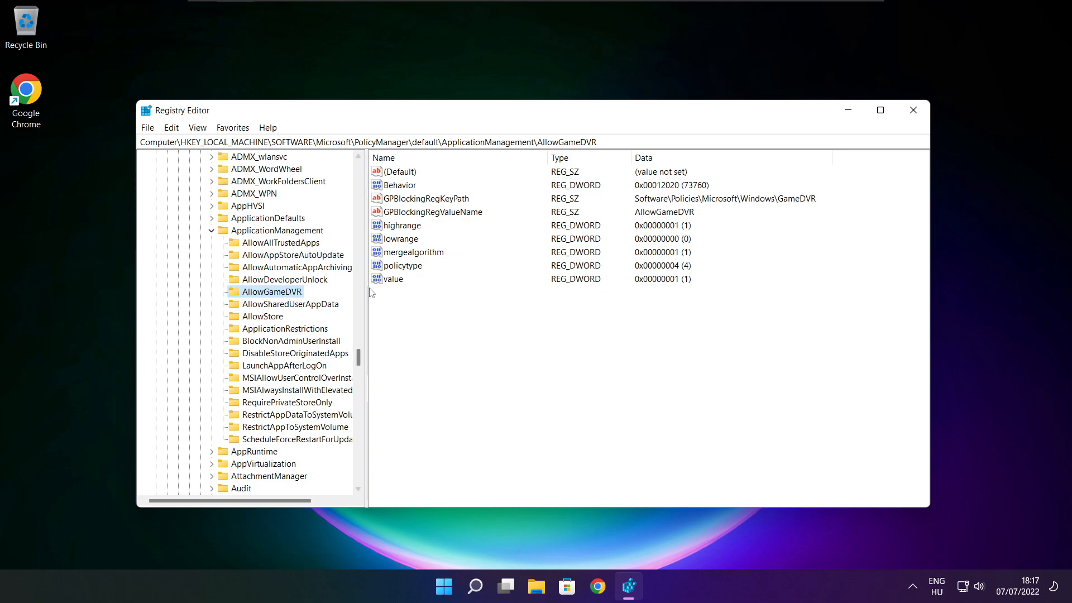
- Set AllowGameDVR's value entry to 0 and close Registry Editor
left_click(393, 279)
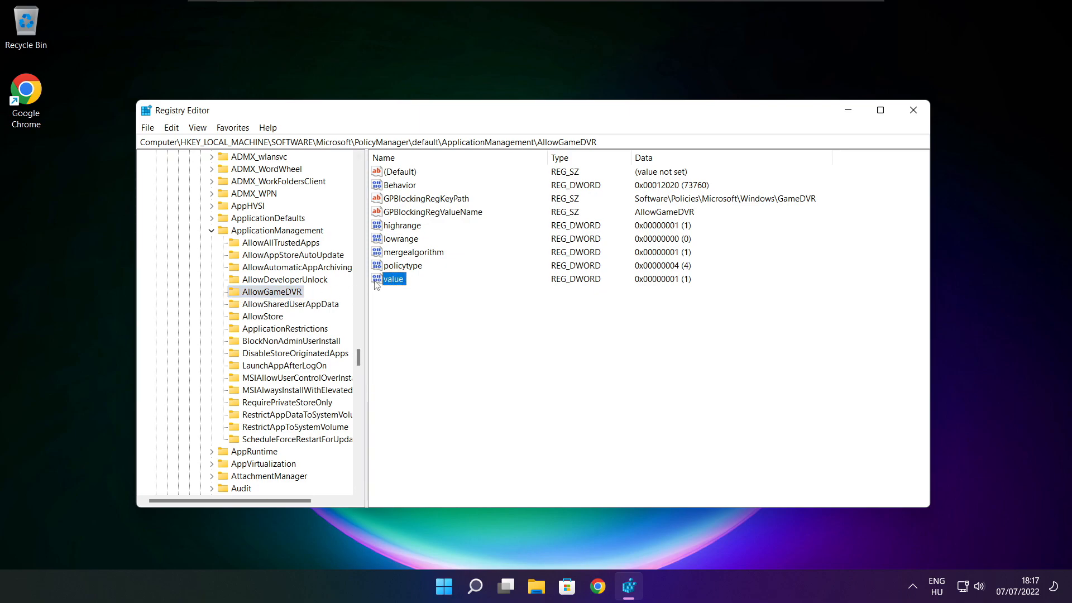
double_click(393, 279)
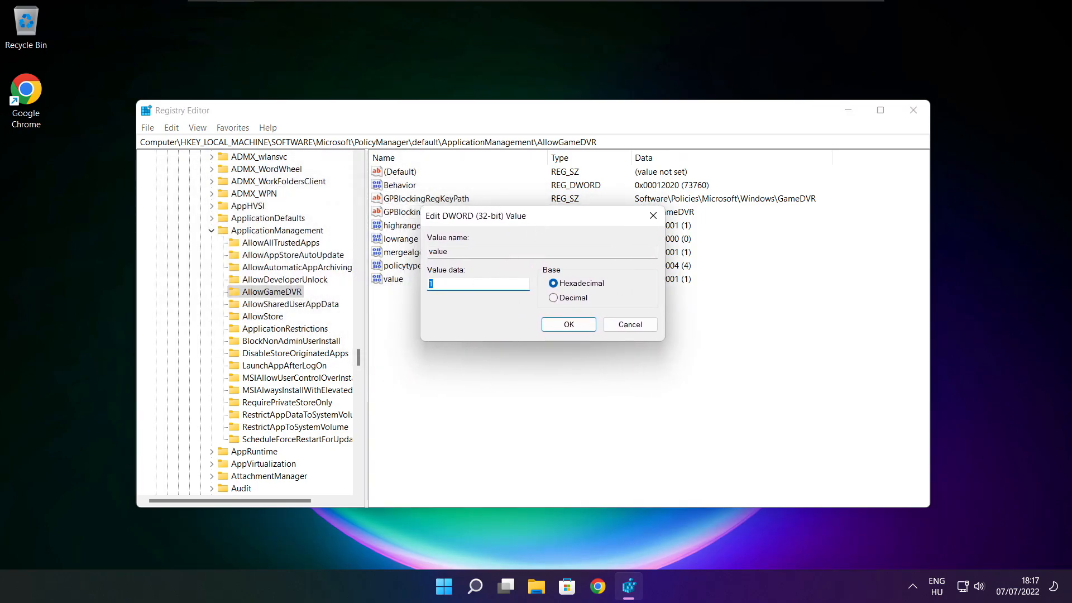
type("0")
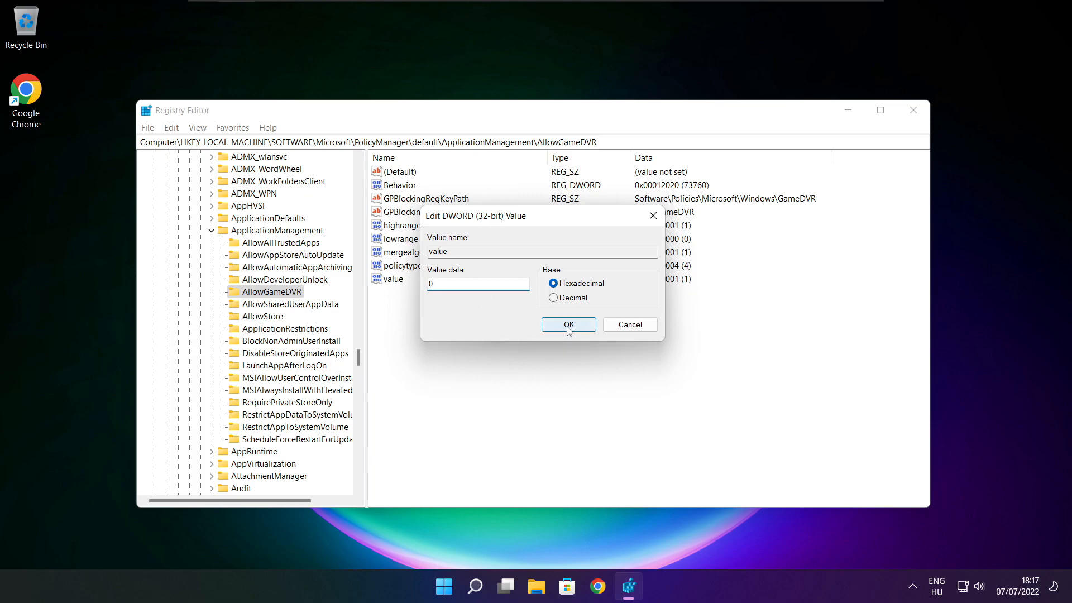
left_click(568, 324)
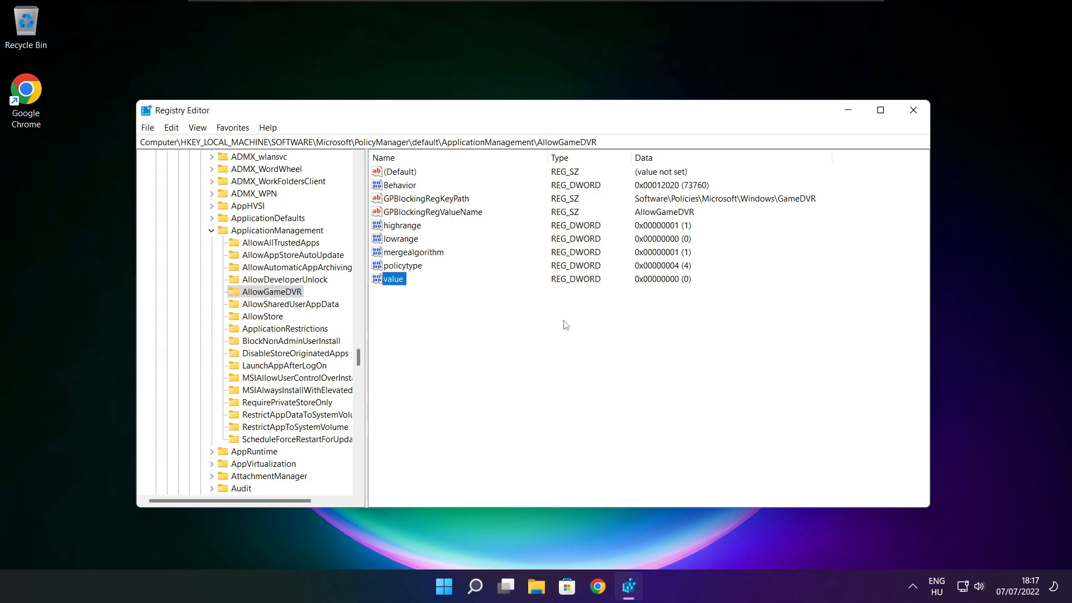
mouse_move(913, 110)
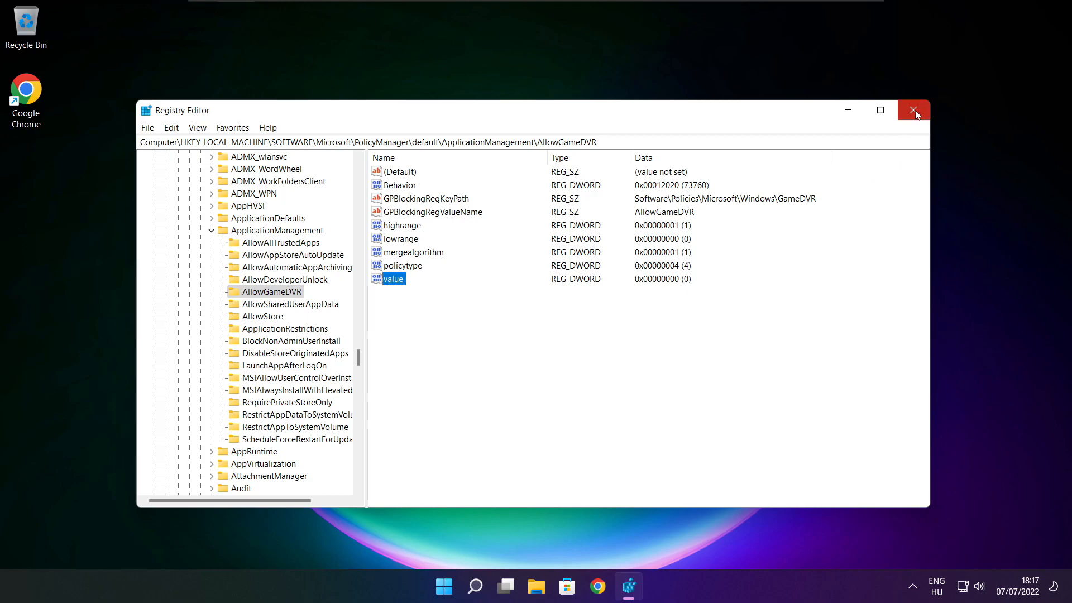
left_click(913, 109)
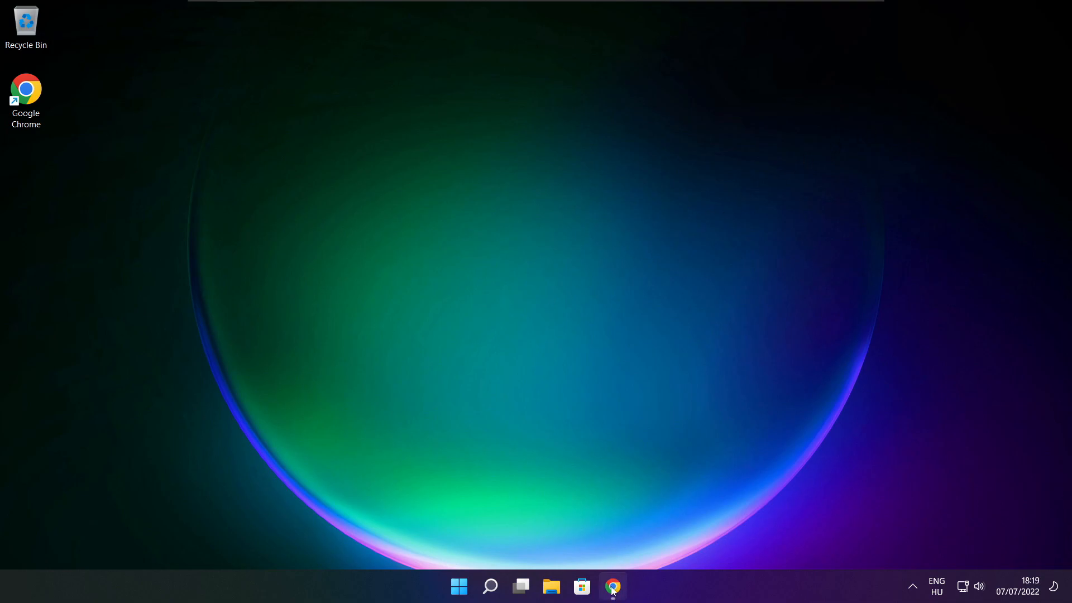
- Download dxwebsetup.exe from the DirectX page in Chrome and run it
left_click(612, 586)
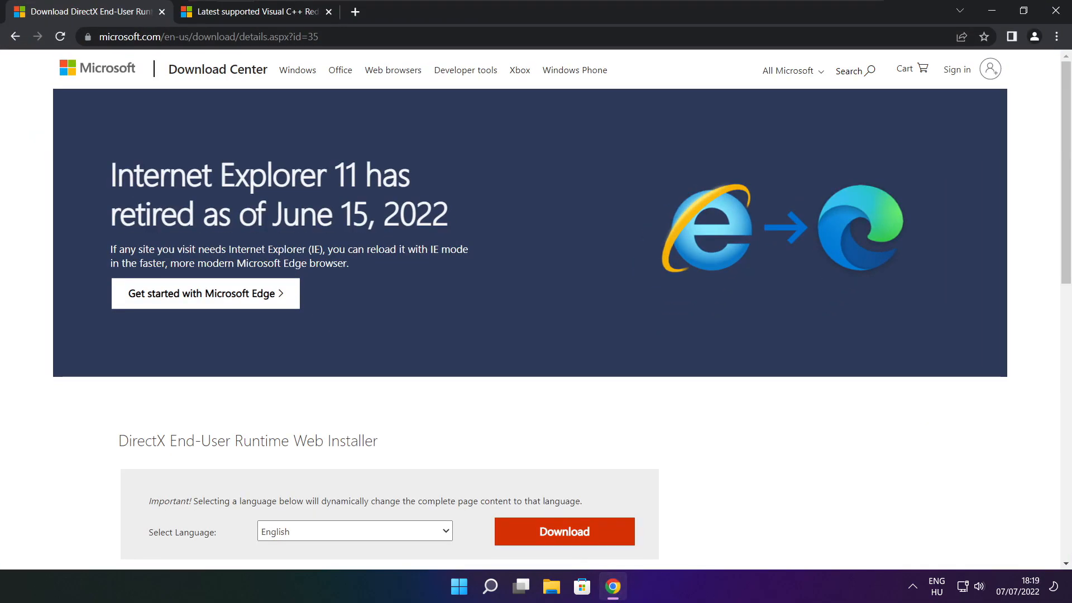
left_click(205, 36)
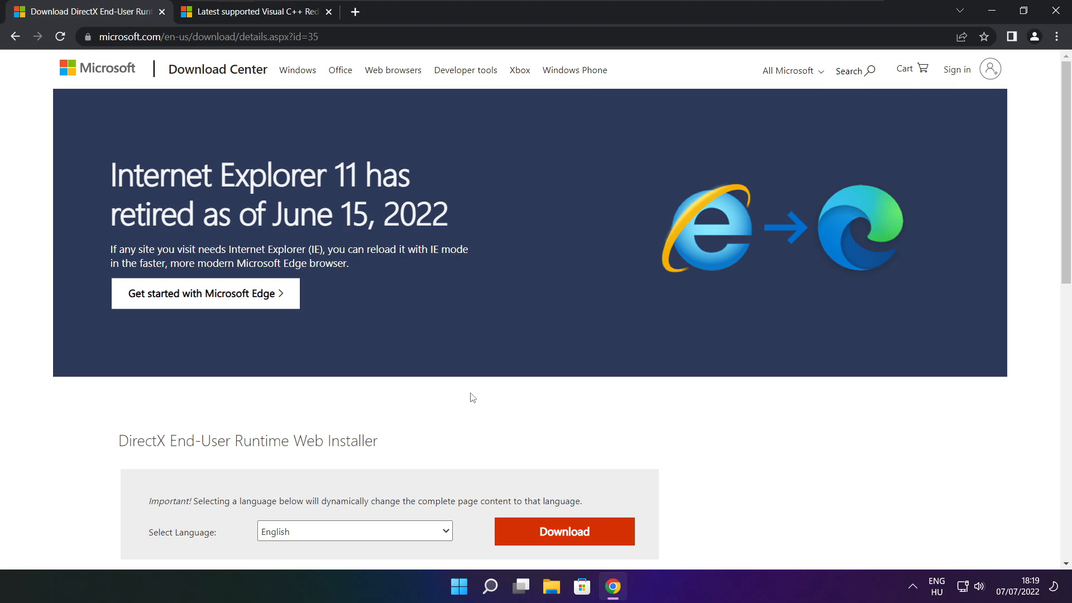
scroll("down", 3)
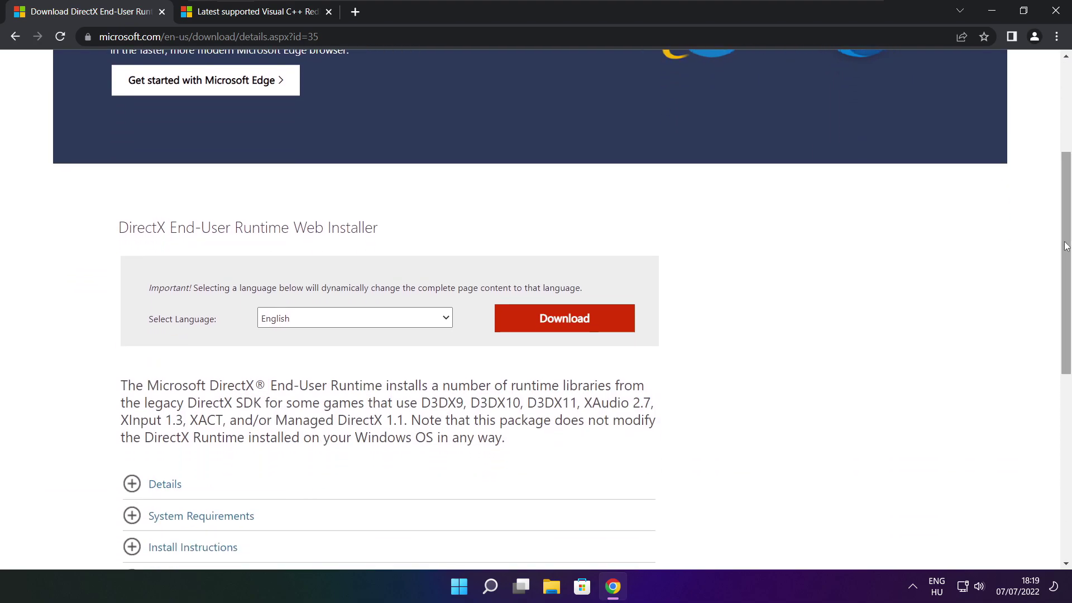
mouse_move(457, 236)
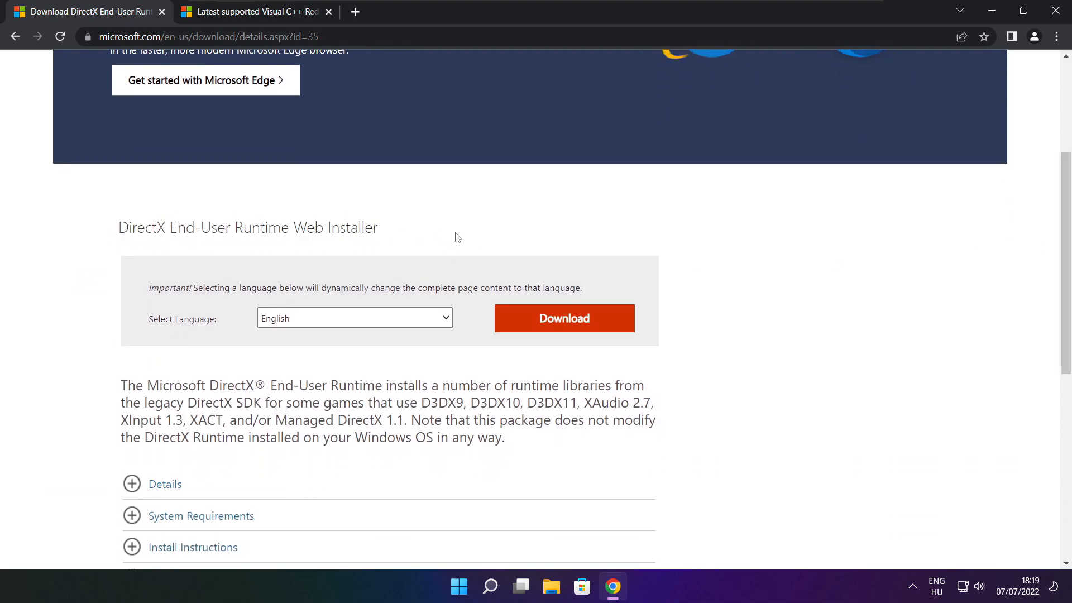
mouse_move(569, 322)
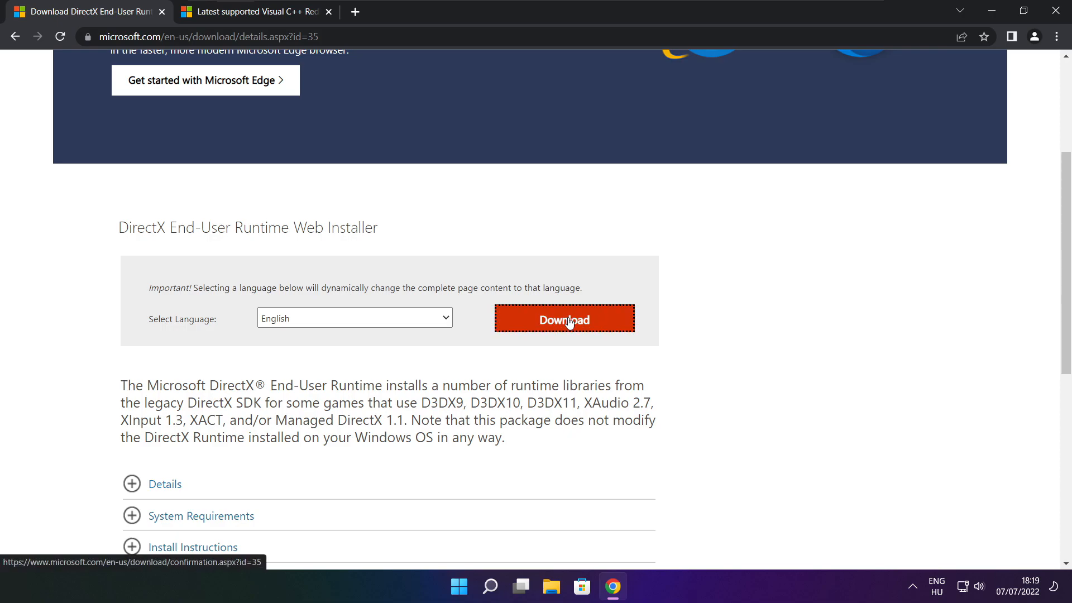
left_click(564, 318)
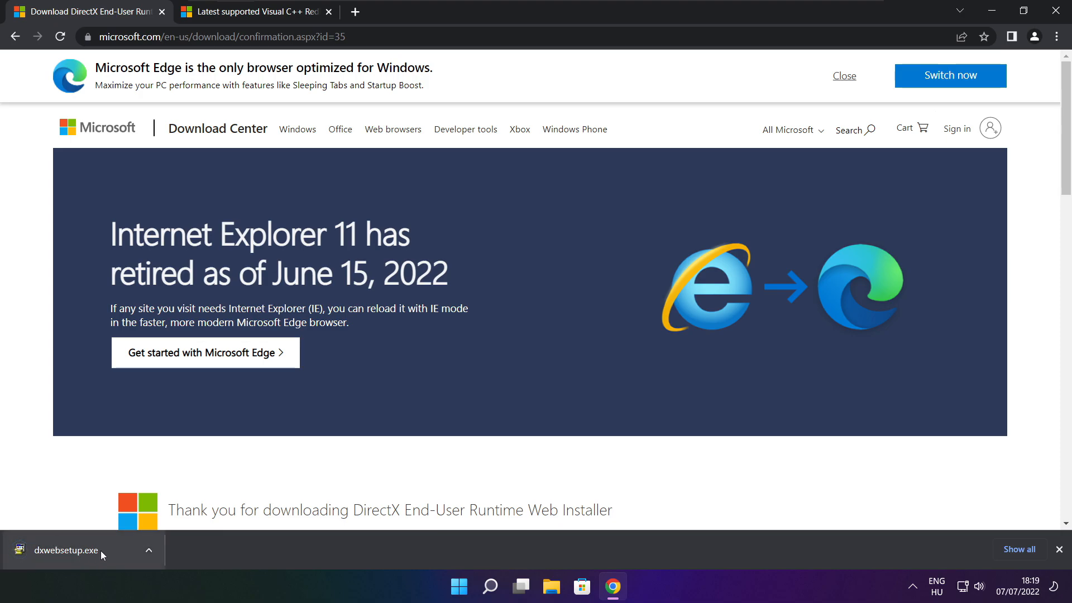
left_click(66, 549)
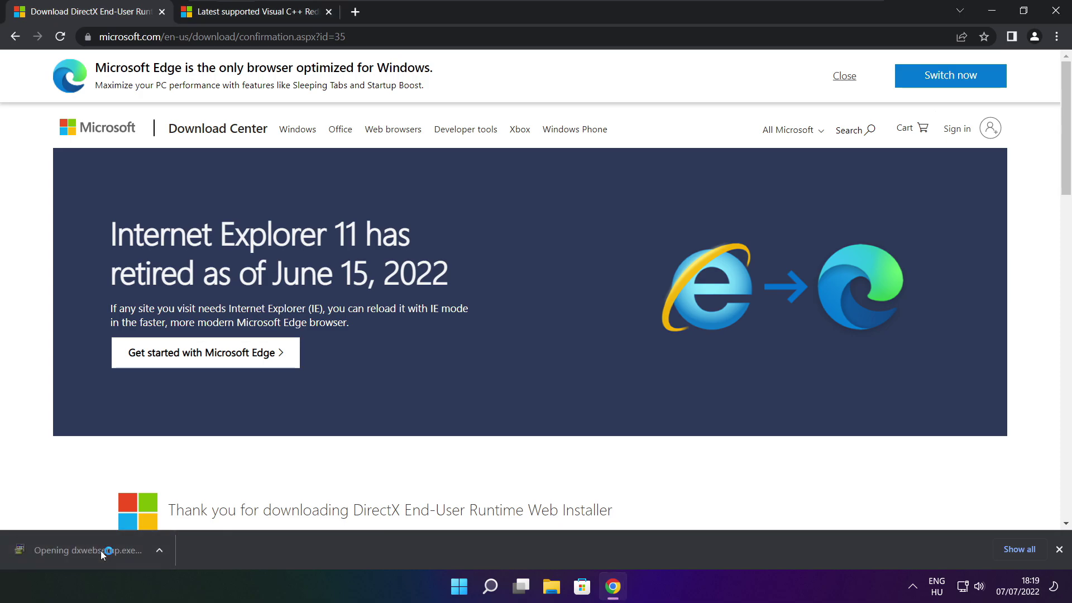
- Accept the DirectX license agreement and decline the Bing Bar offer
left_click(89, 549)
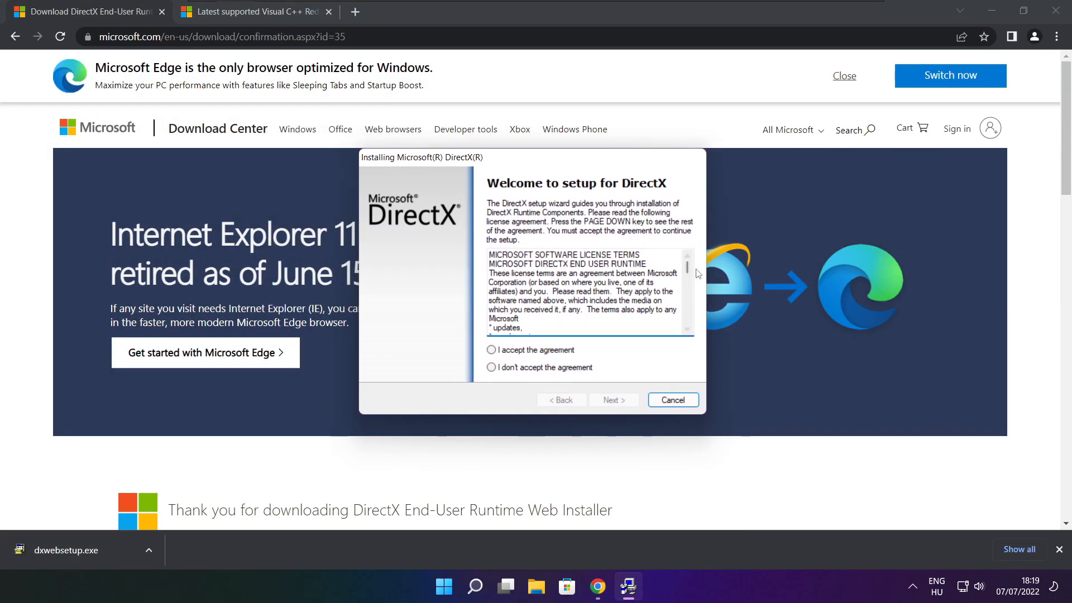
scroll("down", 3)
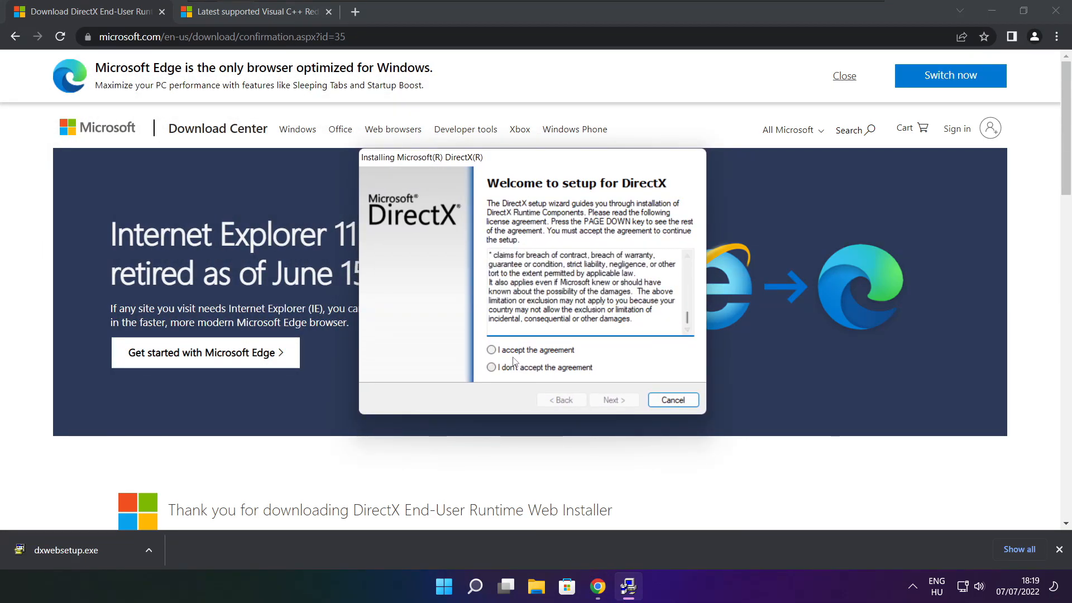
left_click(491, 349)
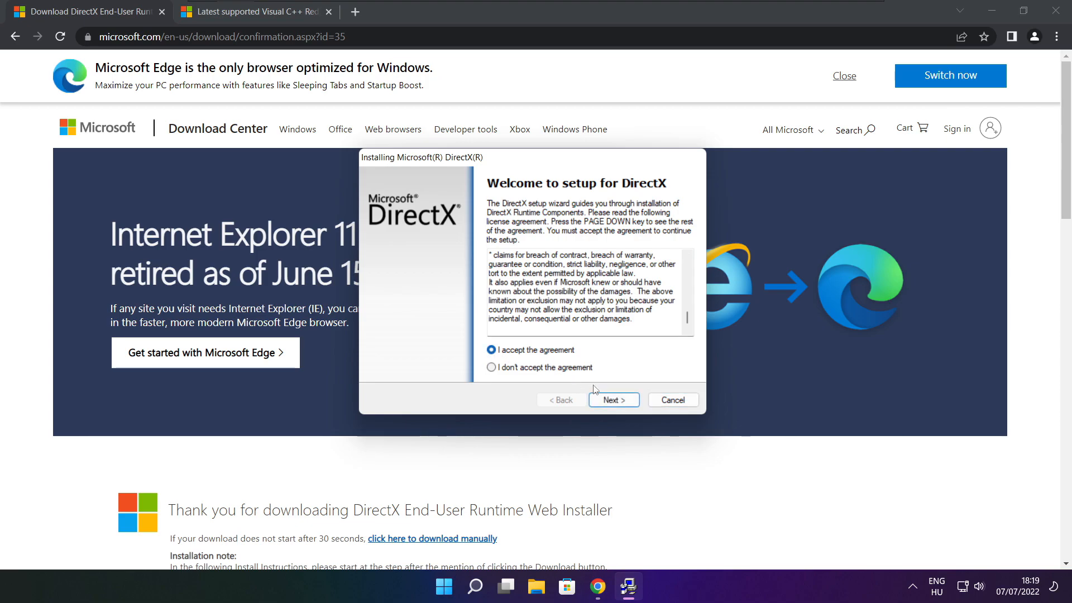
left_click(614, 399)
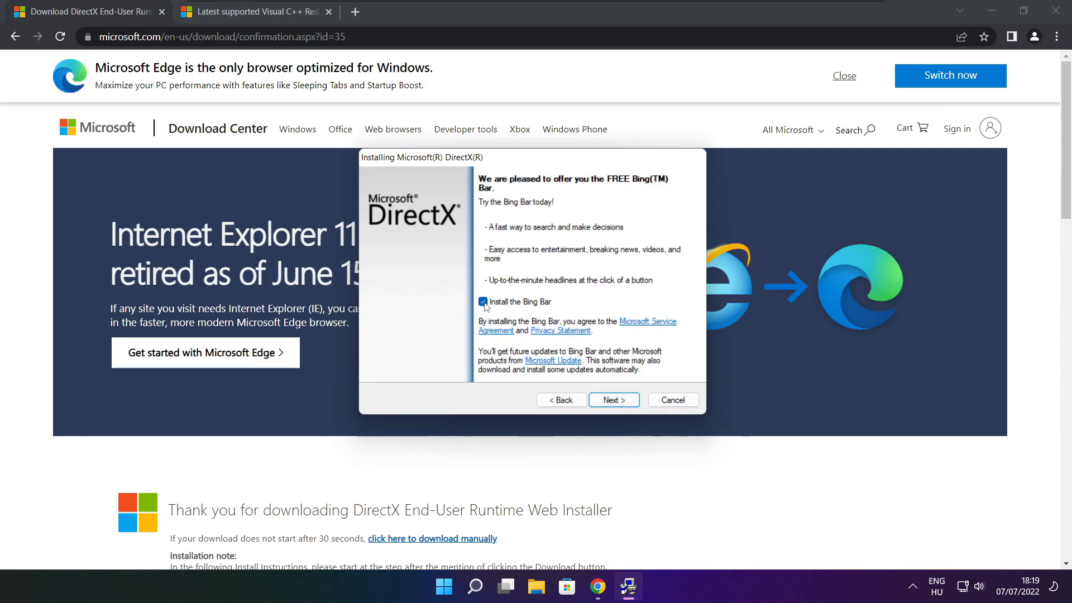
left_click(483, 301)
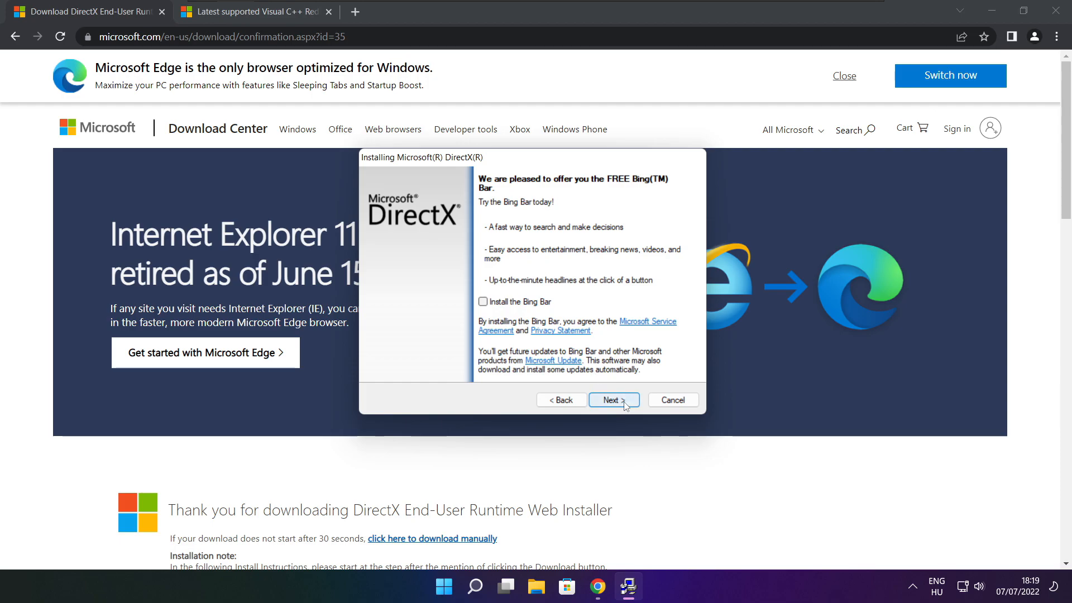
- Install the DirectX runtime components and finish the setup
left_click(613, 400)
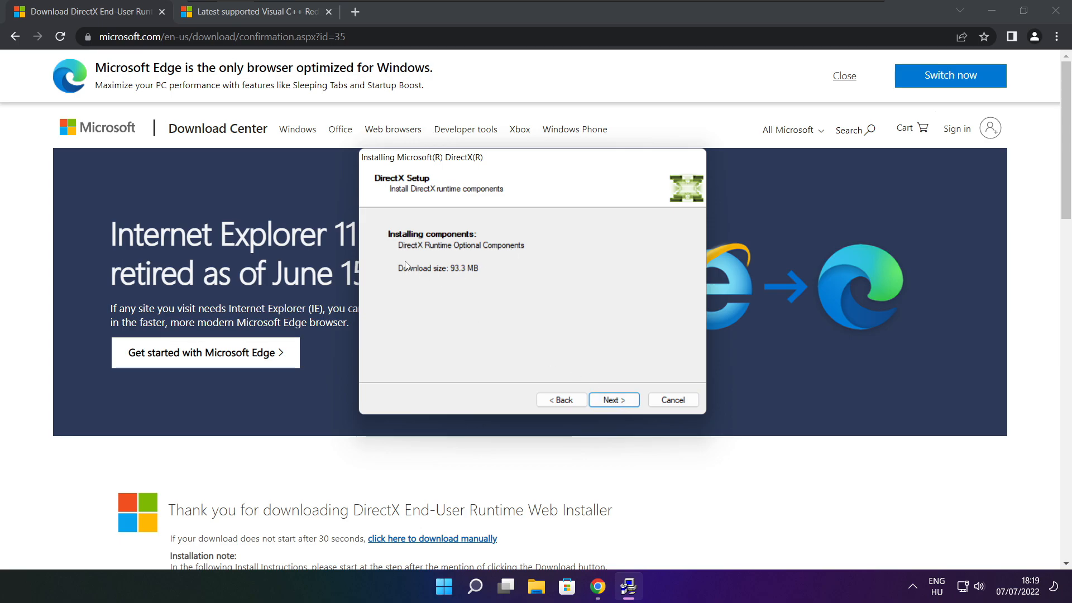
left_click(614, 400)
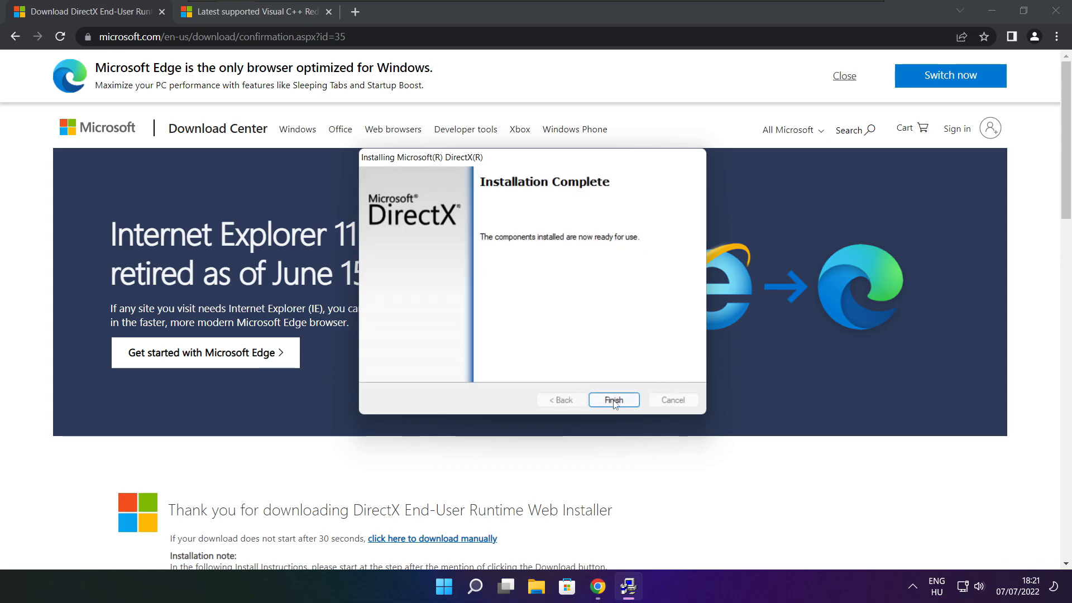
left_click(614, 399)
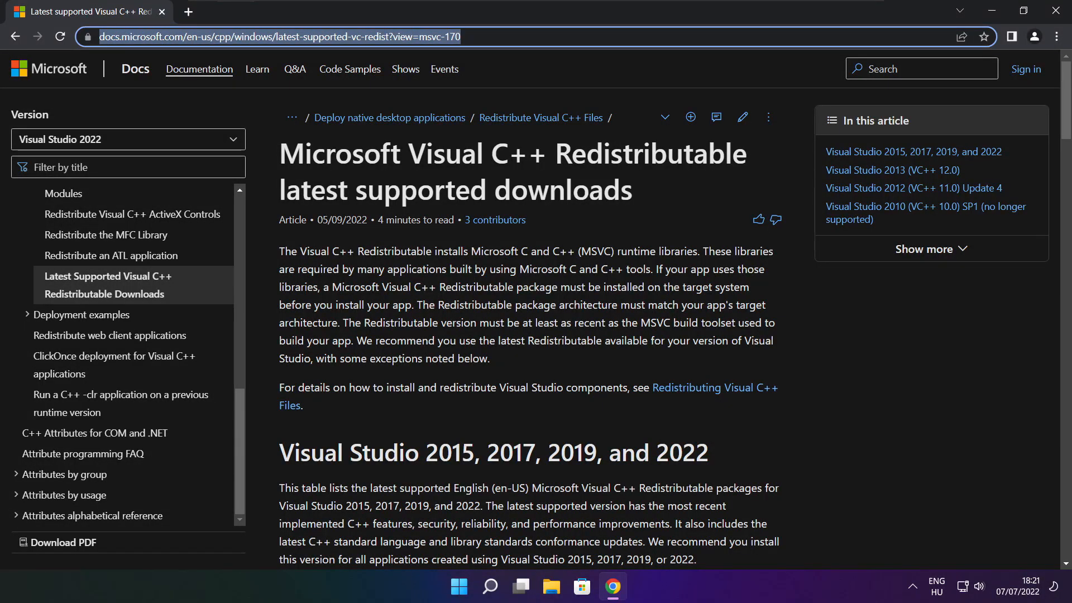
- Download the ARM64, x86 and x64 Visual C++ 2015-2022 redistributables and launch the ARM64 installer
left_click(531, 71)
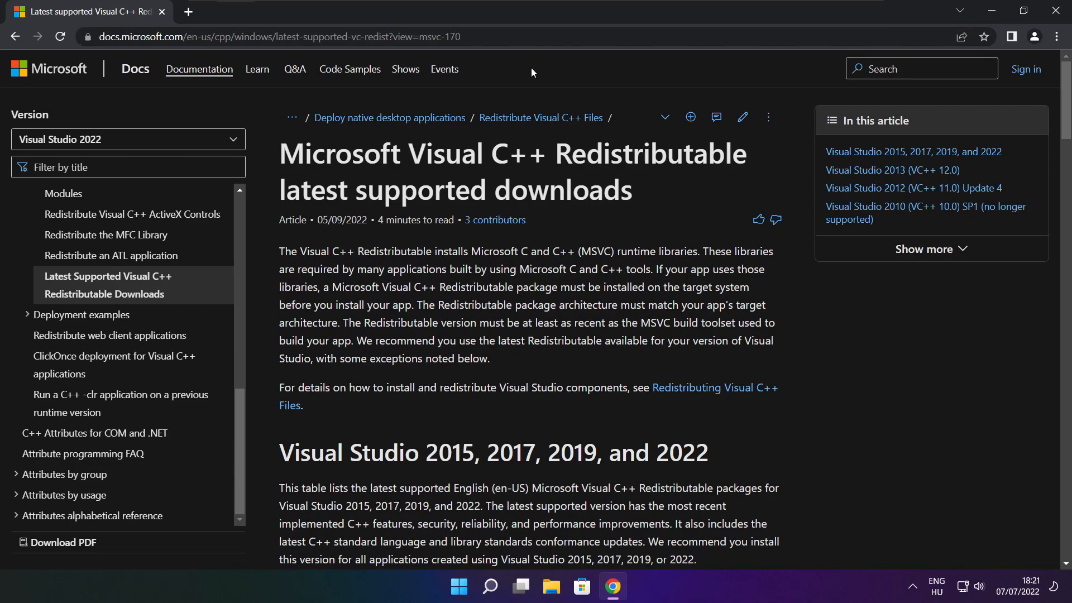
scroll("down", 3)
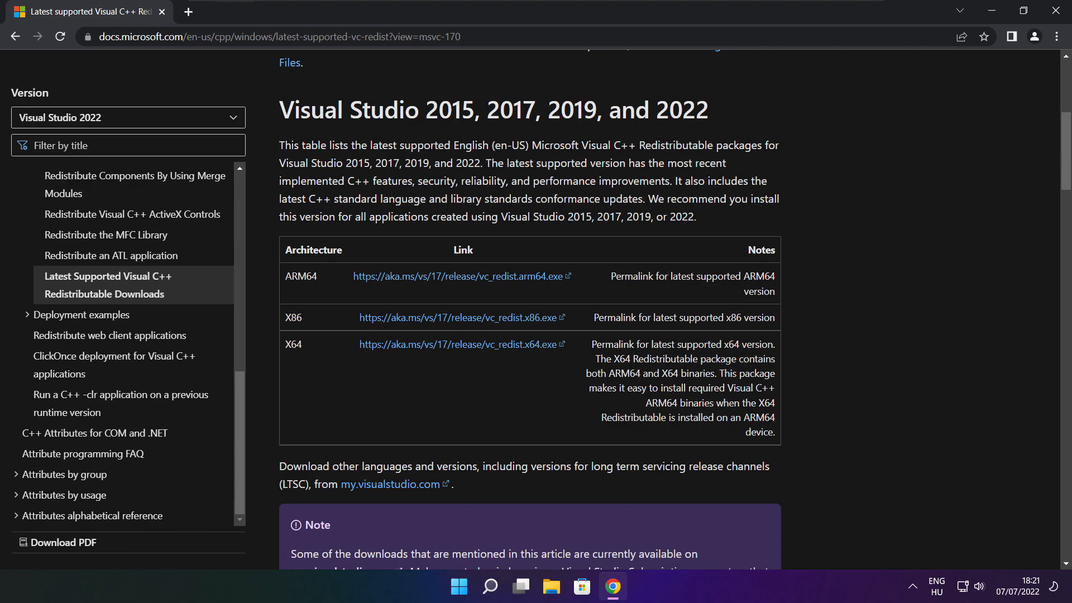
left_click_drag(285, 276, 717, 373)
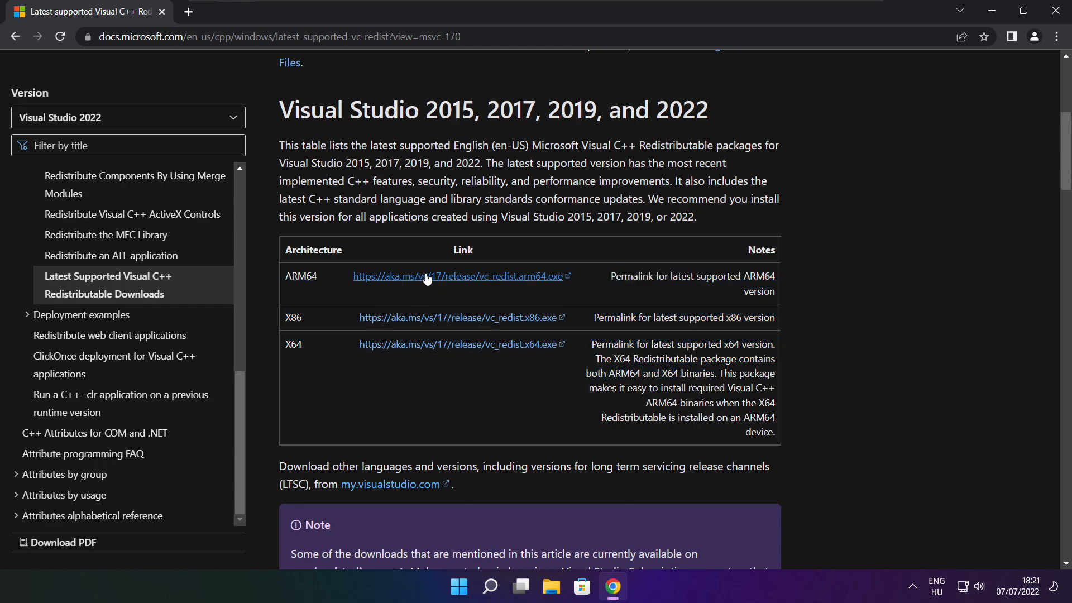
left_click(459, 277)
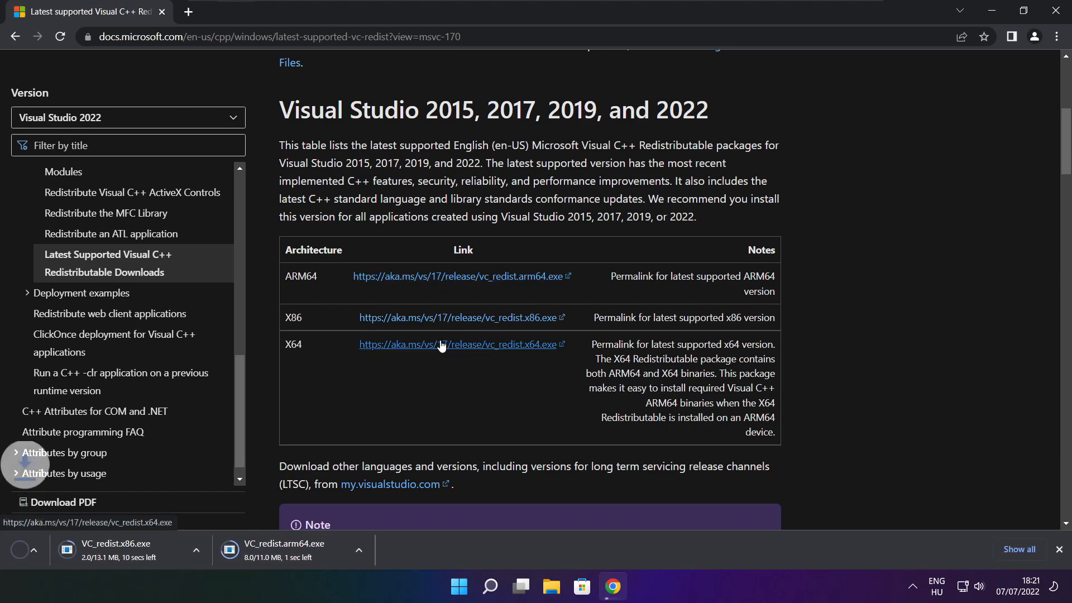
left_click(445, 344)
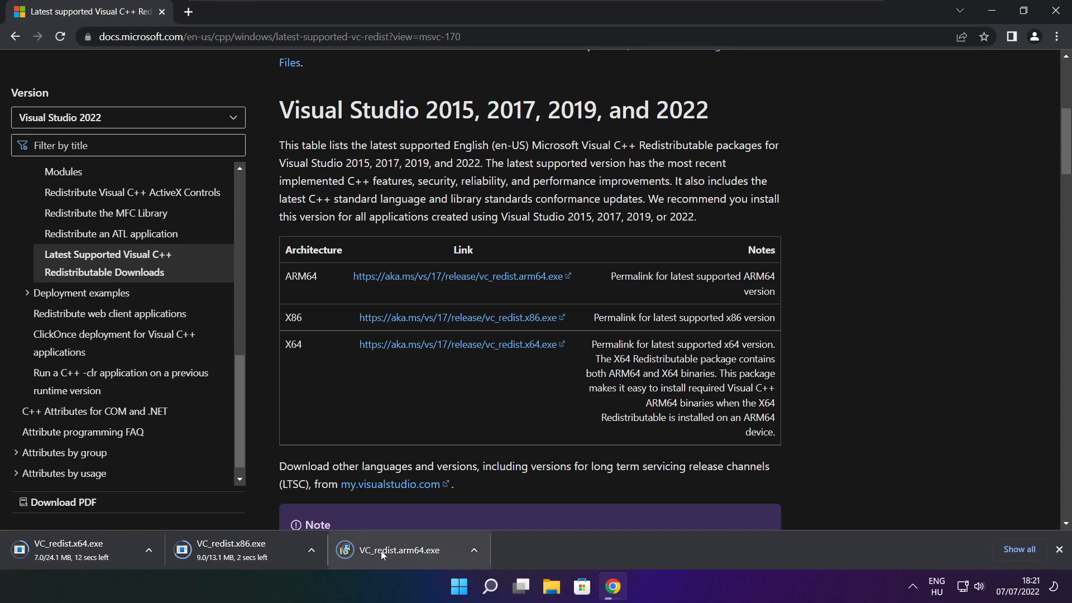
left_click(408, 549)
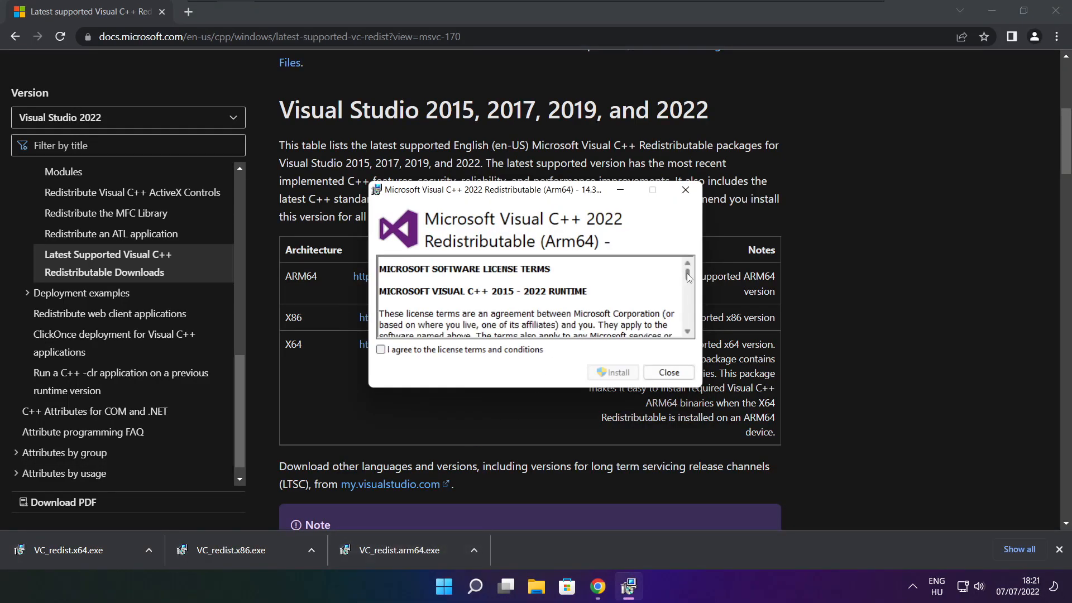
- Accept the license terms and install the ARM64 redistributable
scroll("down", 3)
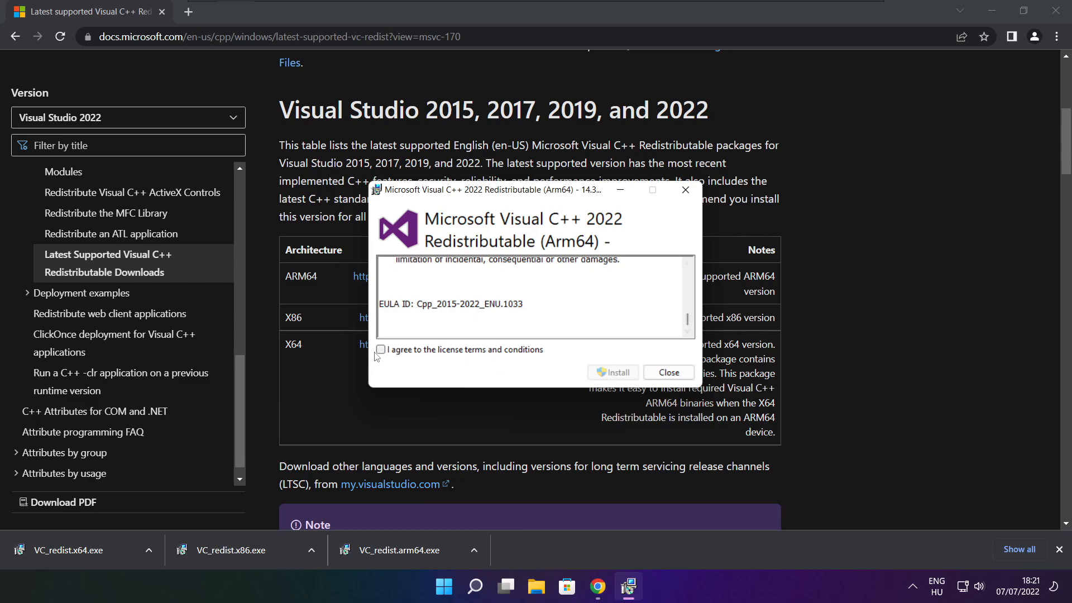
left_click(379, 349)
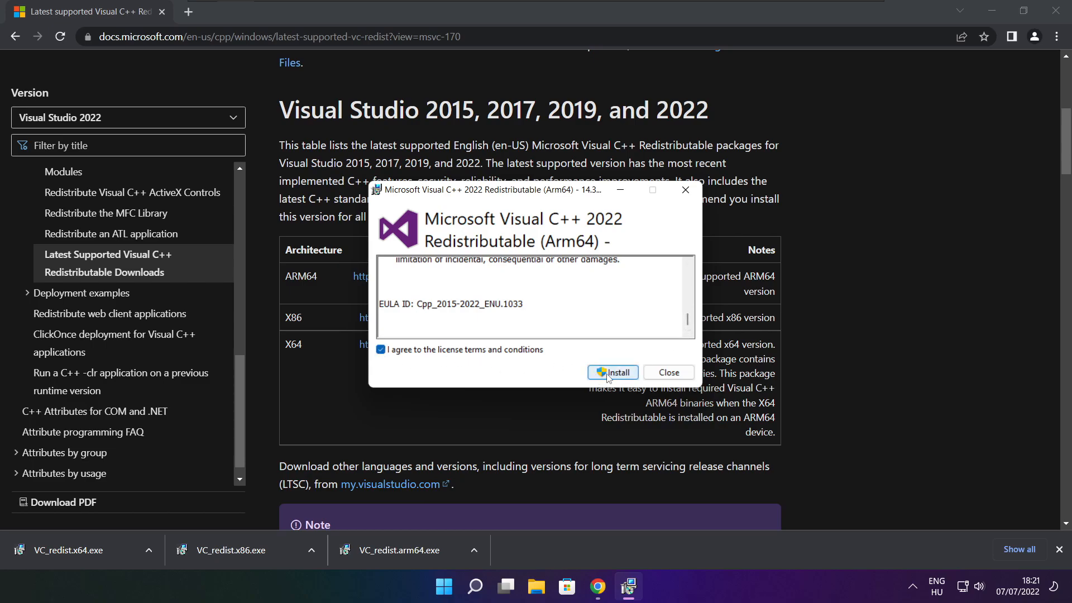
left_click(612, 372)
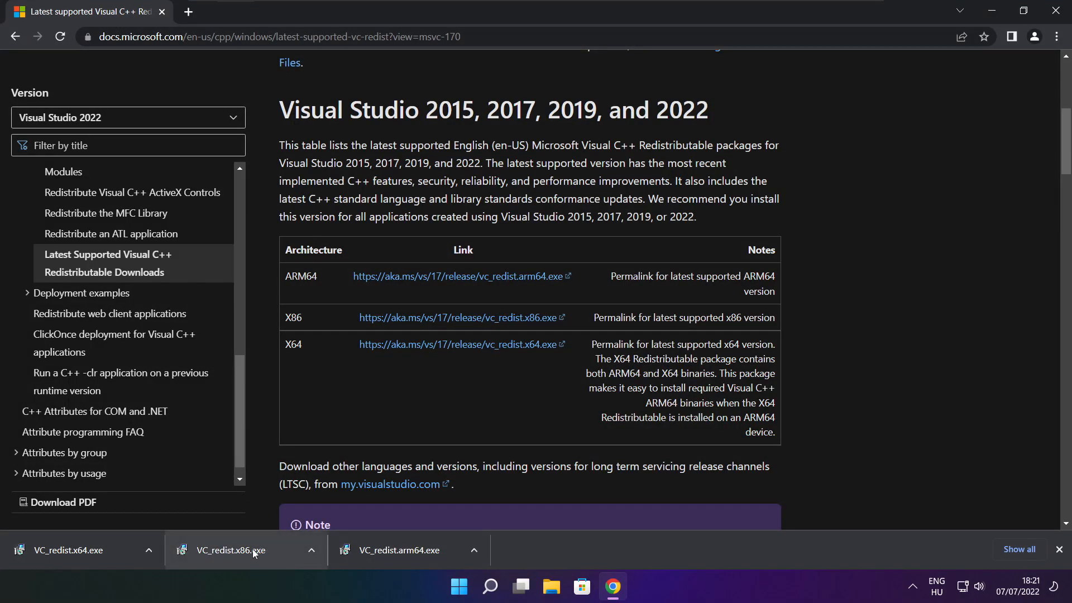
- Run VC_redist.x86.exe, accept the license, install it and close the successful setup
left_click(230, 550)
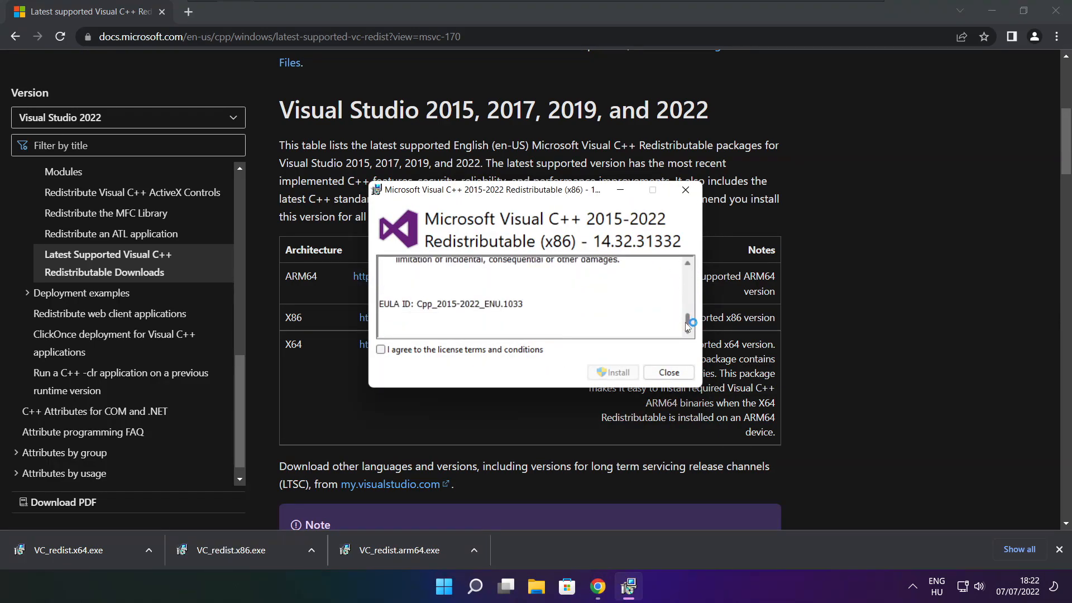
left_click(380, 349)
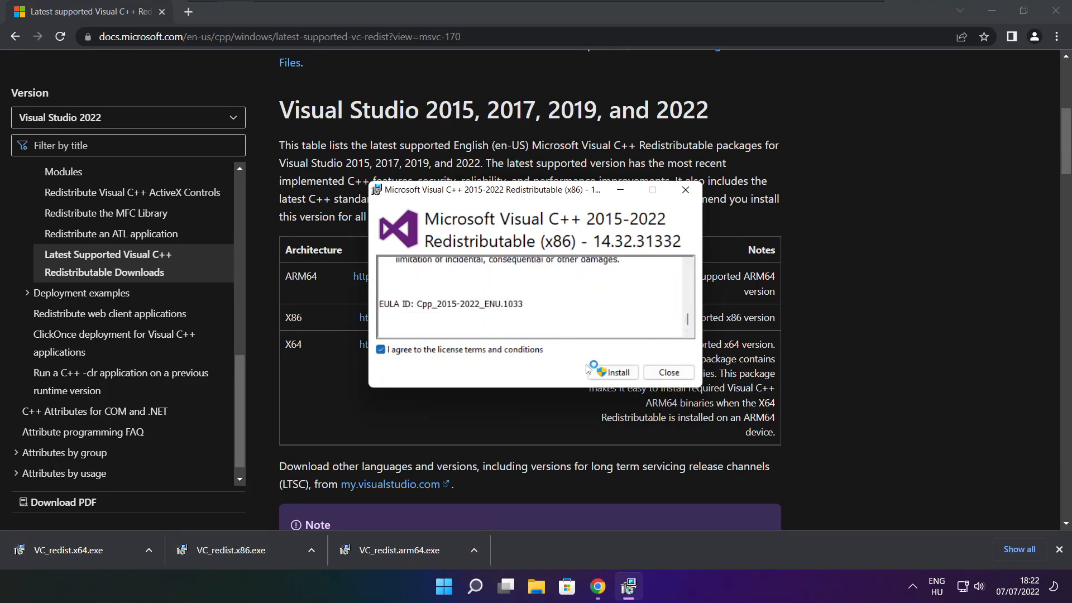
left_click(611, 373)
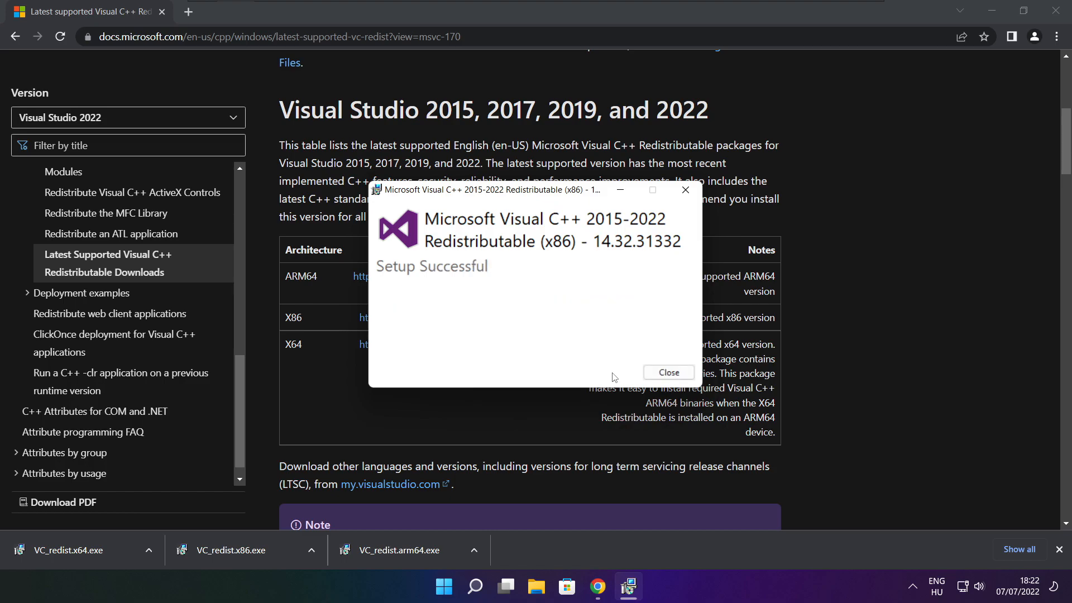
left_click(669, 372)
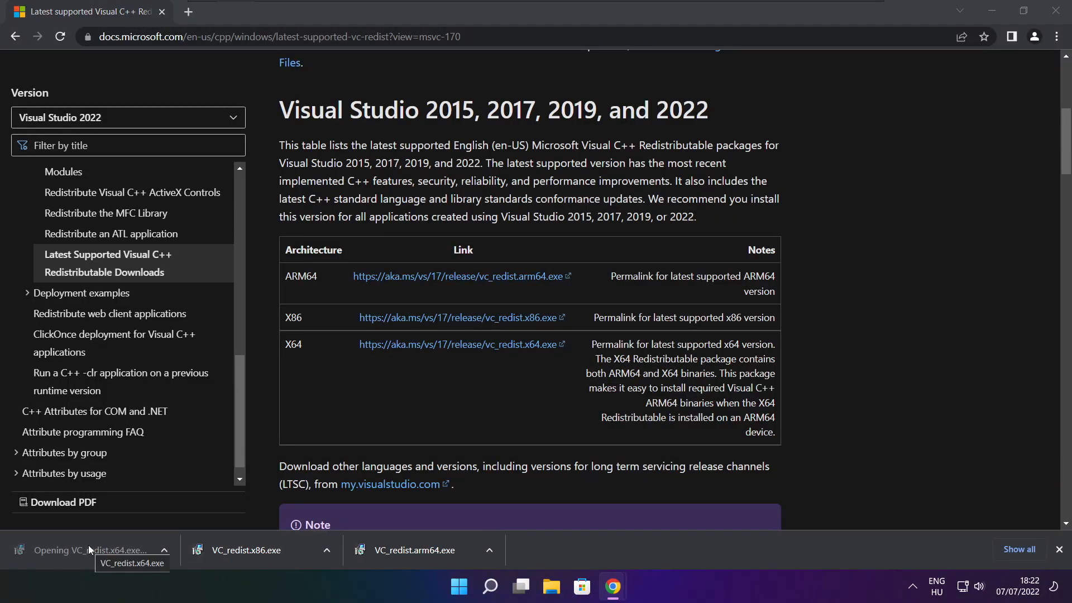
- Run VC_redist.x64.exe, accept the license, install the x64 redistributable and close its successful setup
left_click(89, 549)
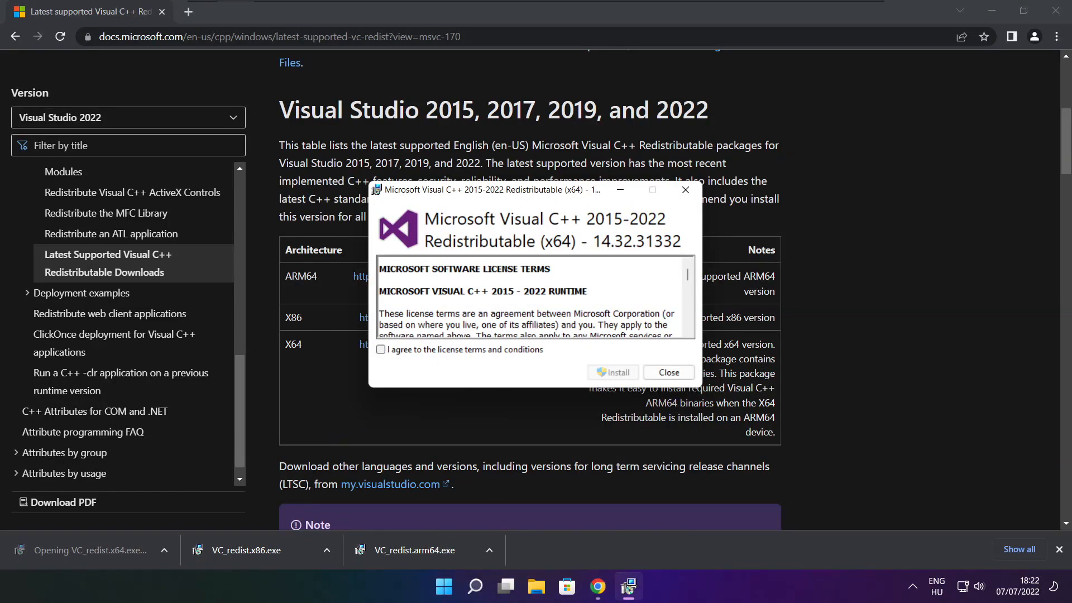
scroll("down", 3)
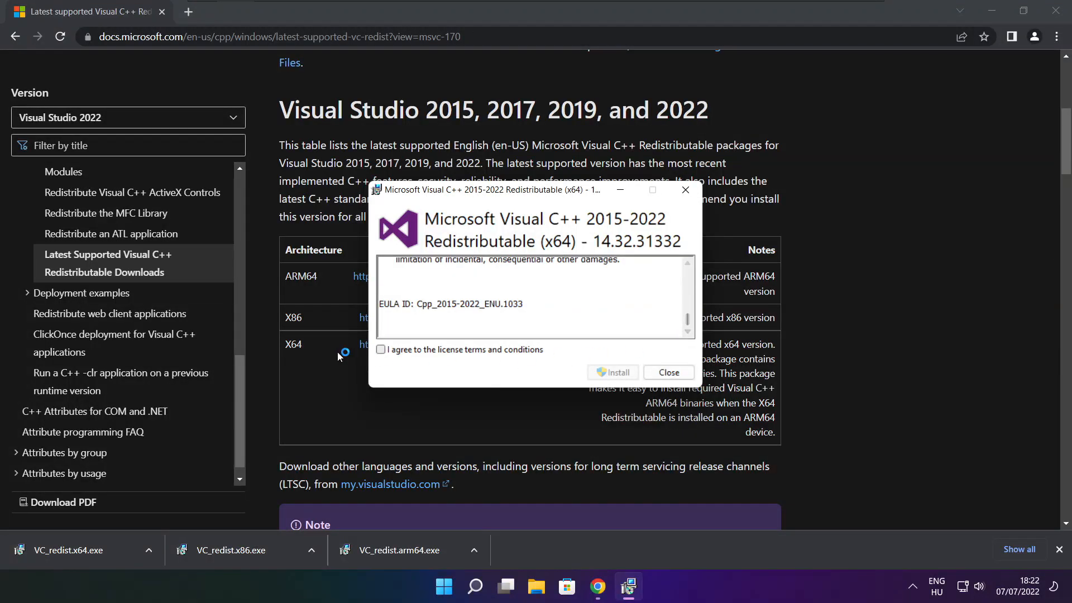
left_click(380, 349)
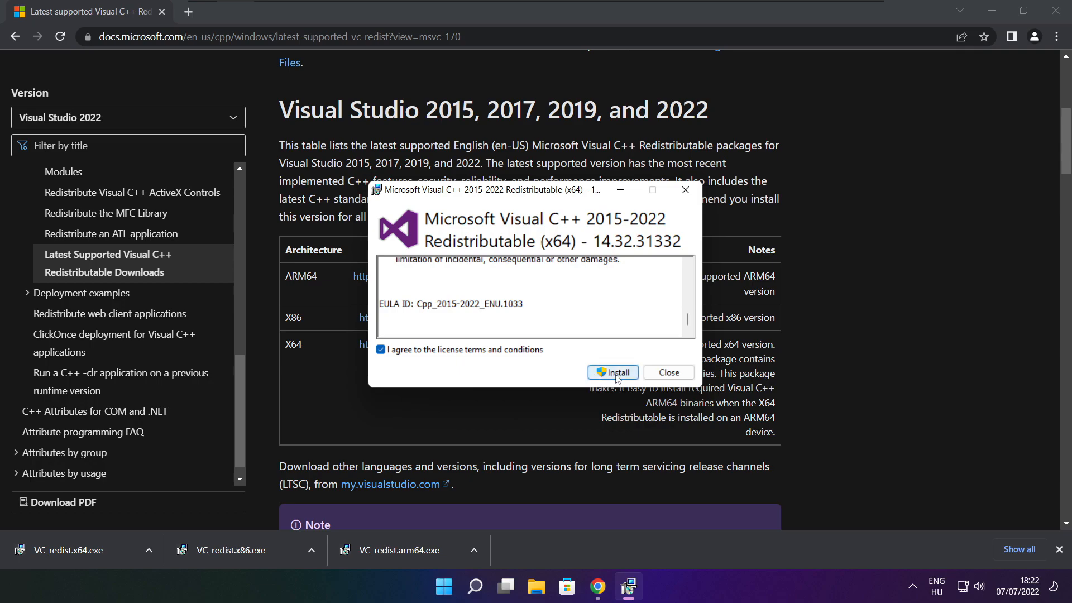
left_click(613, 373)
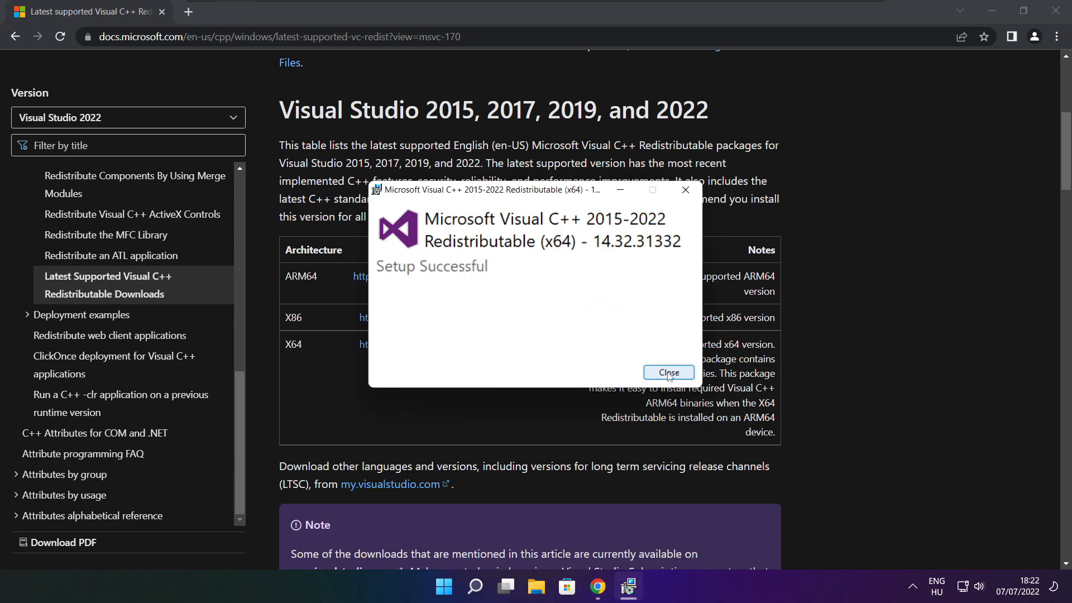
left_click(667, 373)
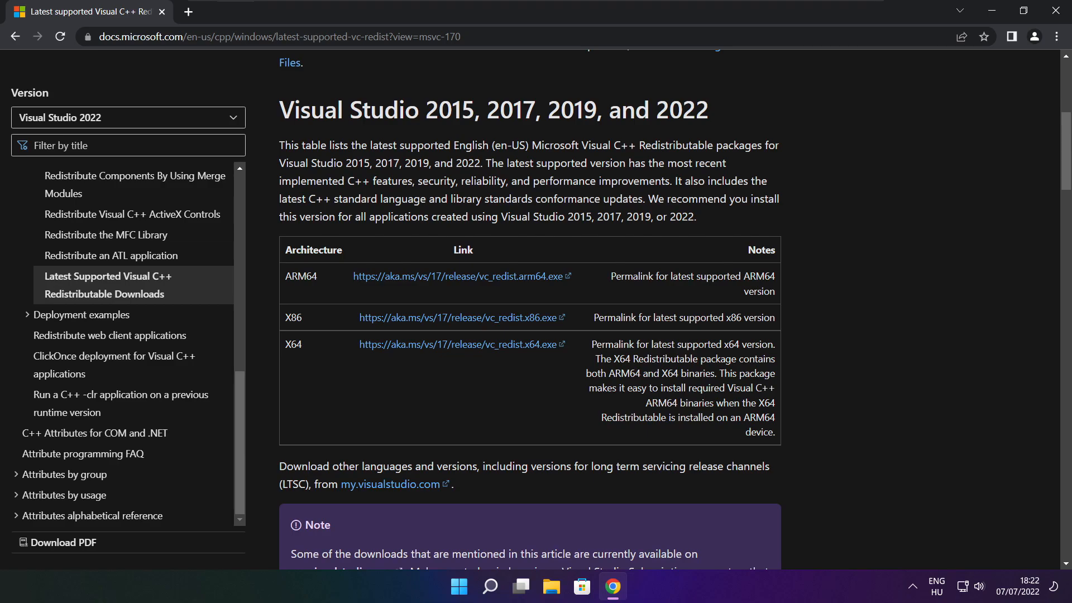
mouse_move(1035, 60)
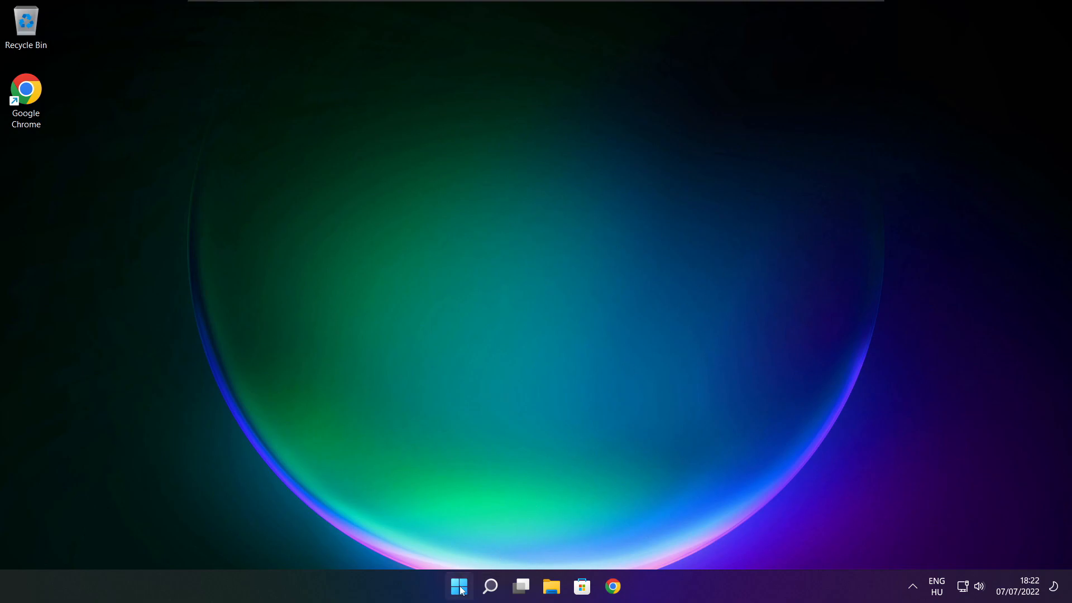
- Show the Start menu power options (Sleep, Shut down, Restart) to restart the PC
left_click(459, 585)
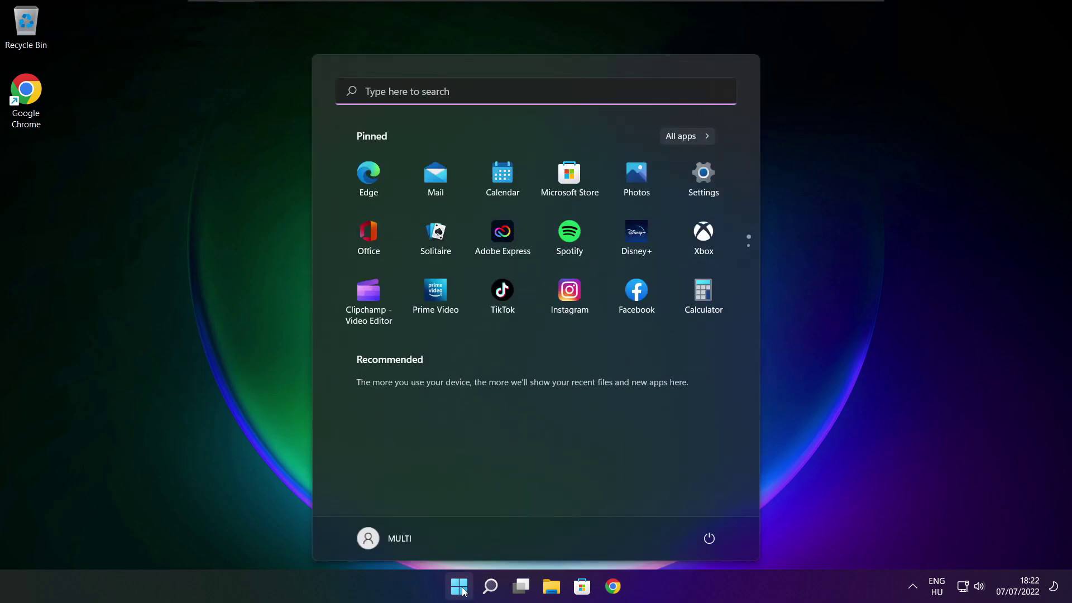
mouse_move(708, 539)
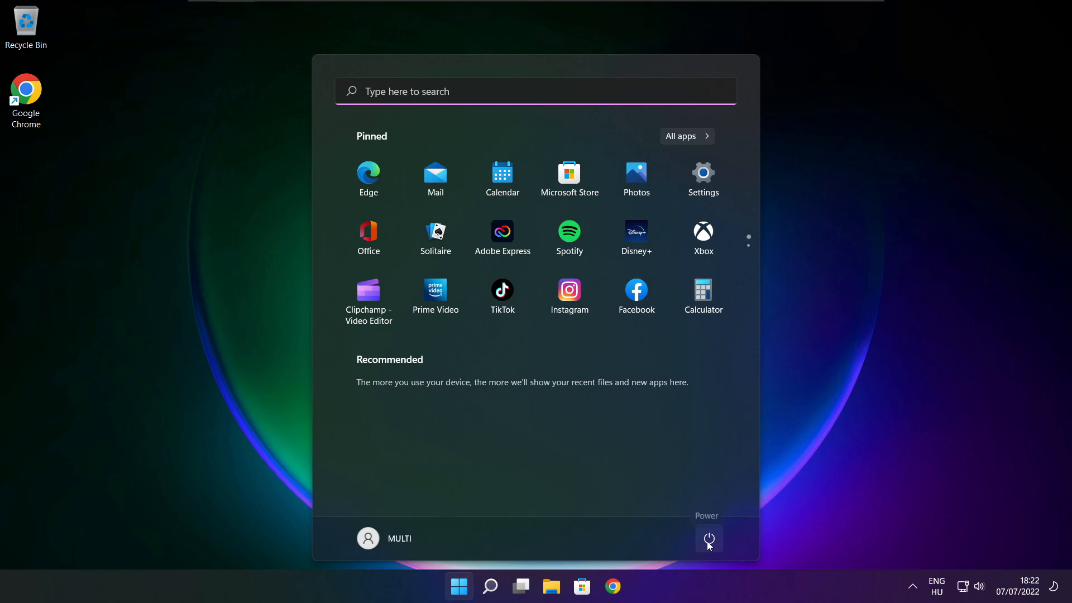
left_click(708, 538)
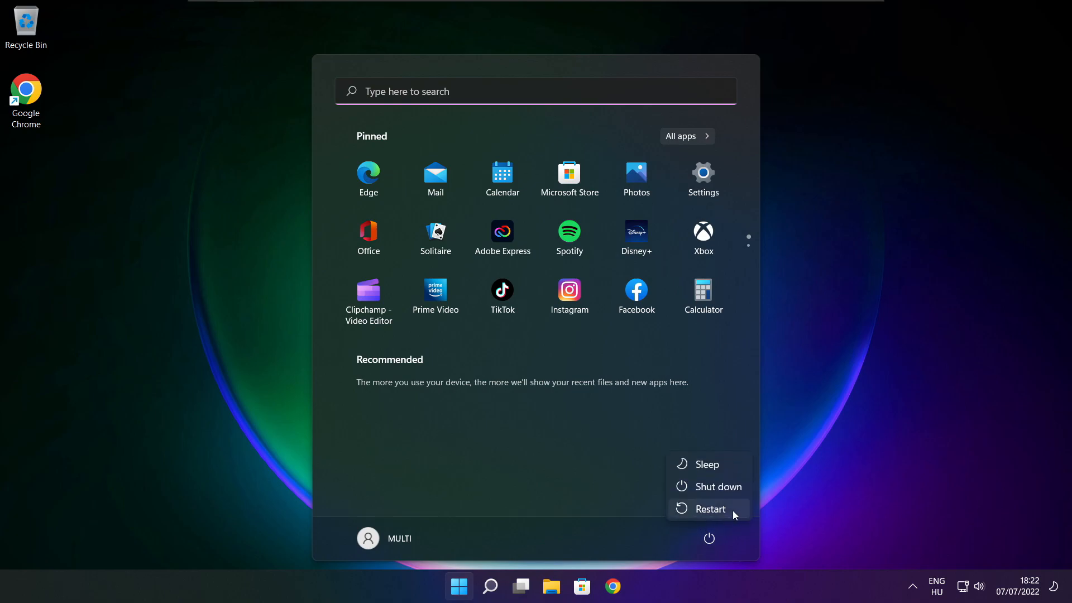